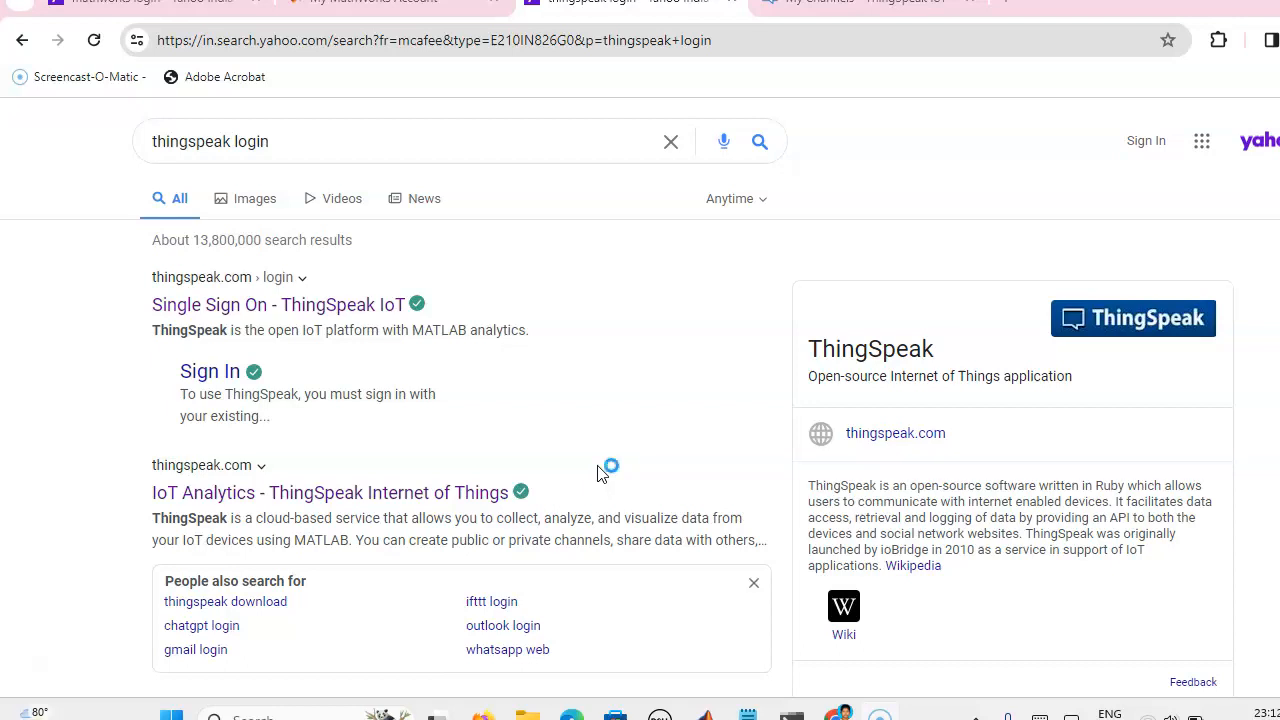
mouse_move(600, 471)
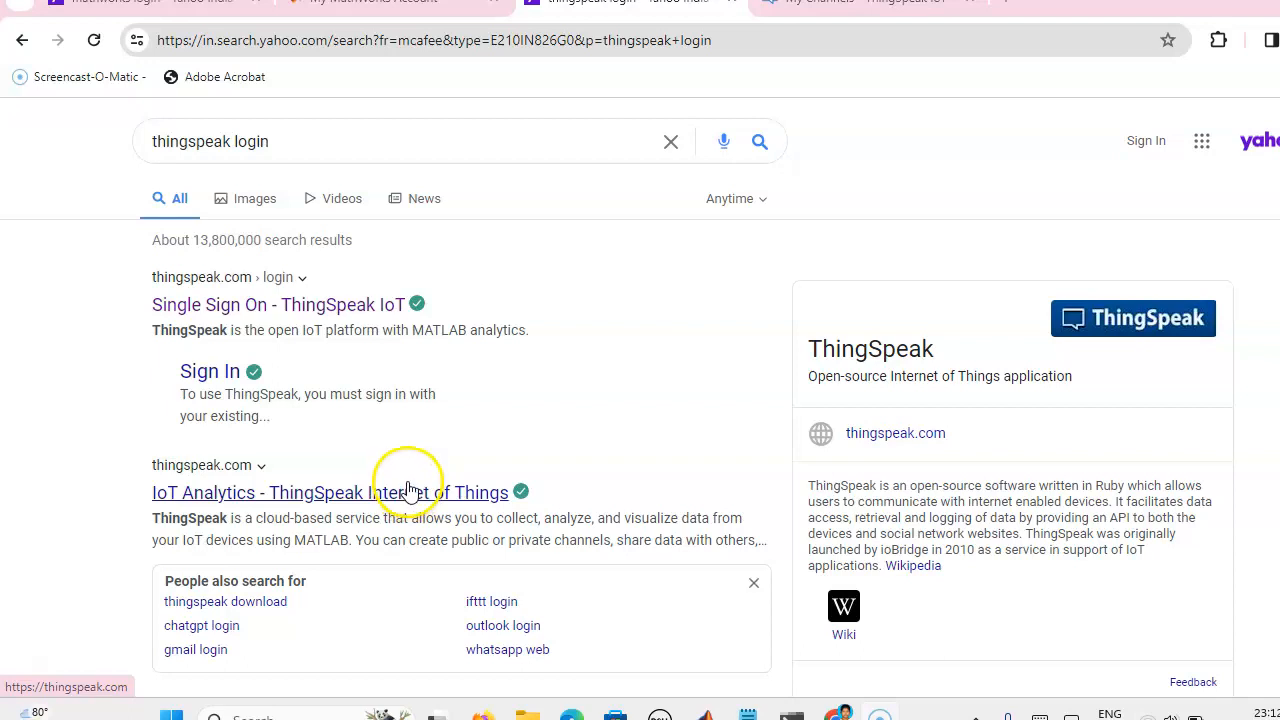
mouse_move(408, 491)
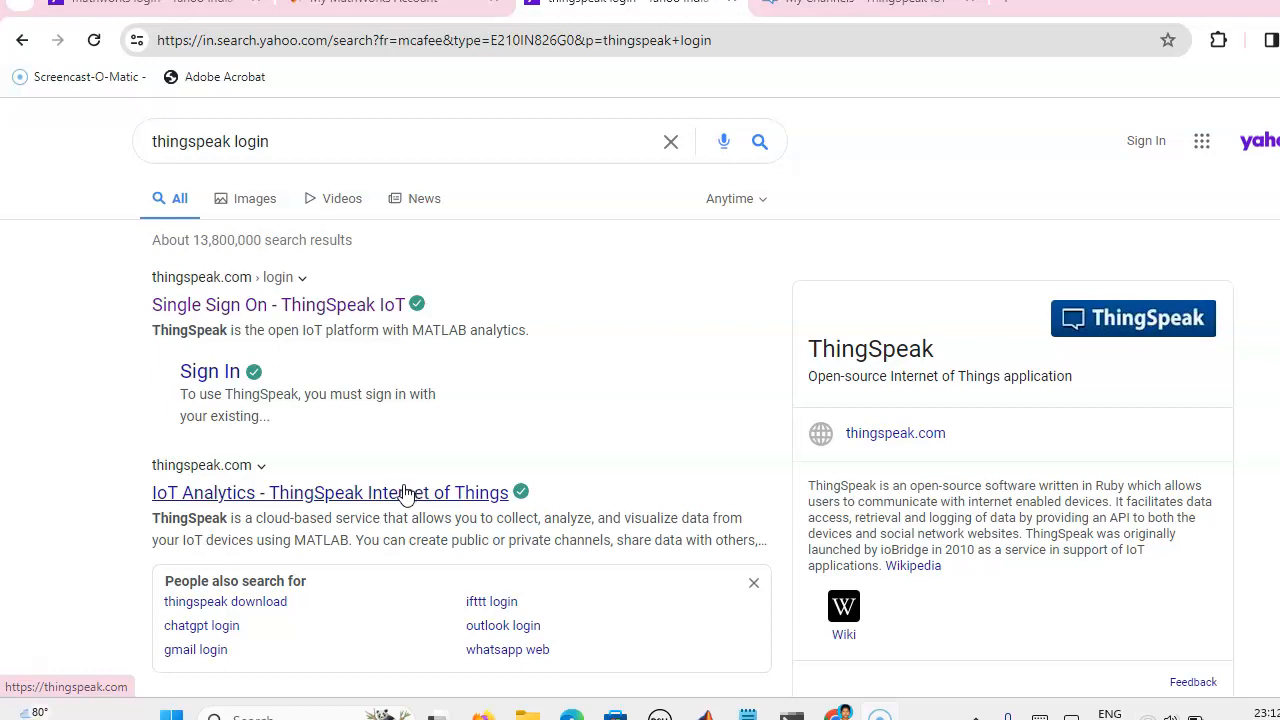
mouse_move(405, 492)
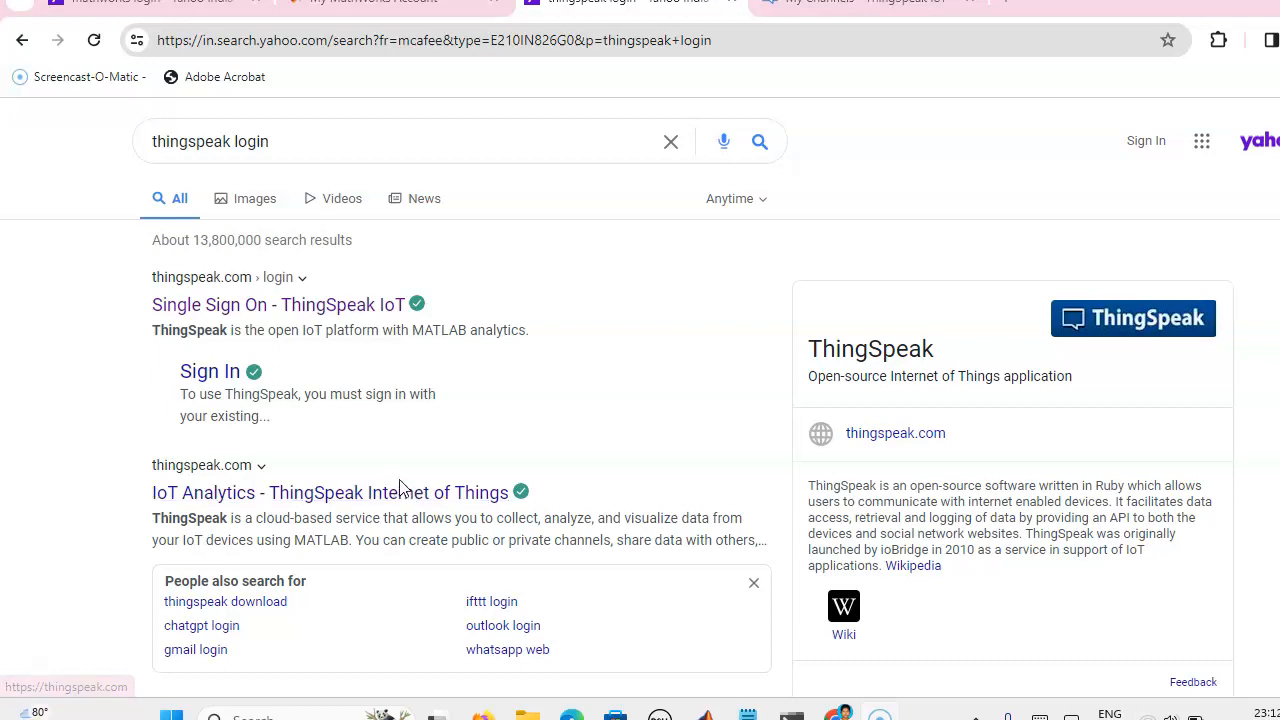
mouse_move(400, 492)
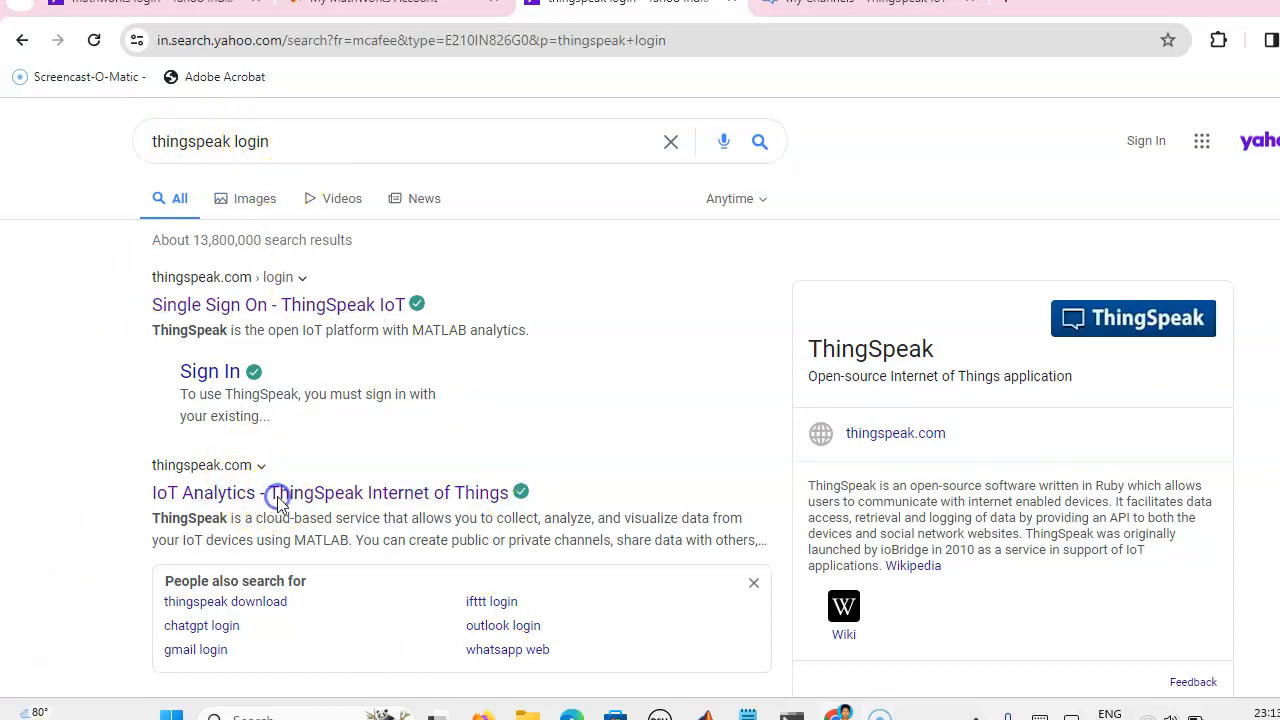
Go to the ThingSpeak site from the search results and open its sign-in page
left_click(330, 492)
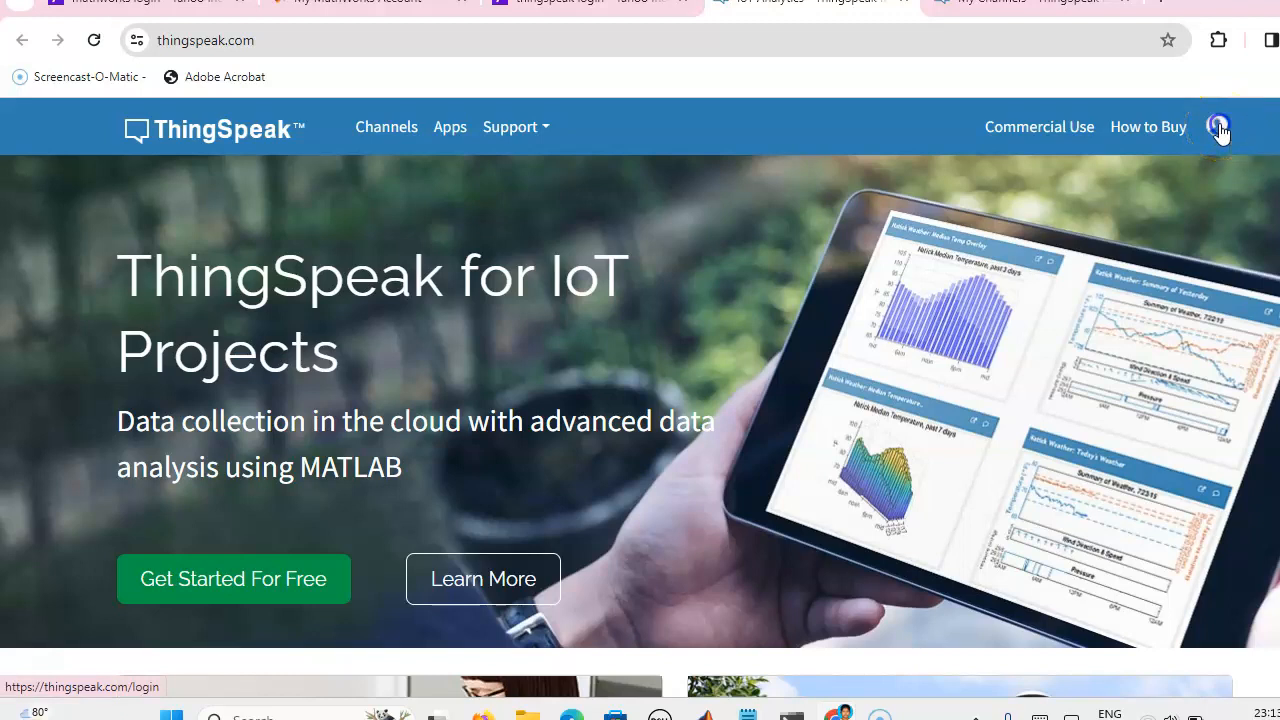
left_click(1219, 127)
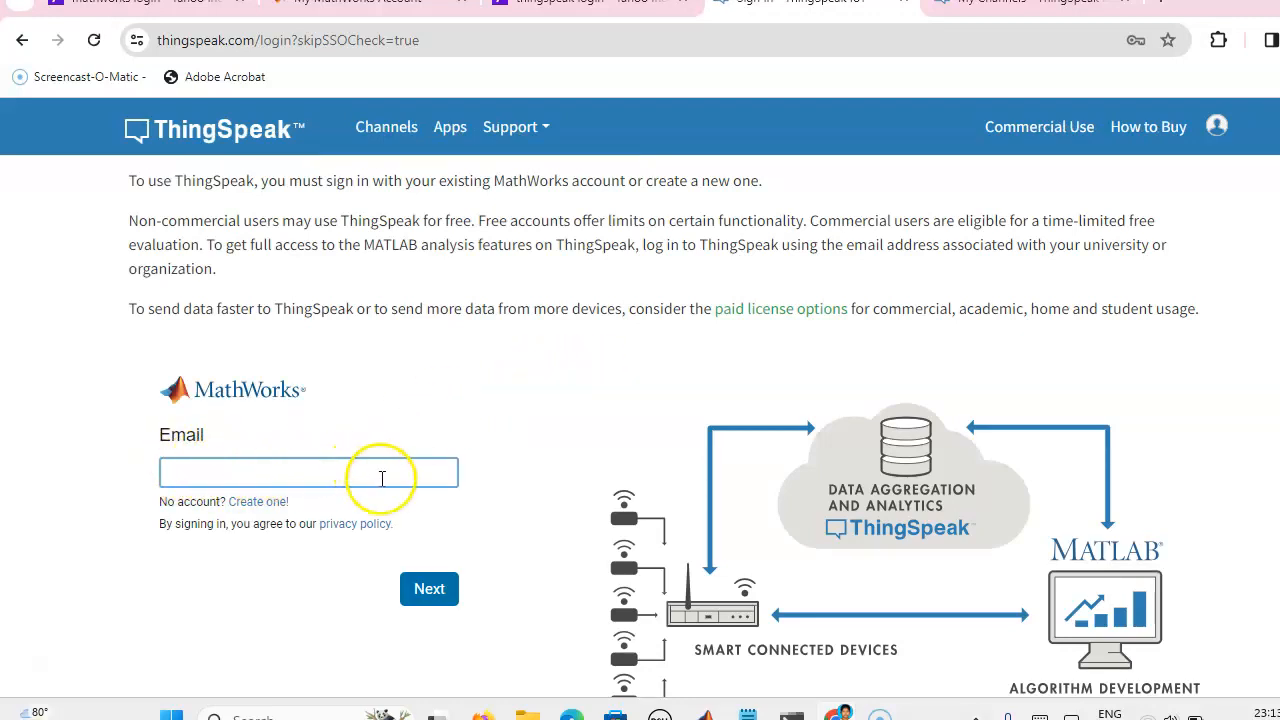
mouse_move(385, 463)
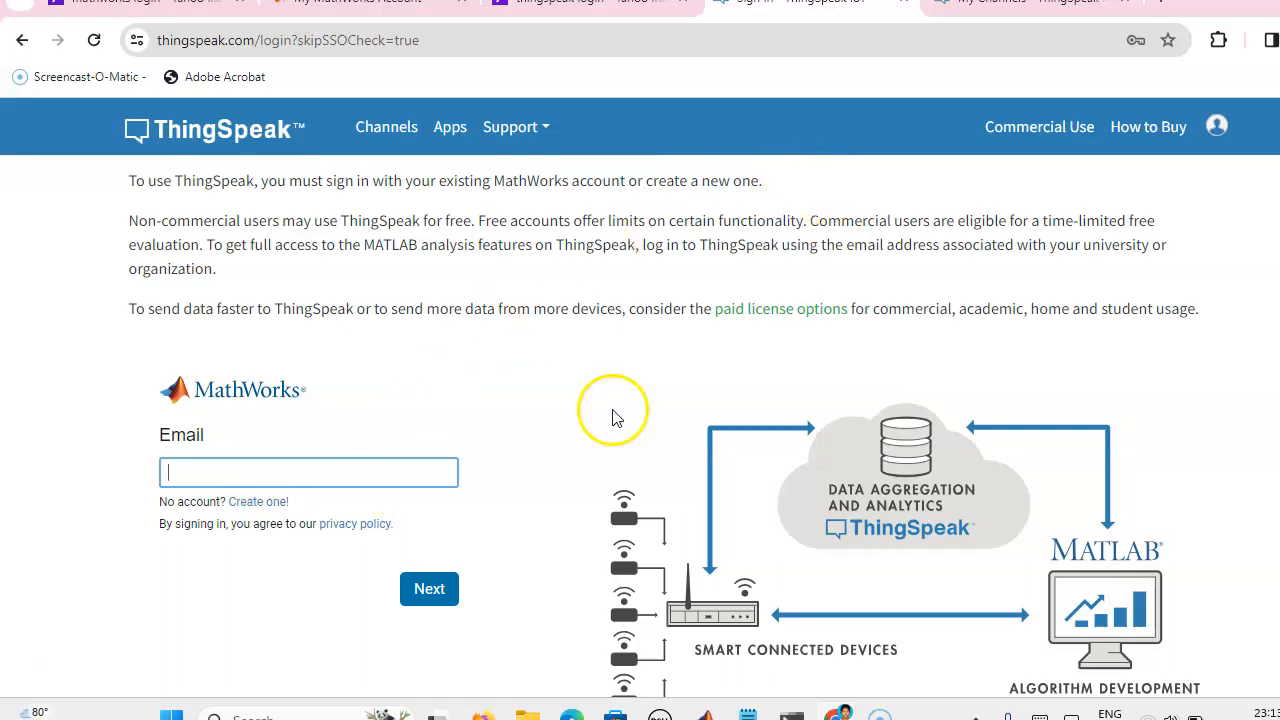
mouse_move(320, 538)
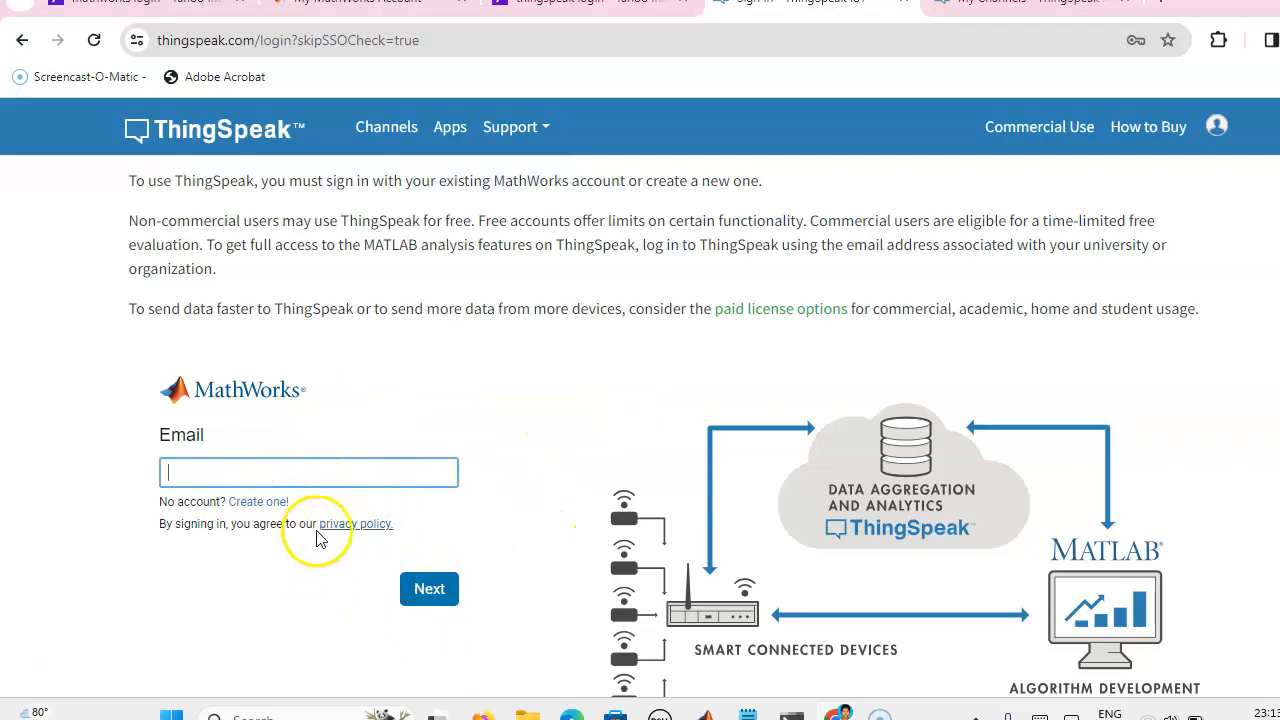
mouse_move(372, 460)
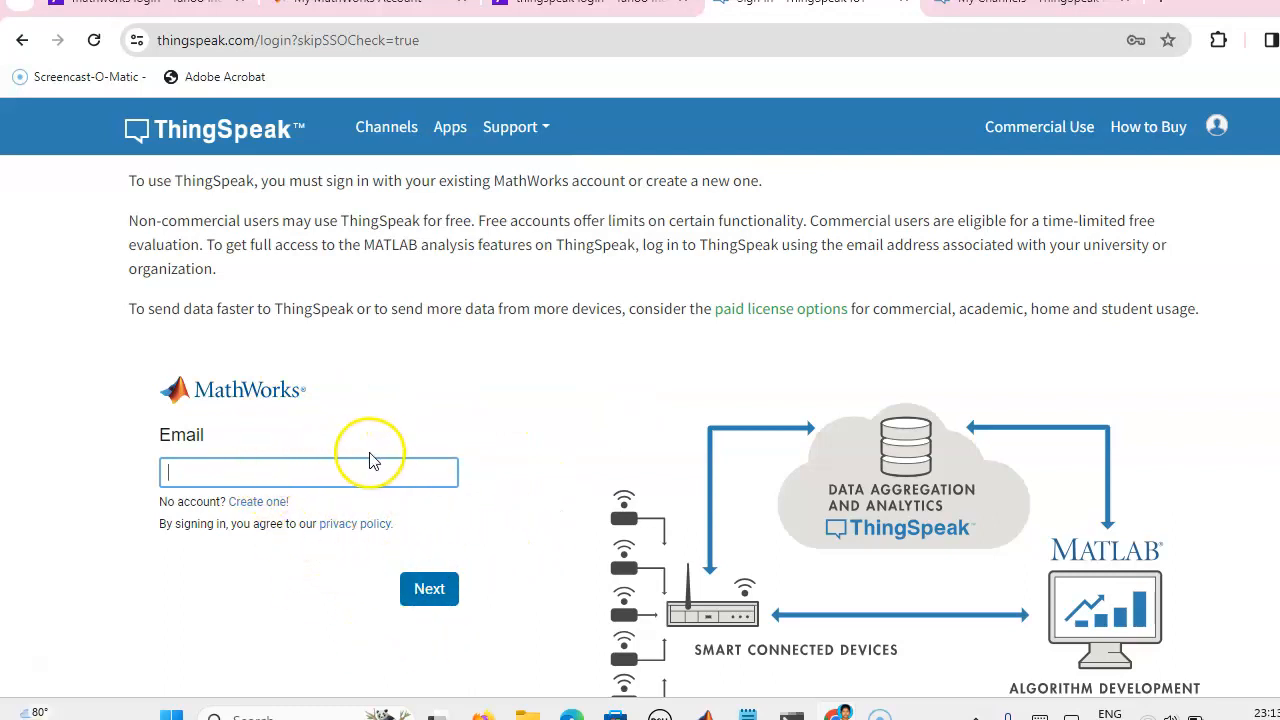
mouse_move(970, 10)
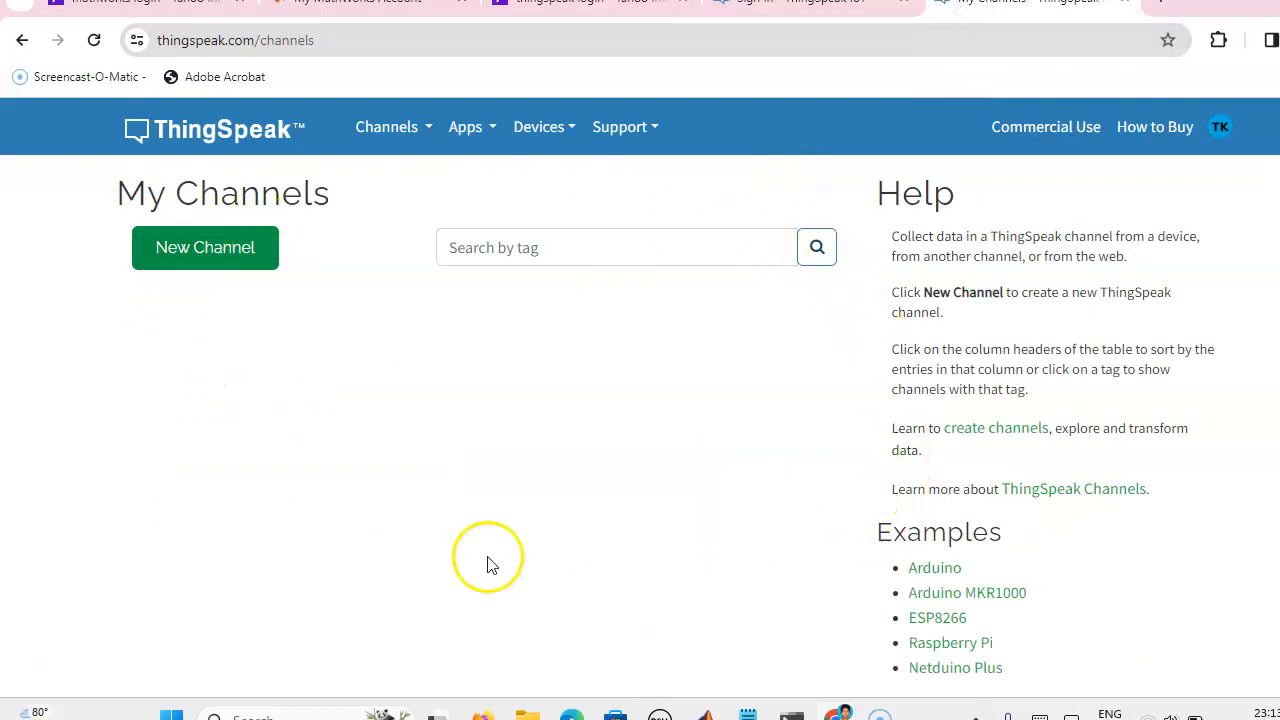
mouse_move(725, 520)
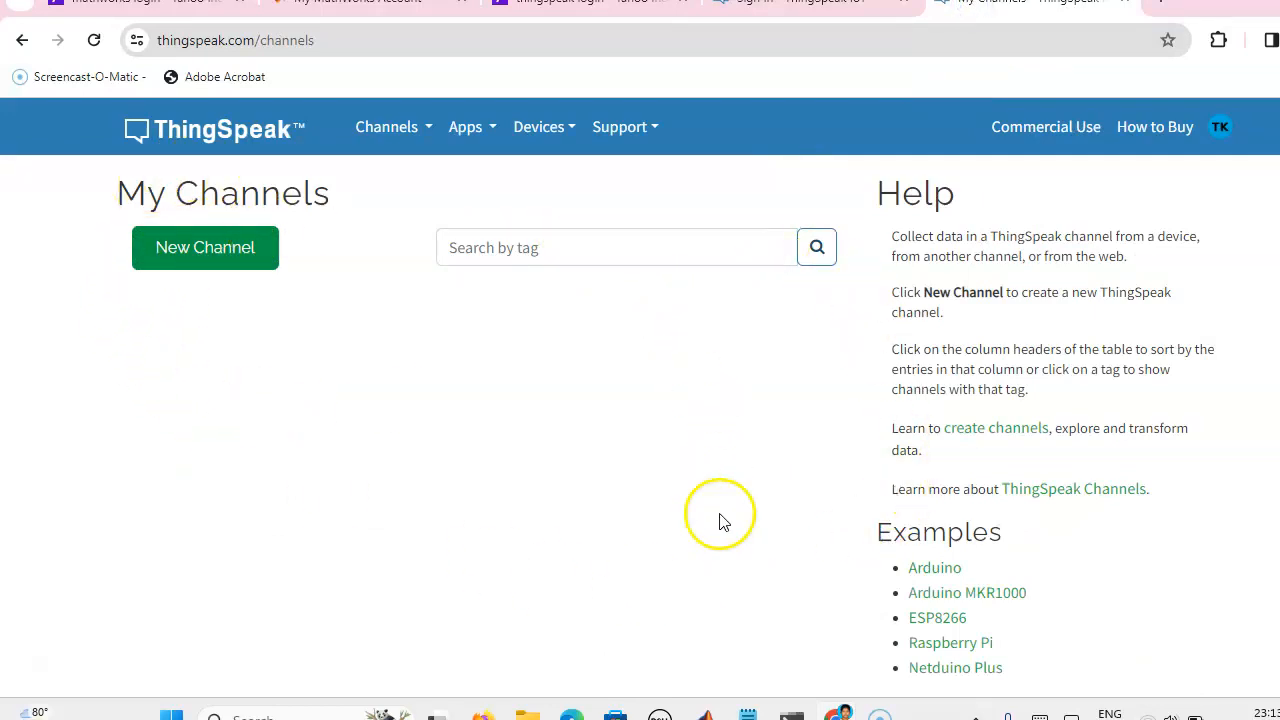
mouse_move(630, 355)
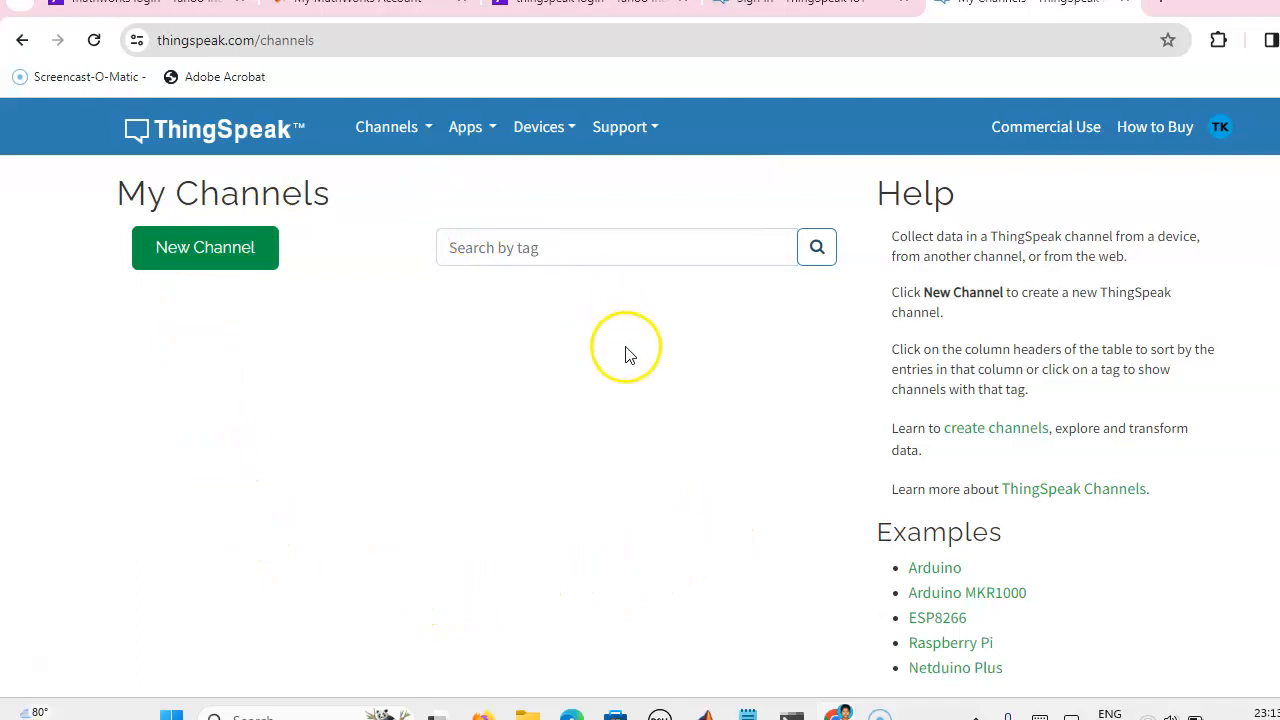
mouse_move(475, 318)
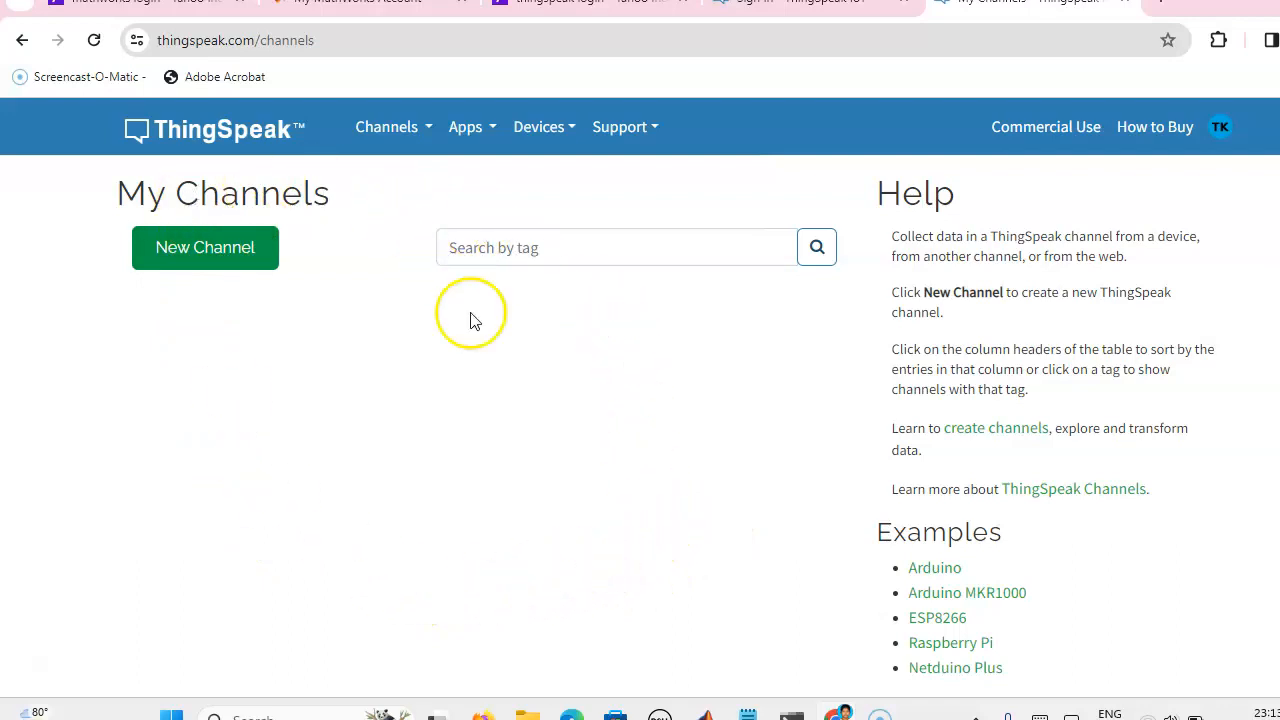
mouse_move(480, 580)
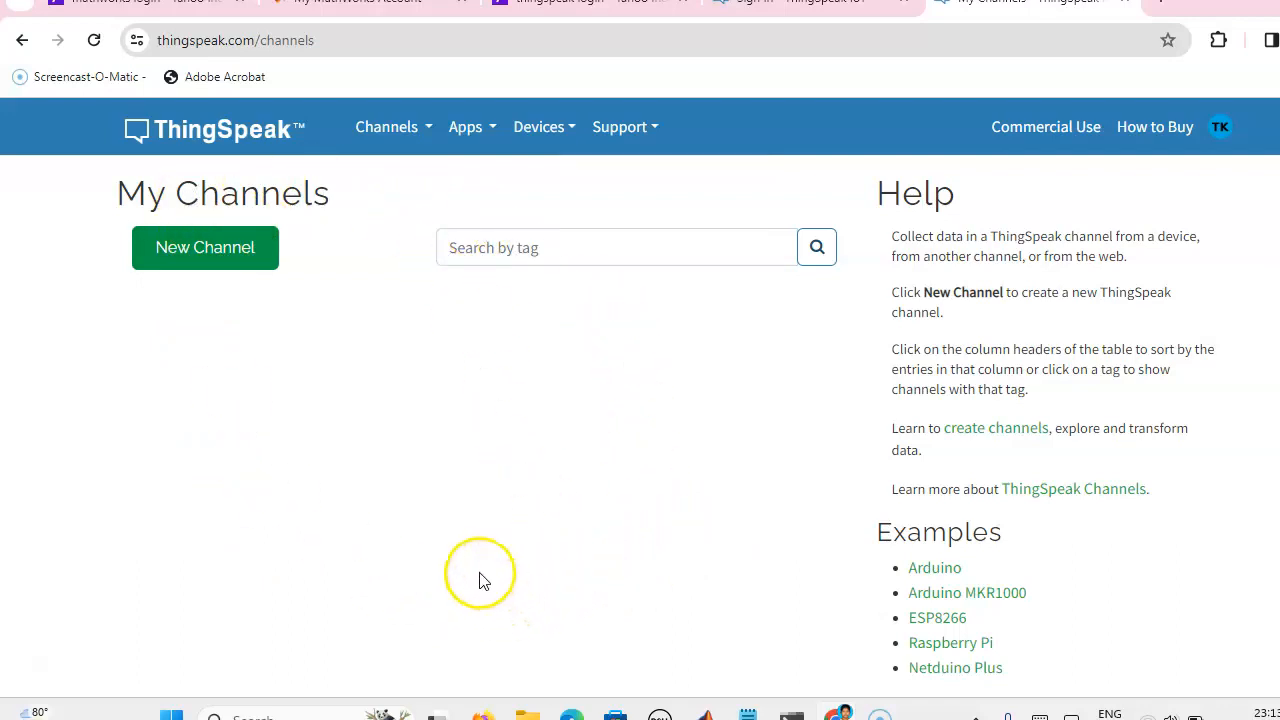
mouse_move(250, 283)
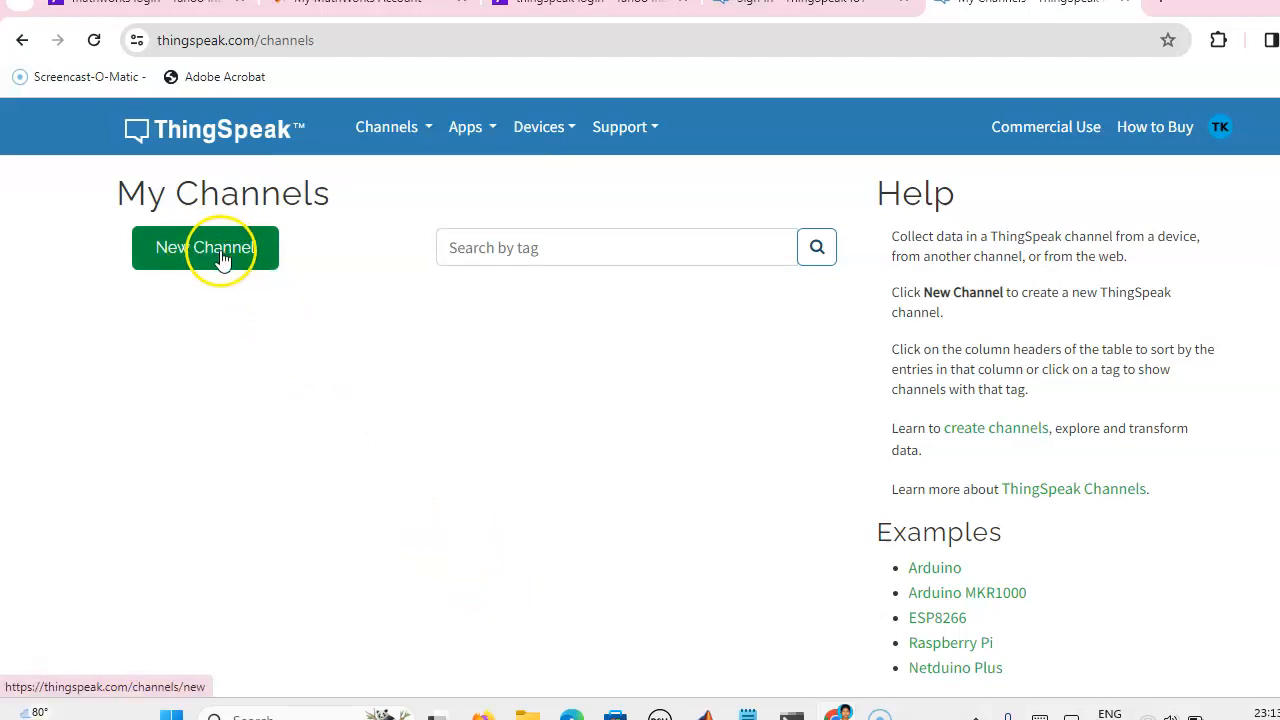
Start a New Channel and sign in using the saved account email and password
left_click(205, 247)
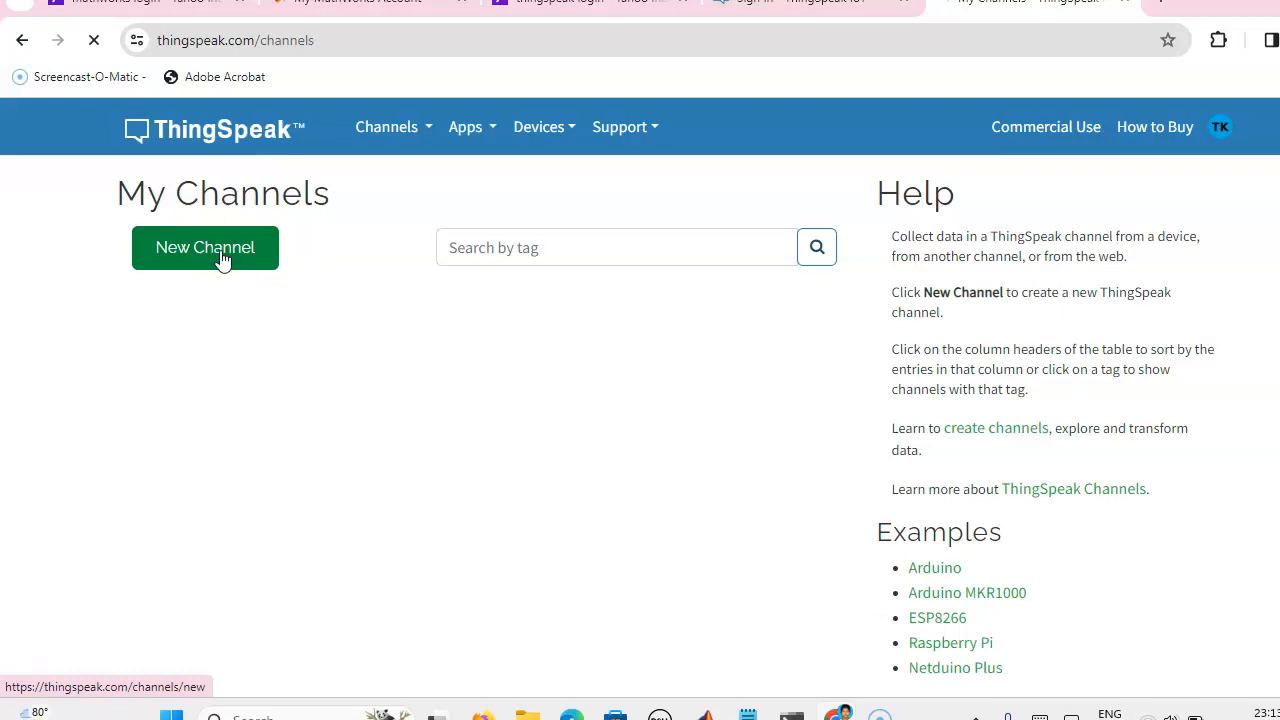
left_click(205, 247)
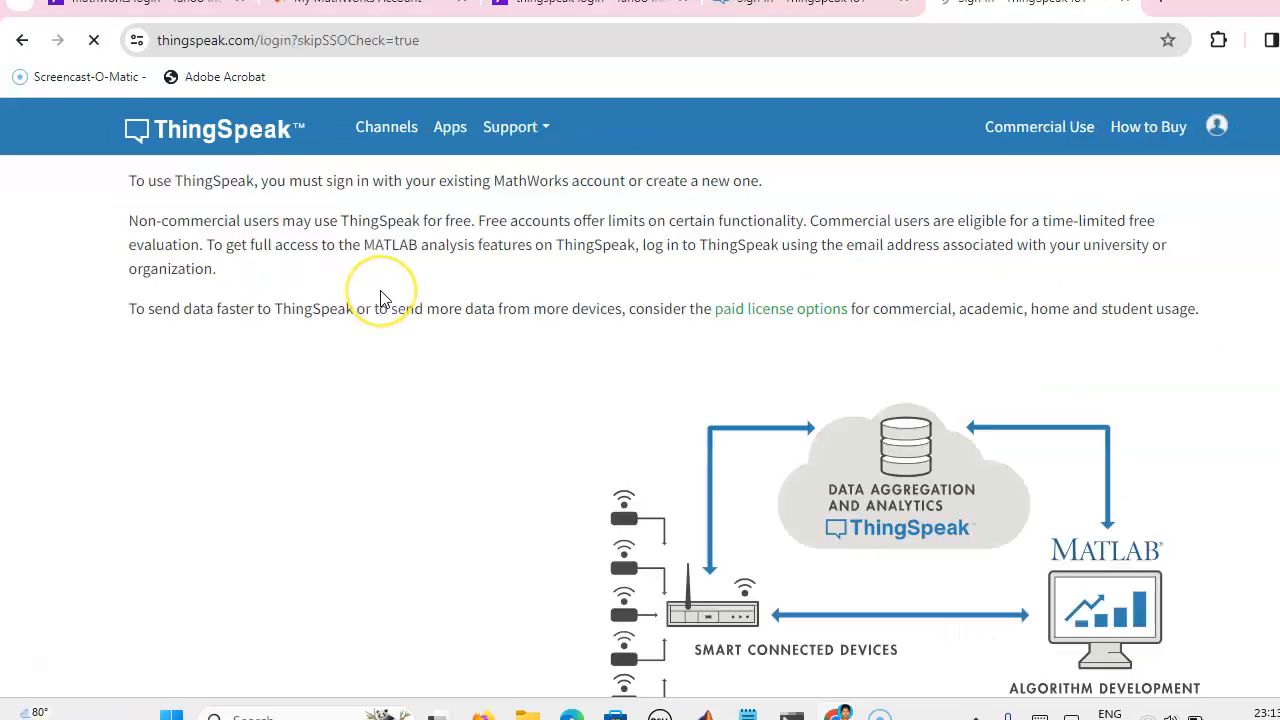
left_click(308, 472)
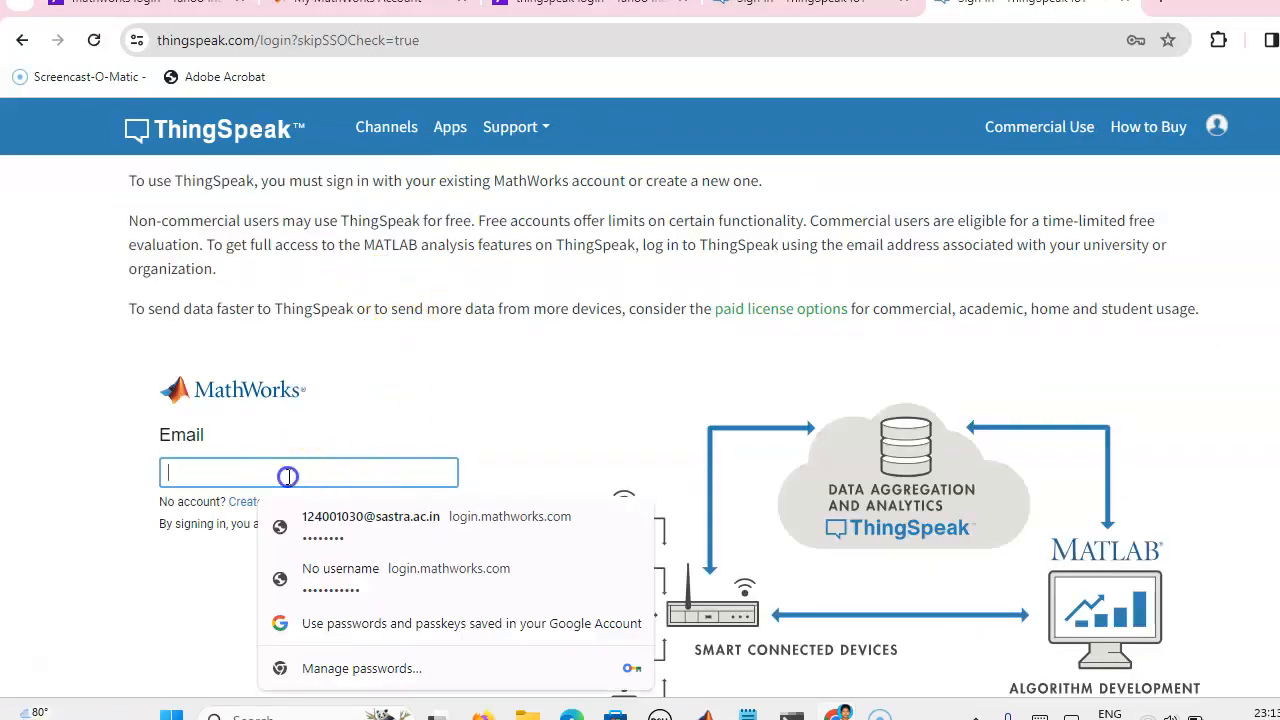
left_click(371, 516)
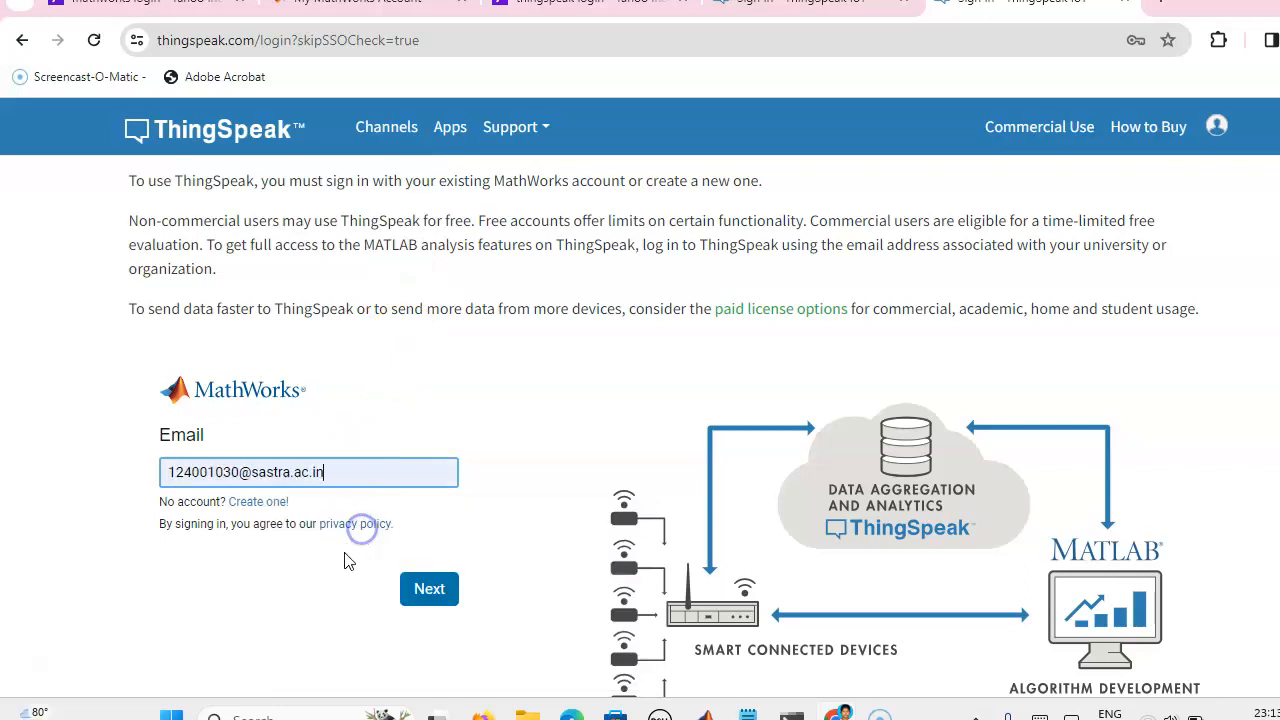
left_click(429, 588)
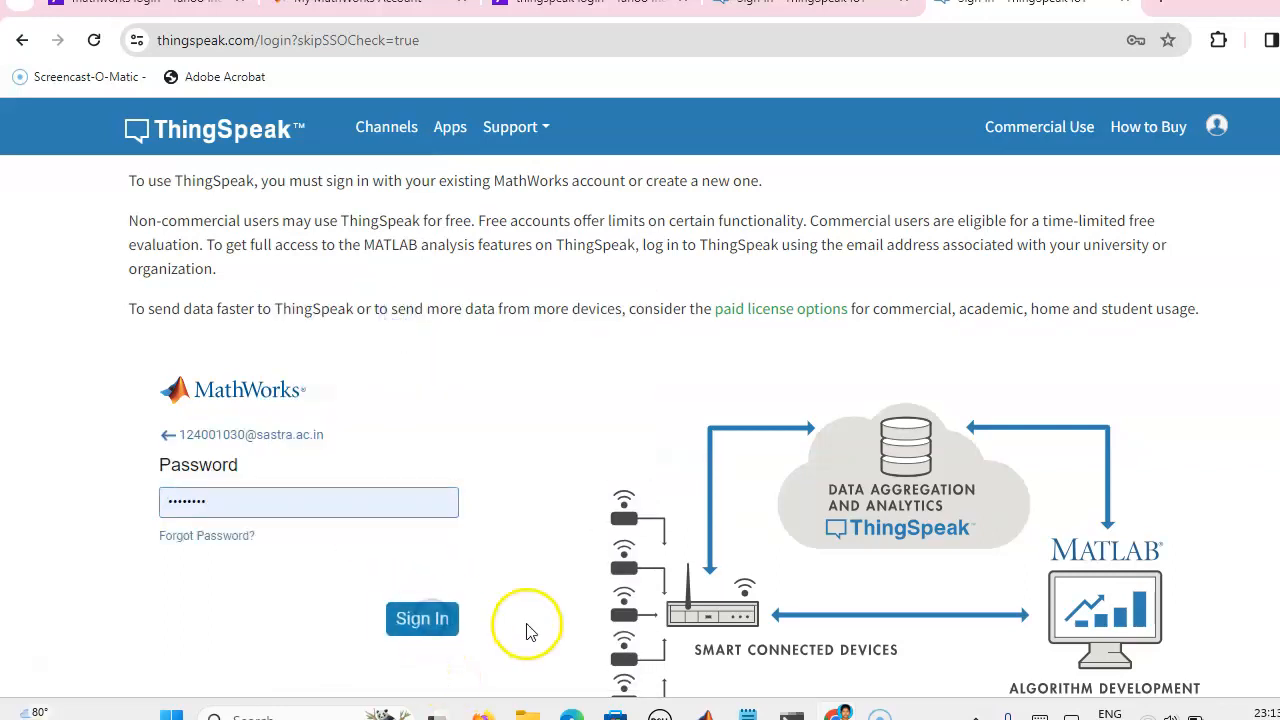
left_click(421, 618)
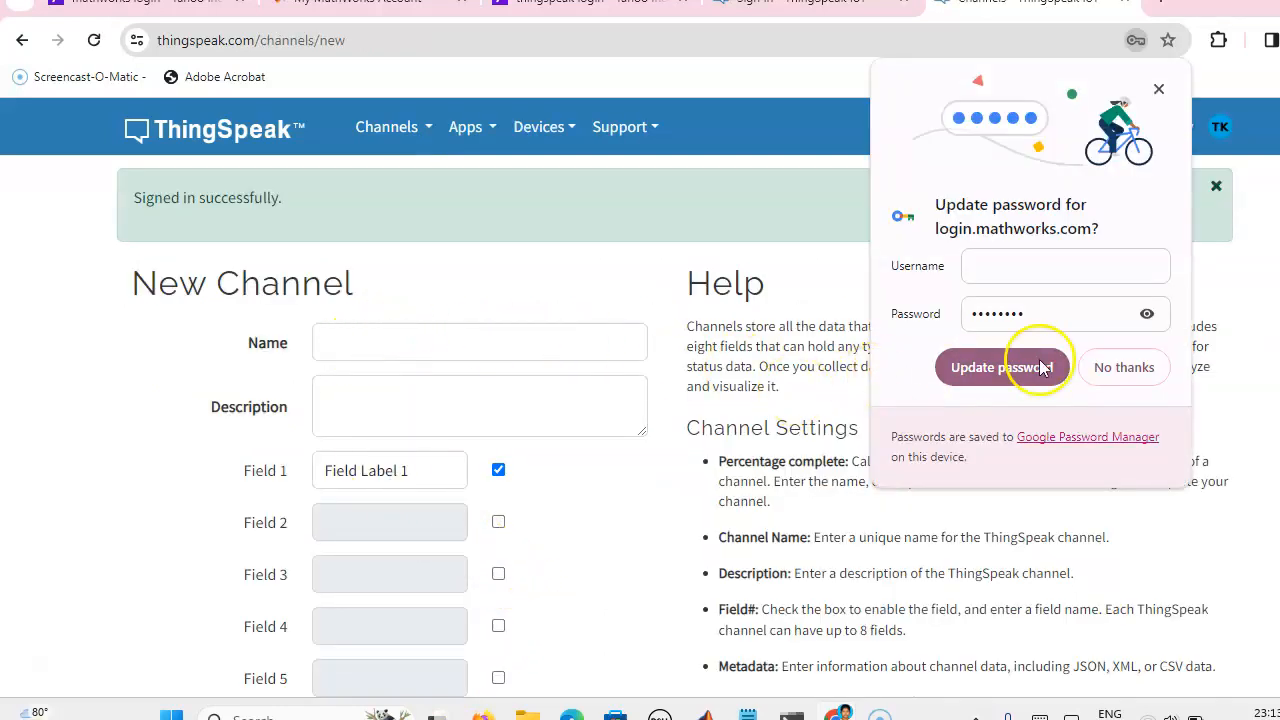
Enter 'Temperature Measurement' as the channel name, correcting a typo
left_click(479, 342)
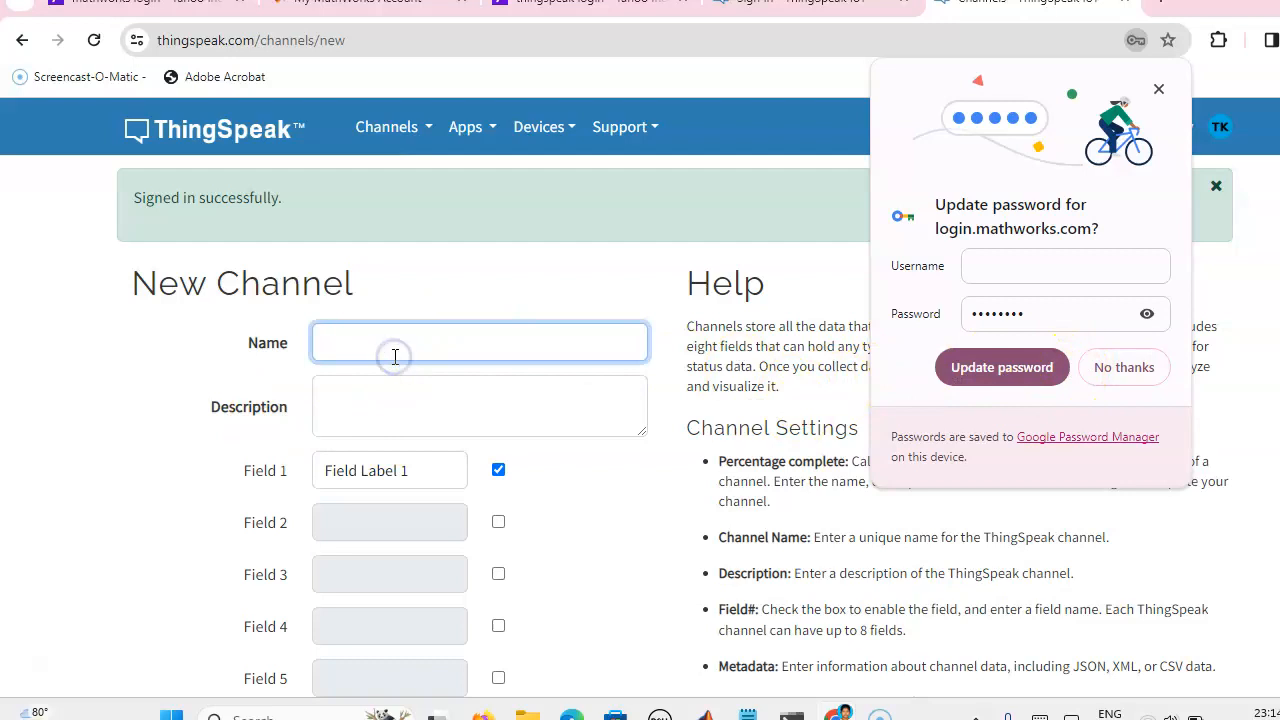
left_click(394, 357)
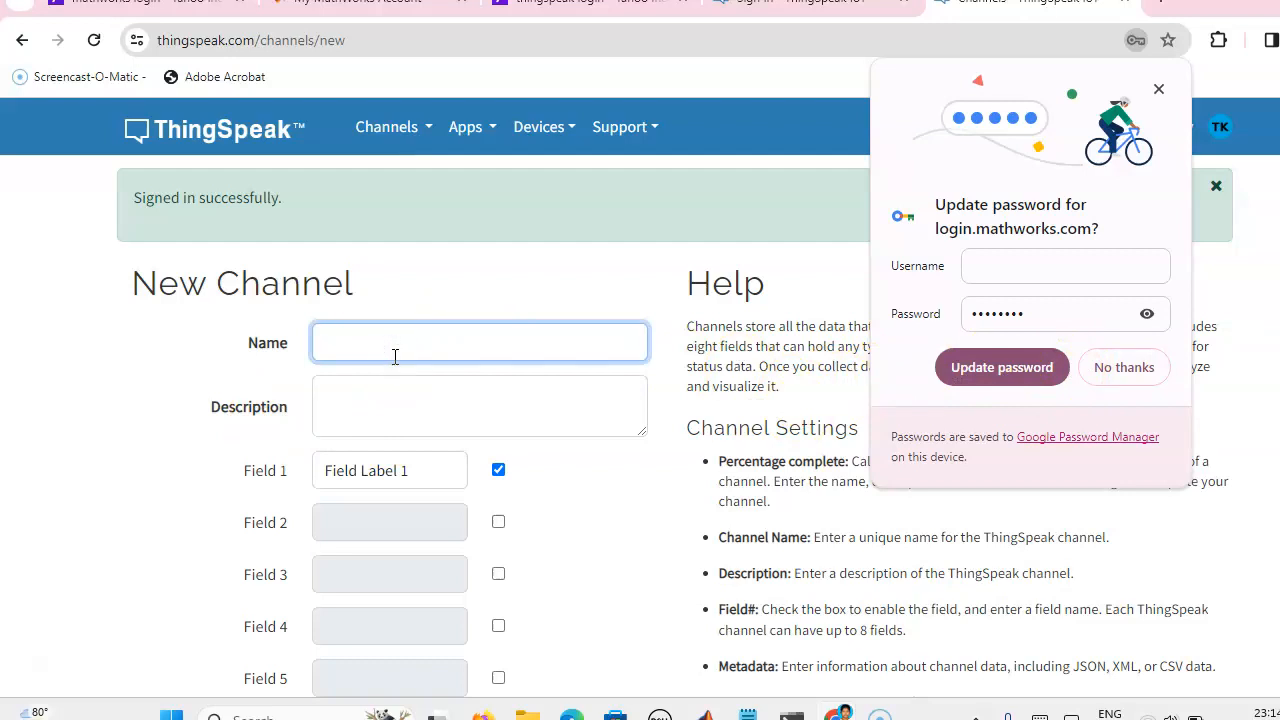
left_click(479, 342)
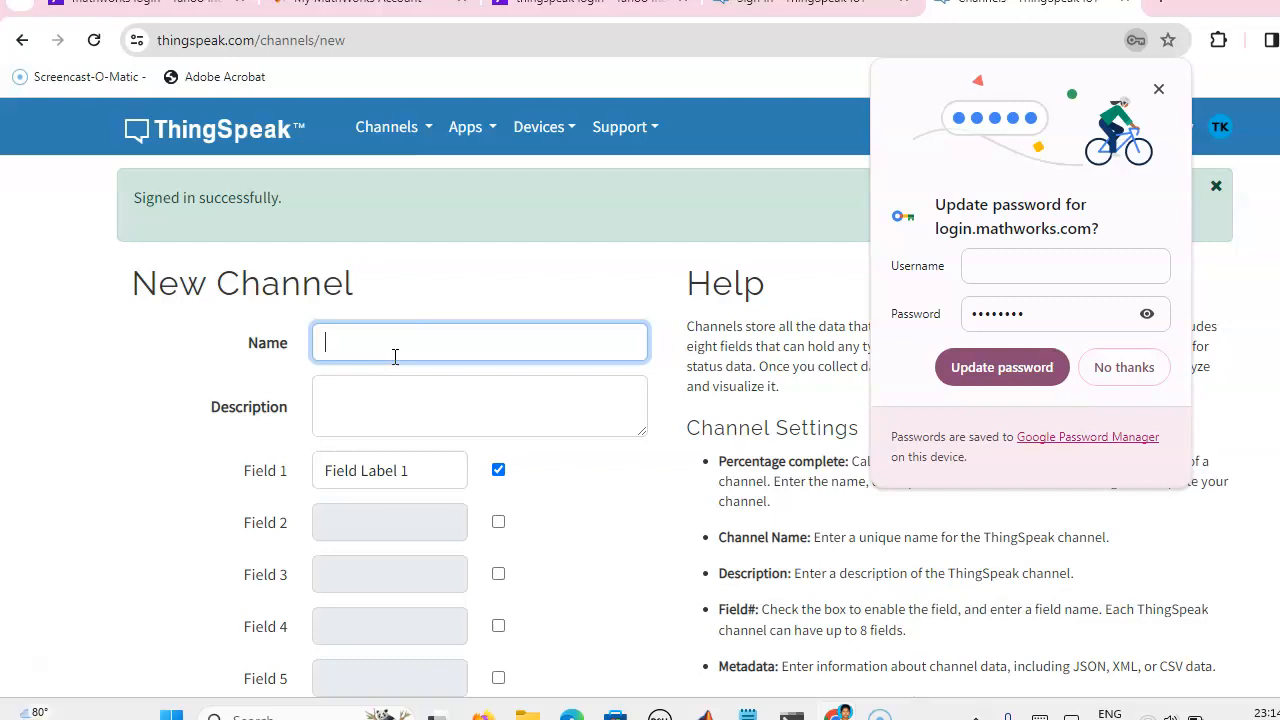
type("Temperature MEa")
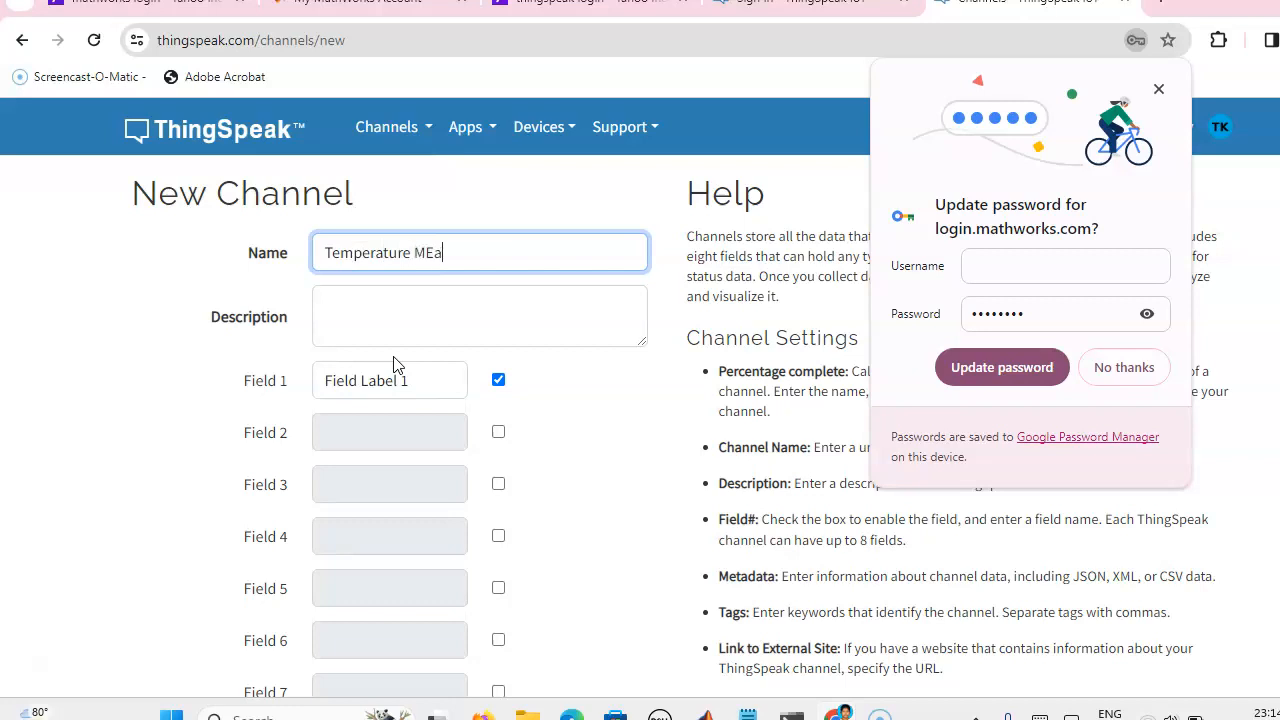
key("BackSpace")
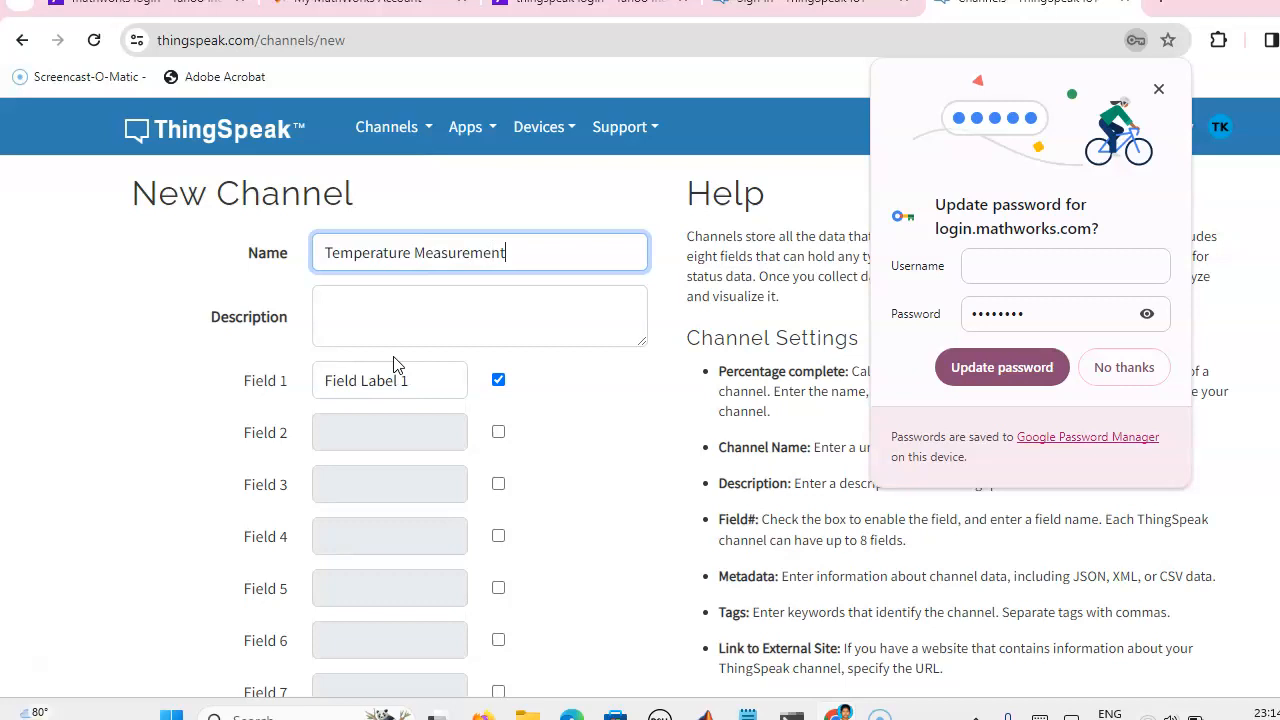
left_click(425, 315)
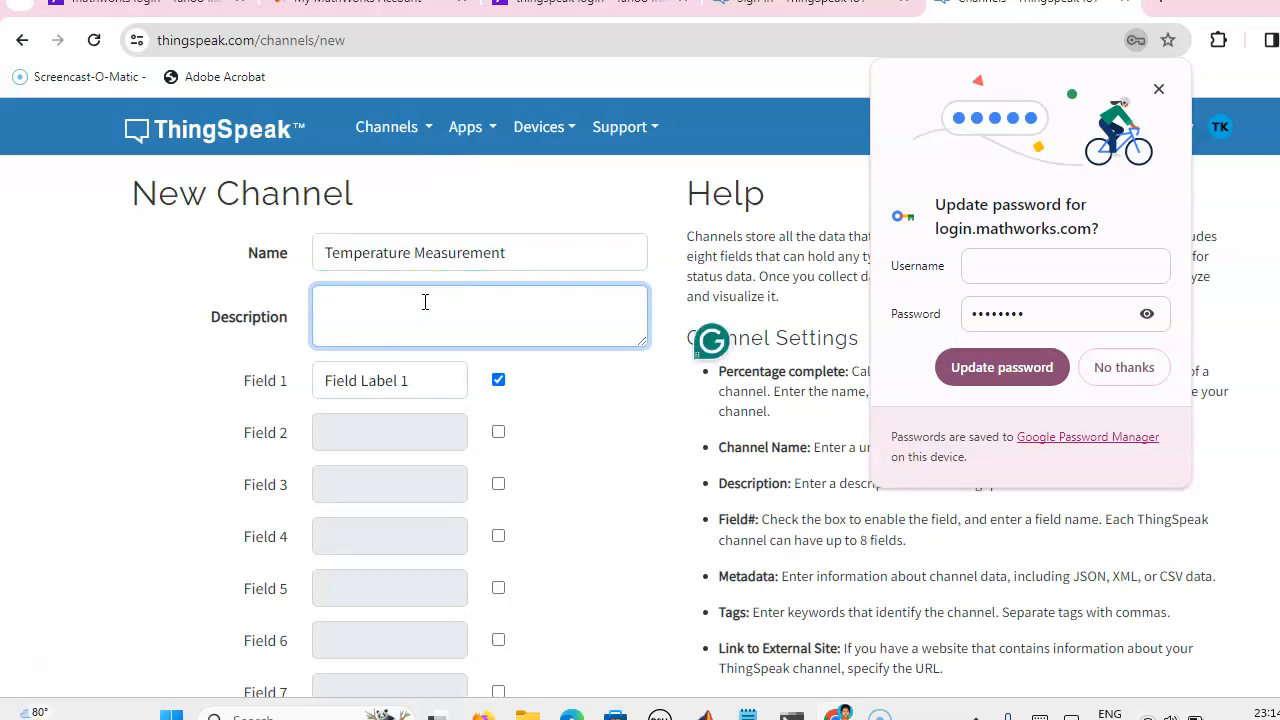
Type the description 'Temperature sensor senses heat, temperature, heat index in oC', fixing typos
type("Temperat")
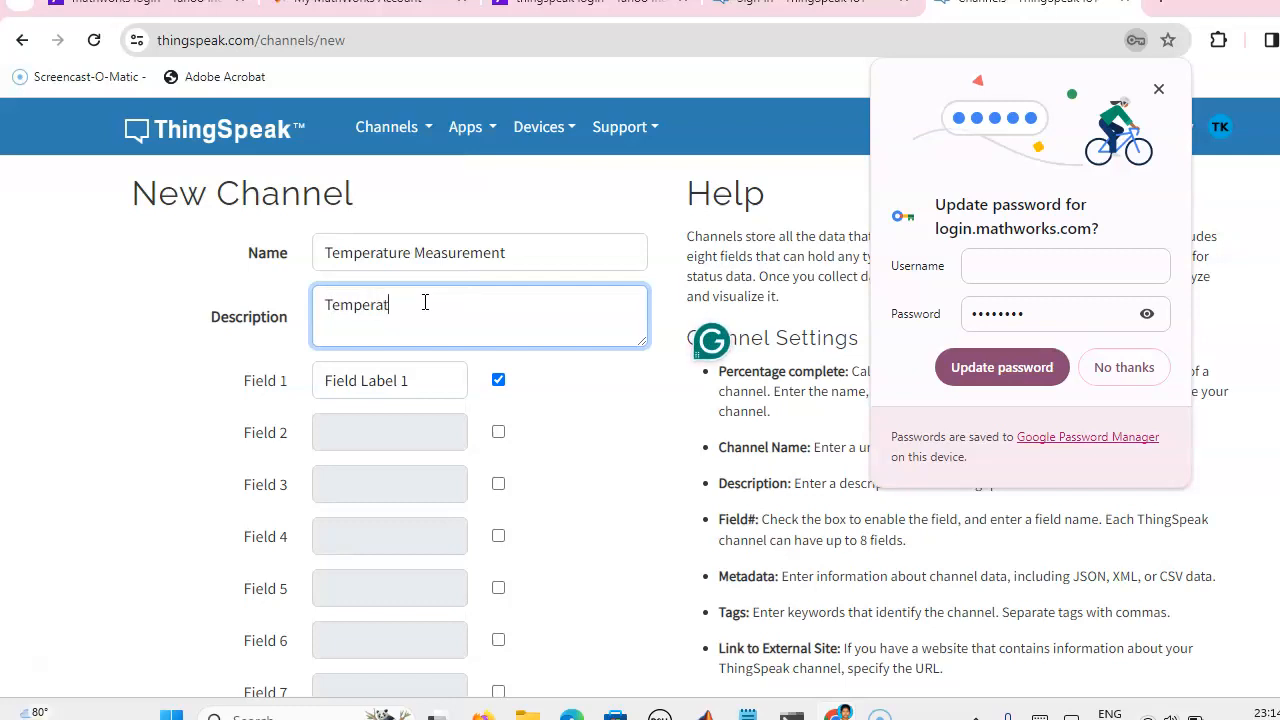
type("ure se")
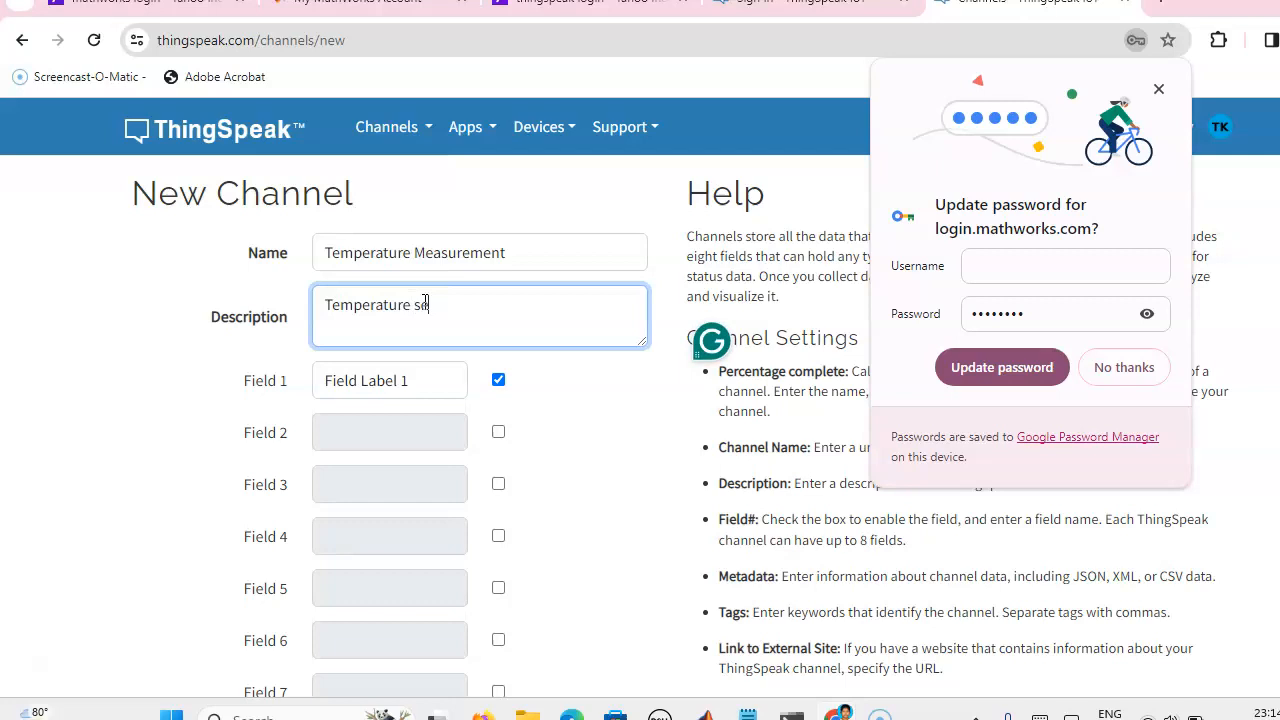
type("ensor senses")
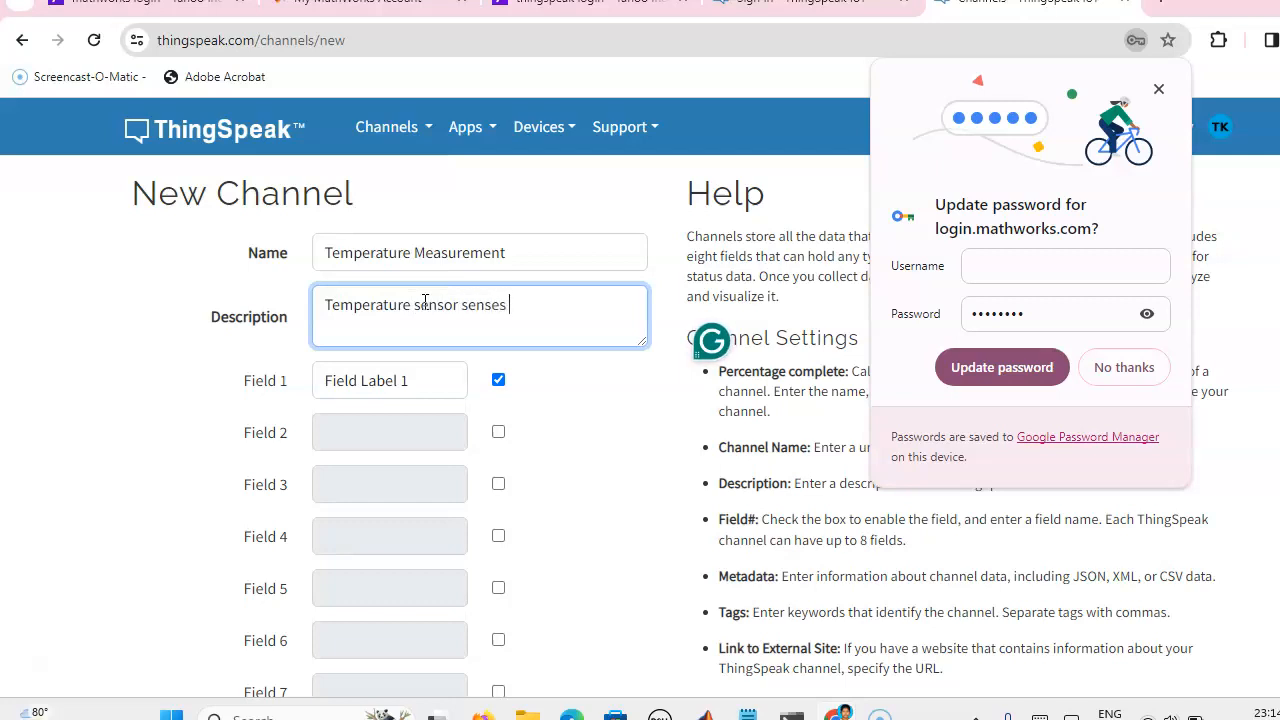
type("hea")
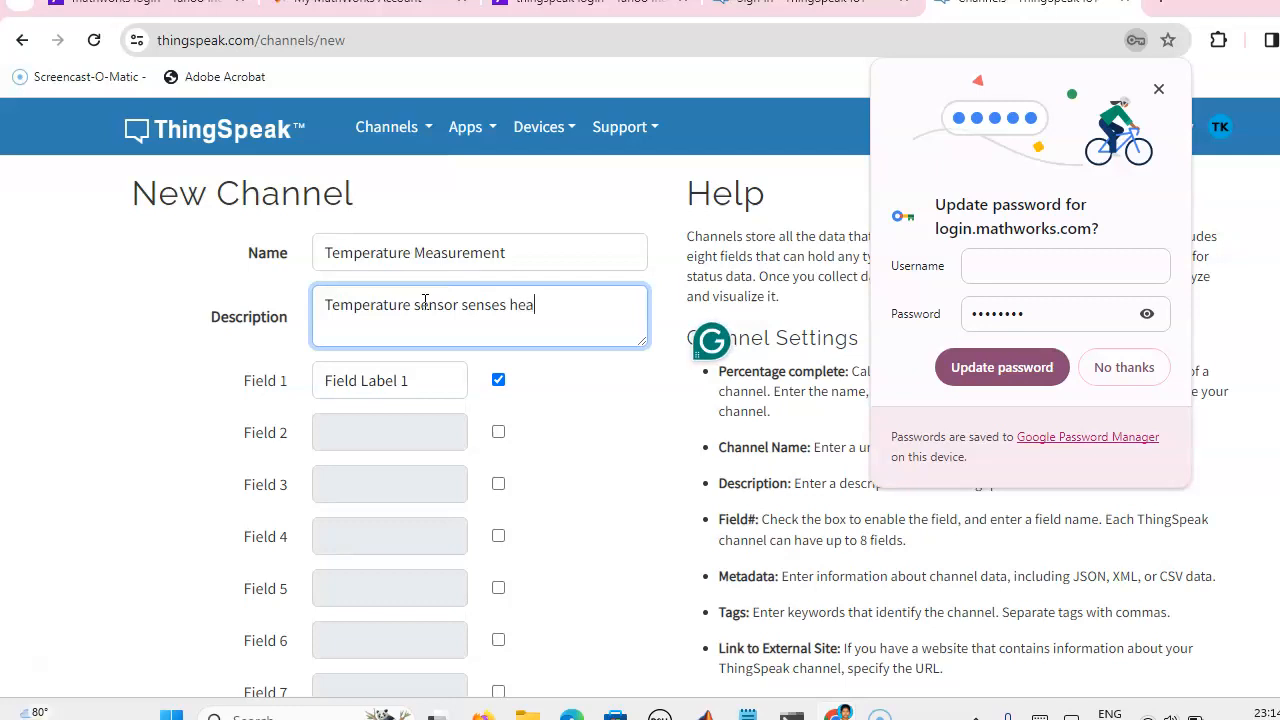
type(", te")
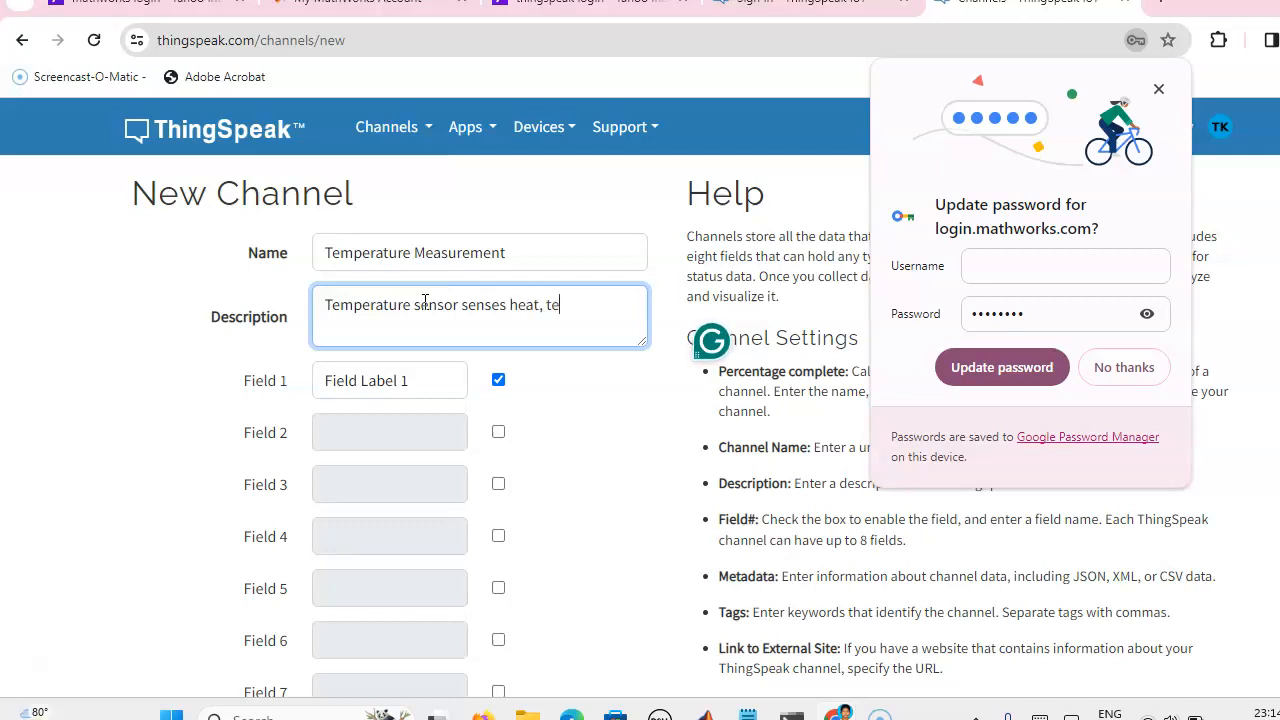
type("mperature")
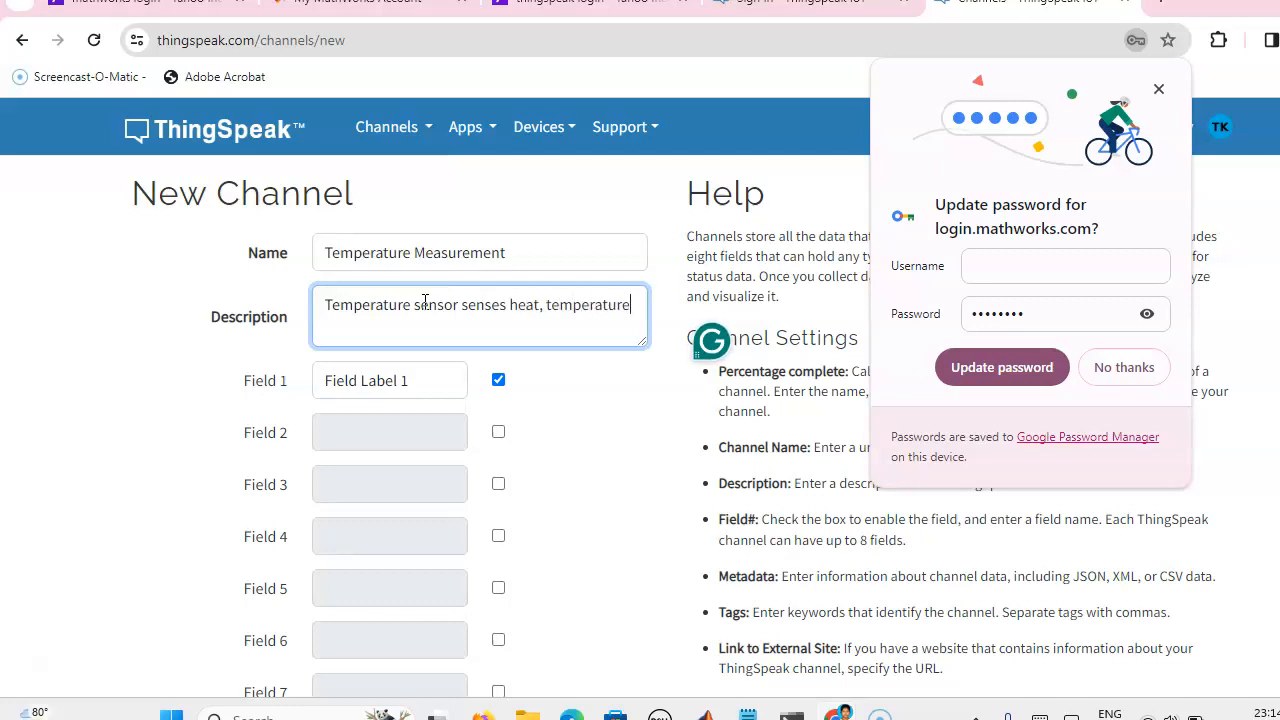
type(", heat")
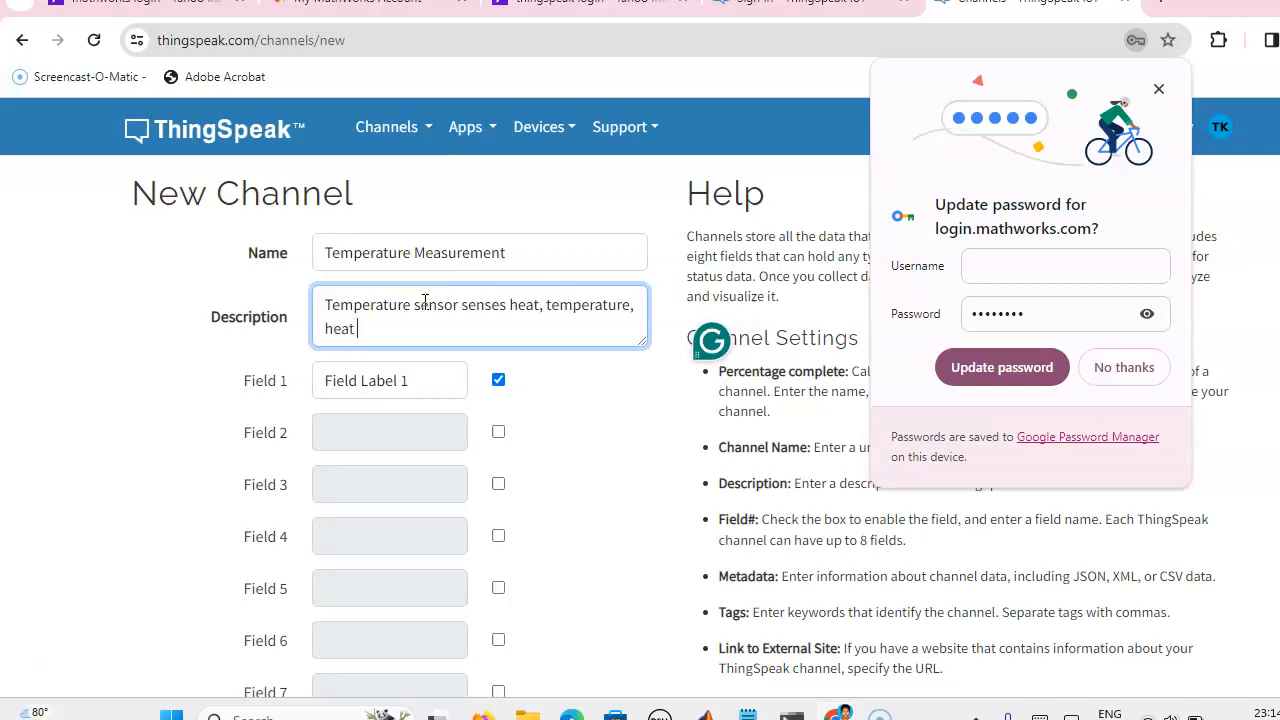
type("index")
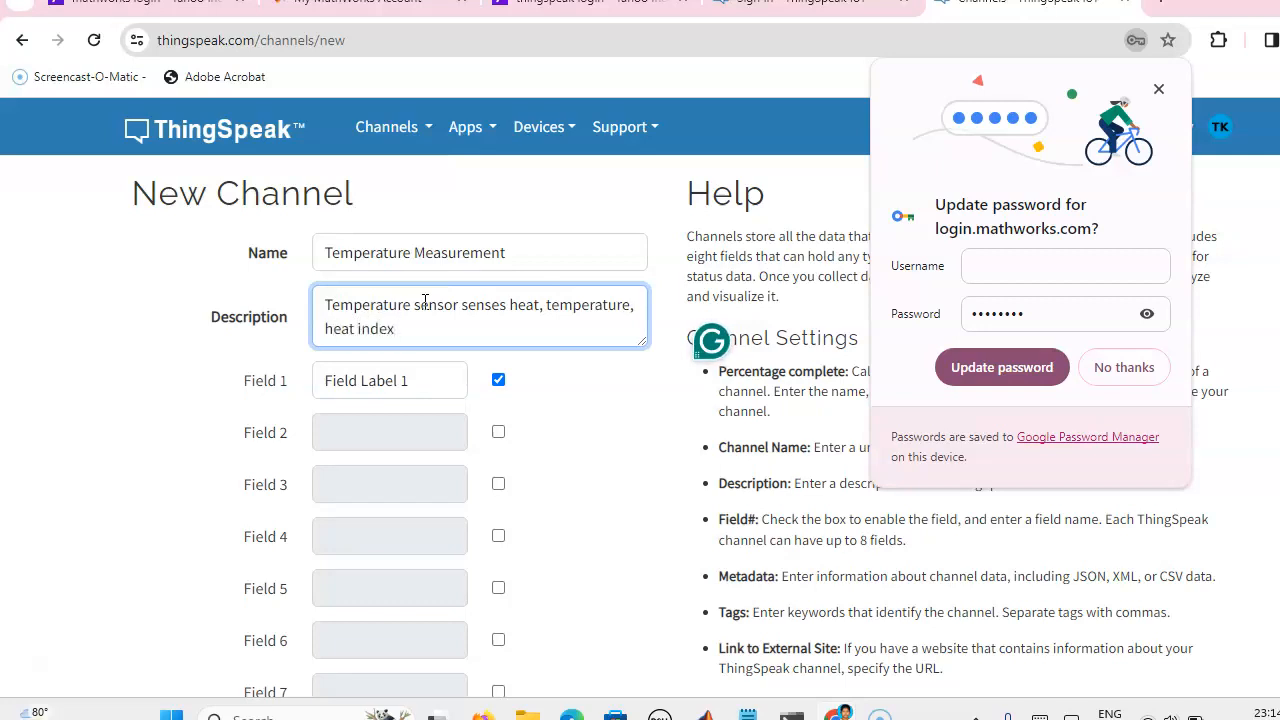
type("in de")
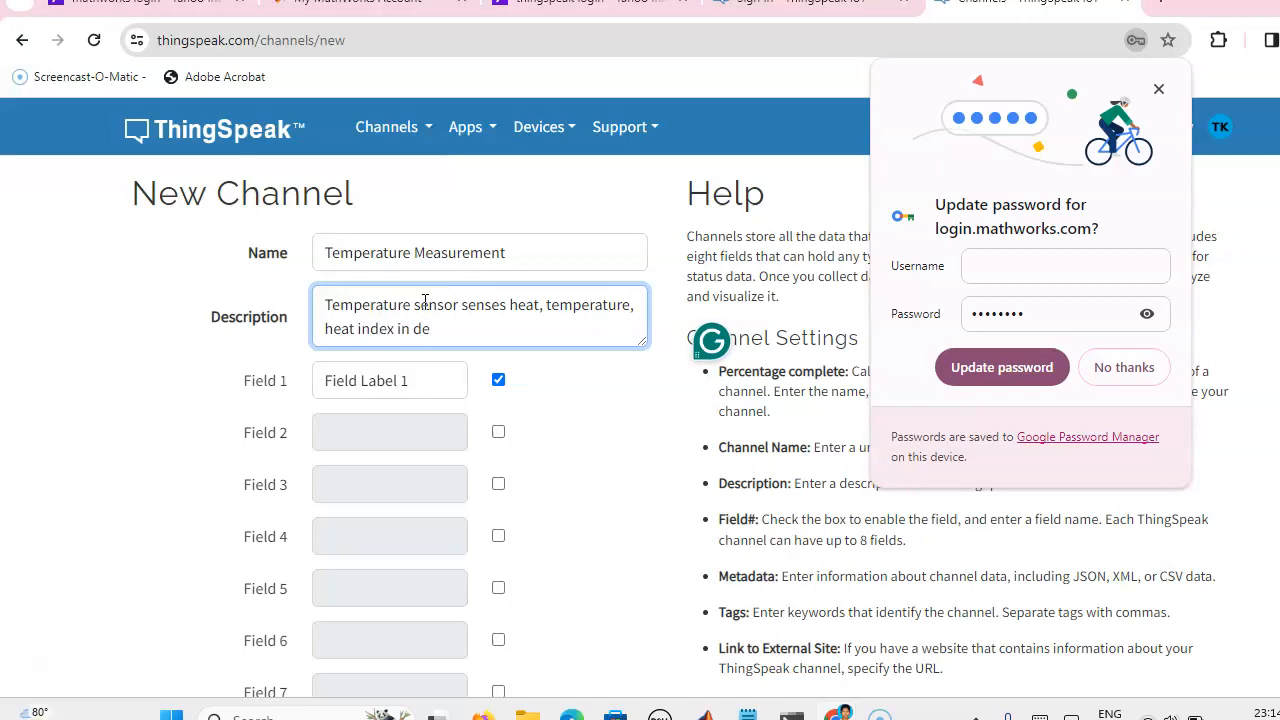
key("Backspace")
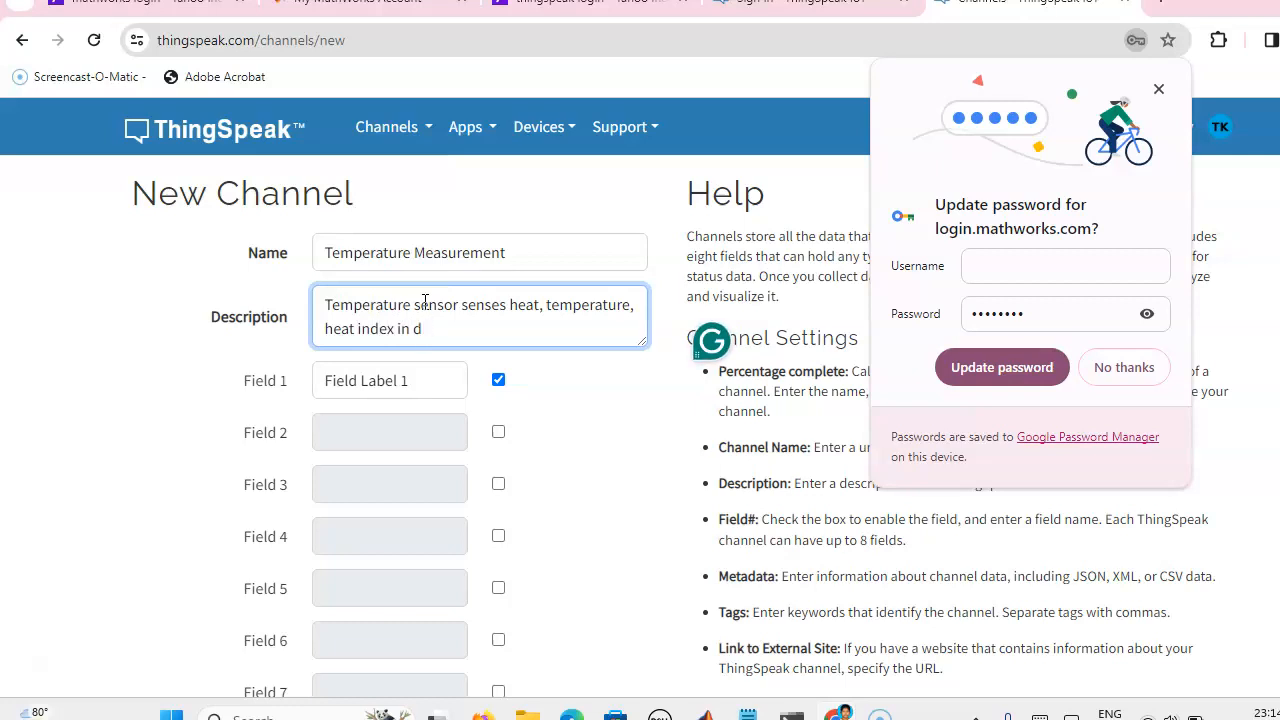
key("Backspace")
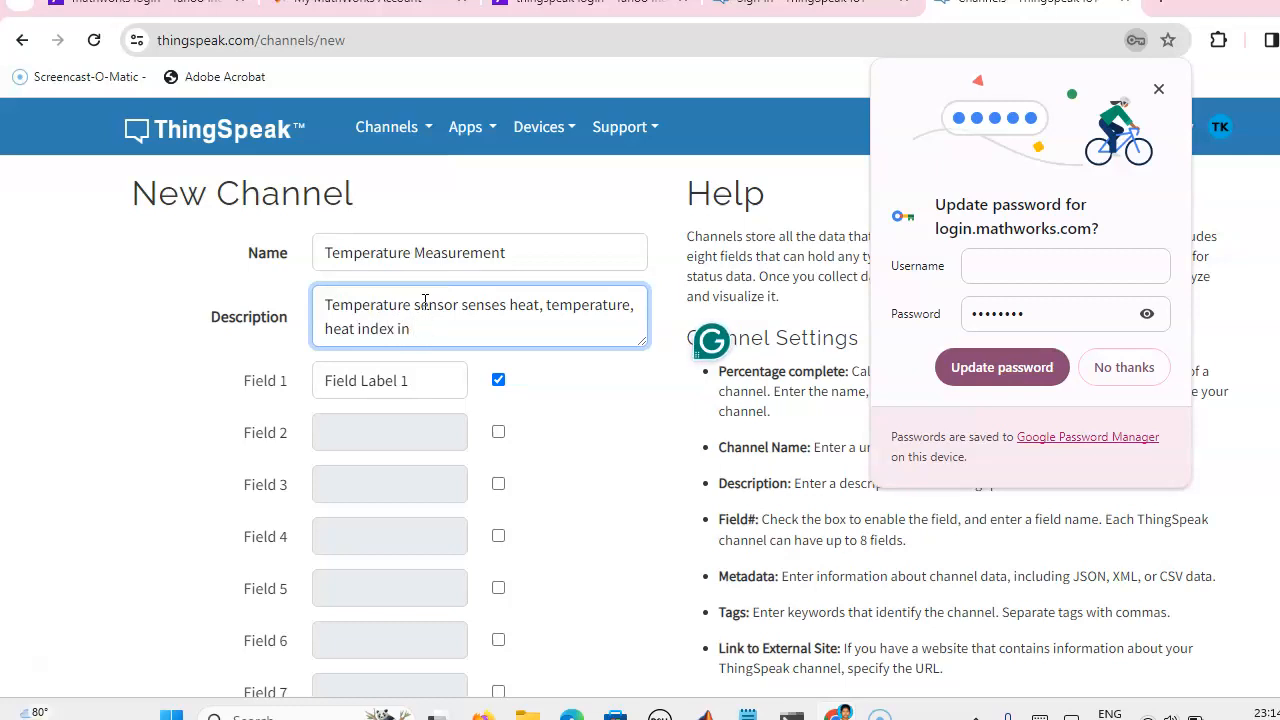
type("0")
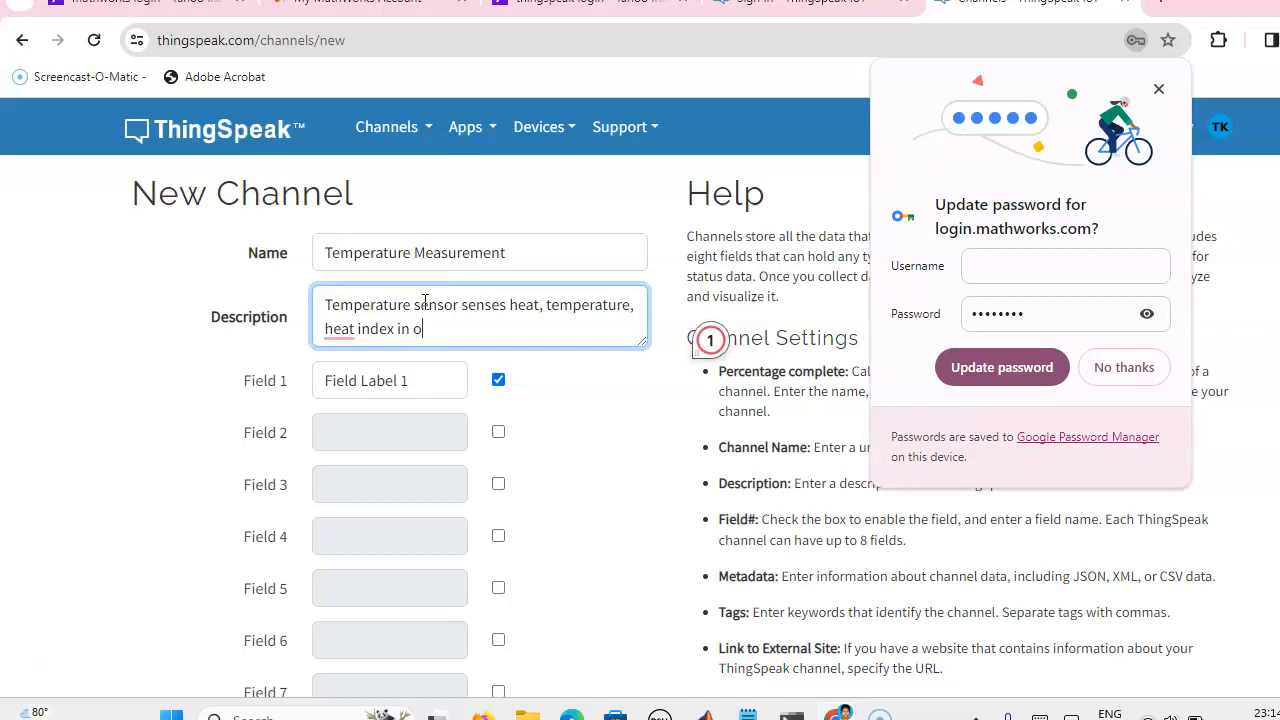
type("C")
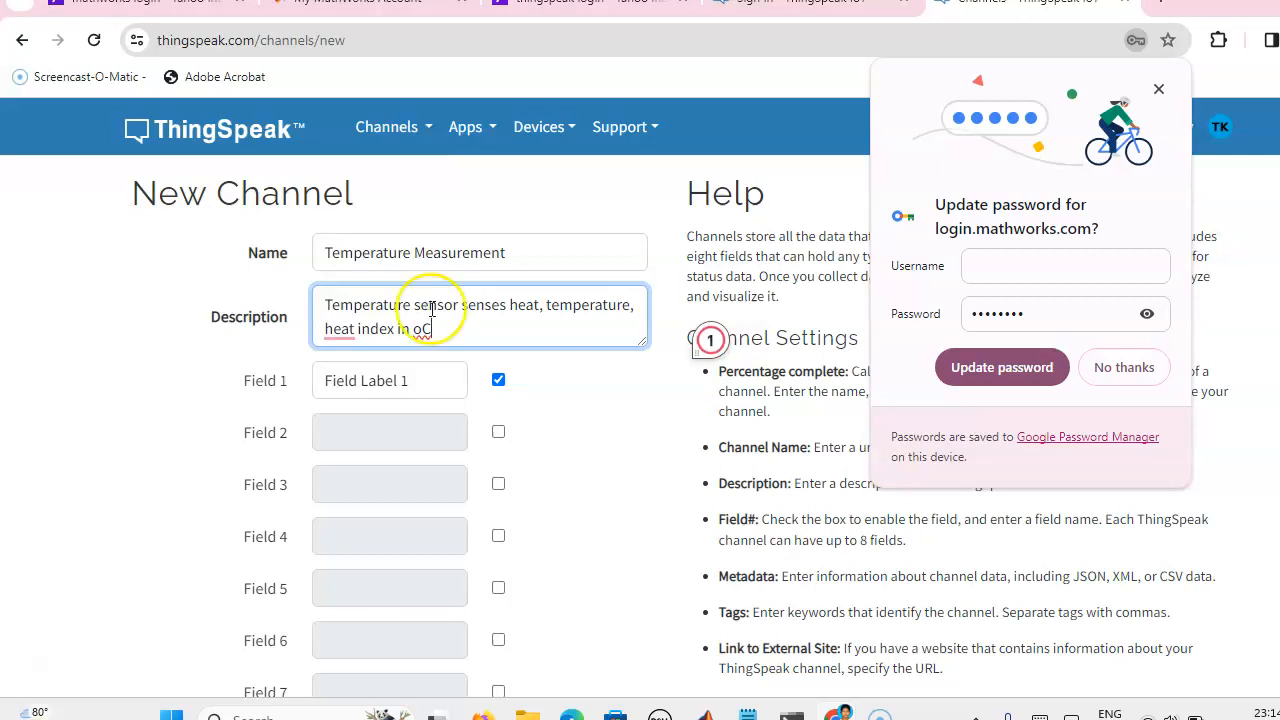
mouse_move(565, 435)
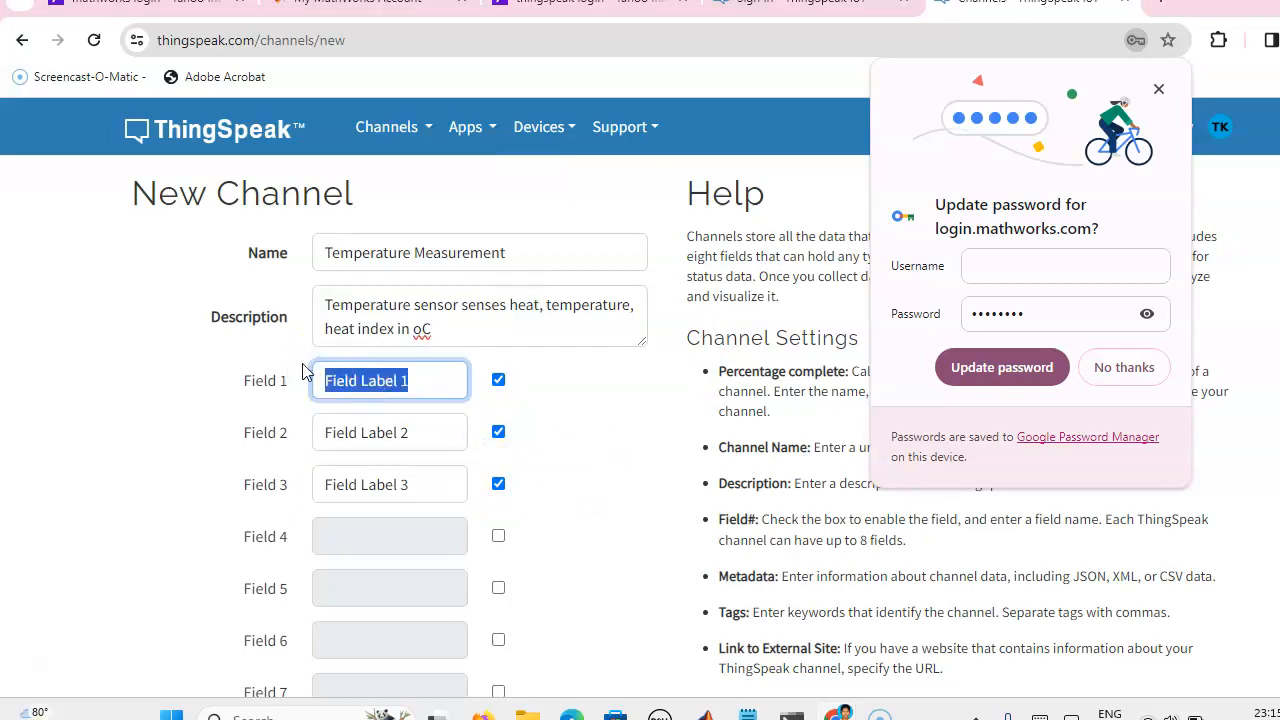
Label Field 1, 2 and 3 as Heat, Temperature and Heat Index
type("Heat")
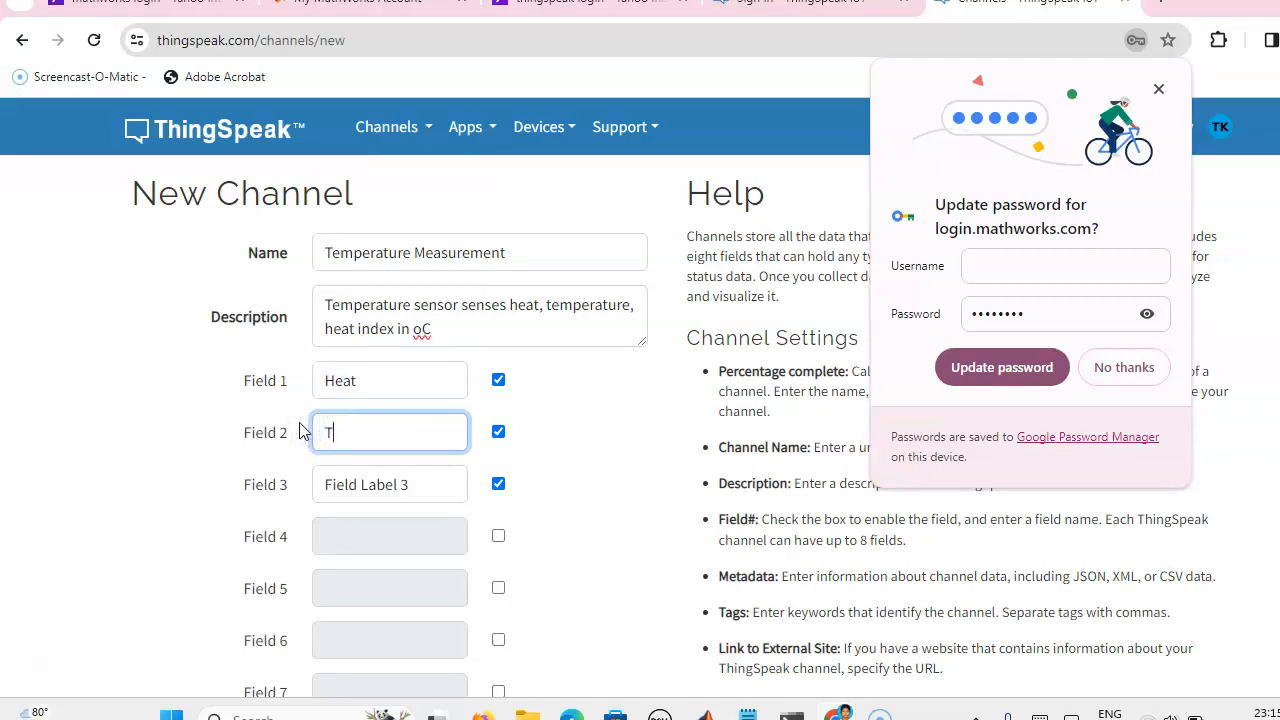
type("emperature")
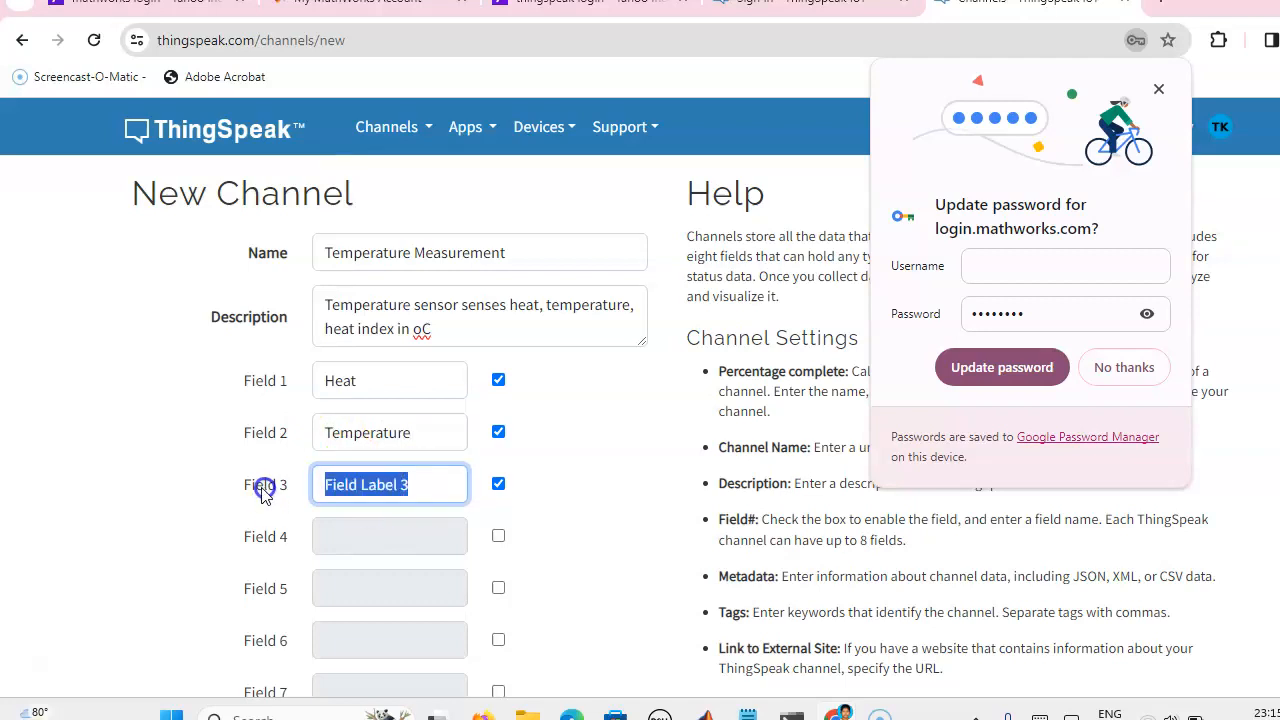
type("Heat Index")
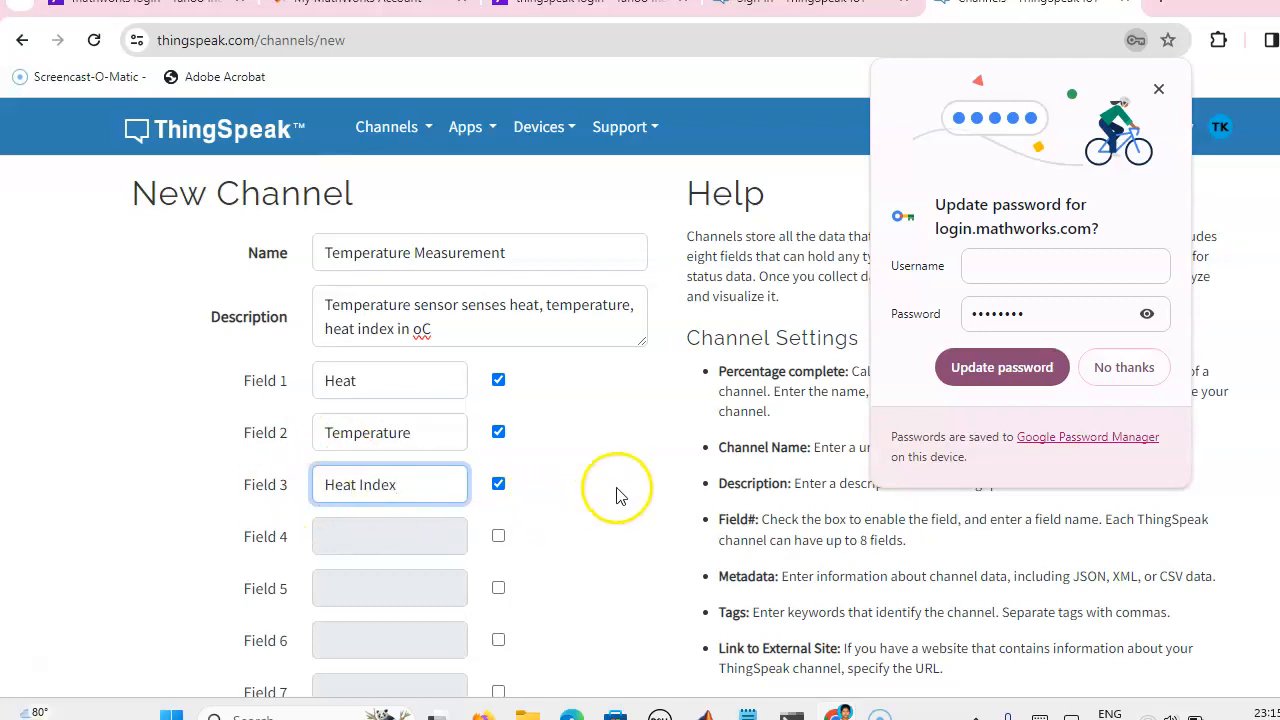
Dismiss the password prompt and save the channel
scroll("down", 3)
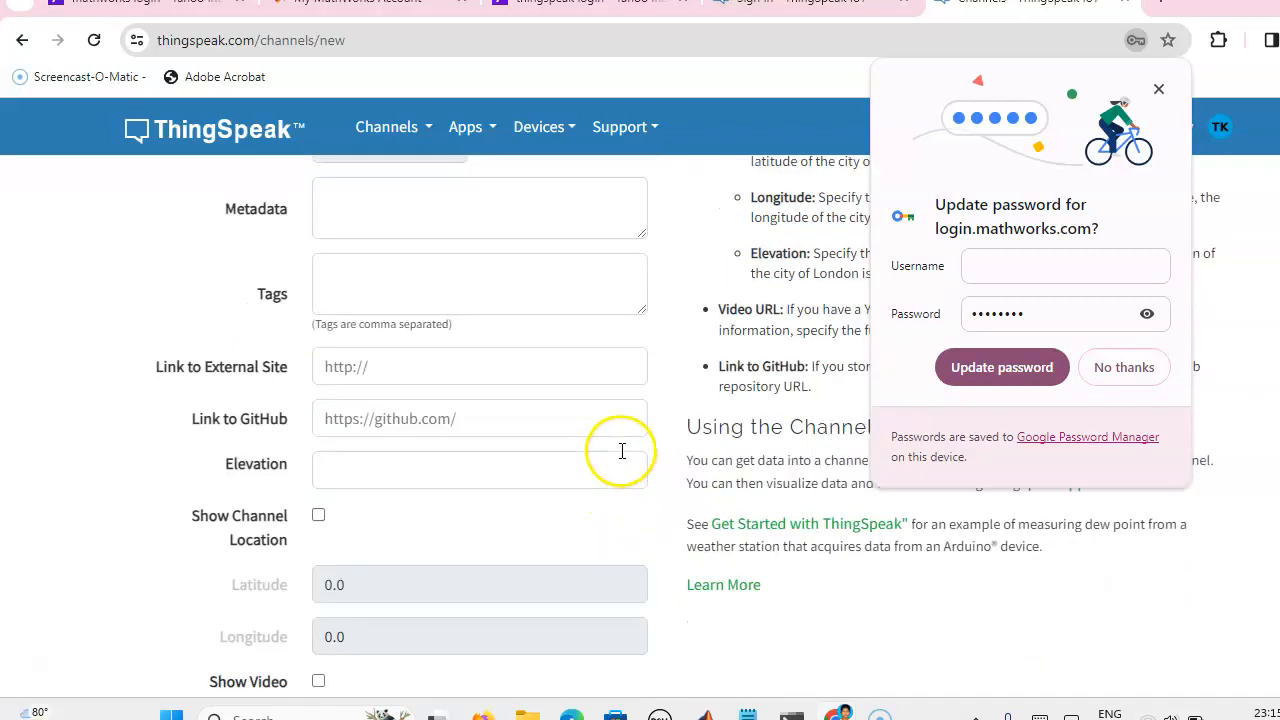
left_click(1124, 367)
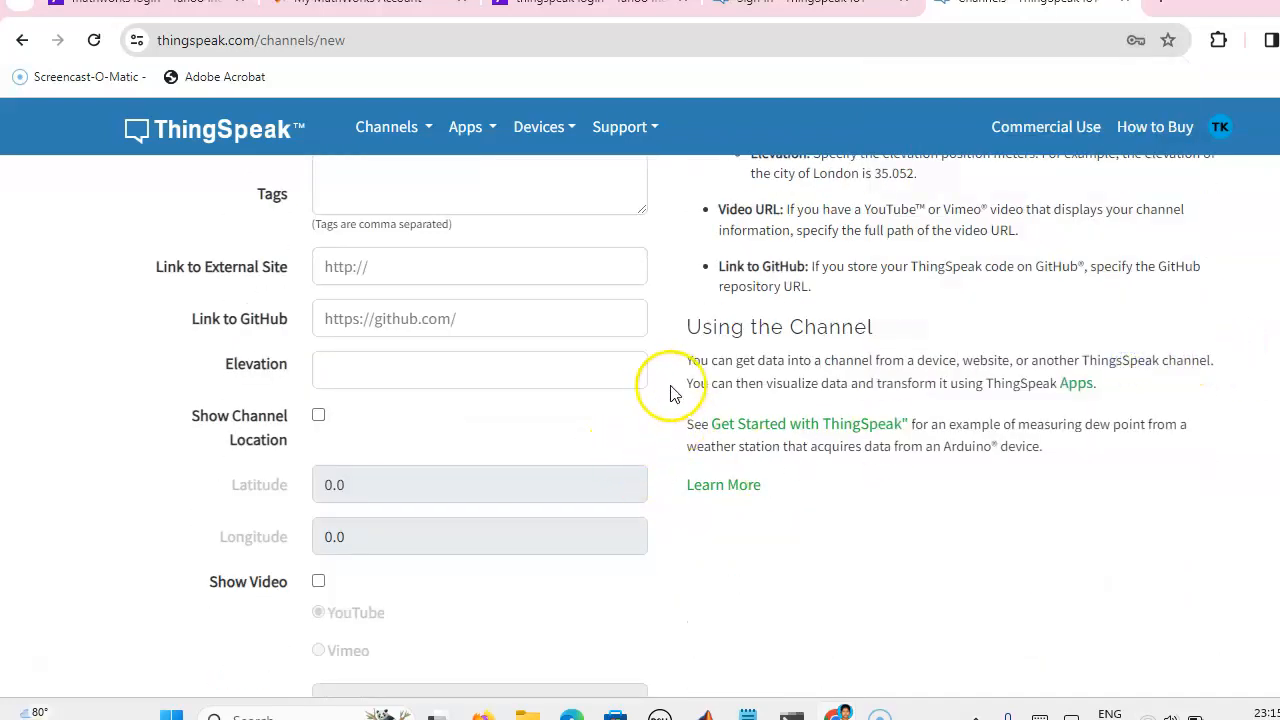
scroll("down", 3)
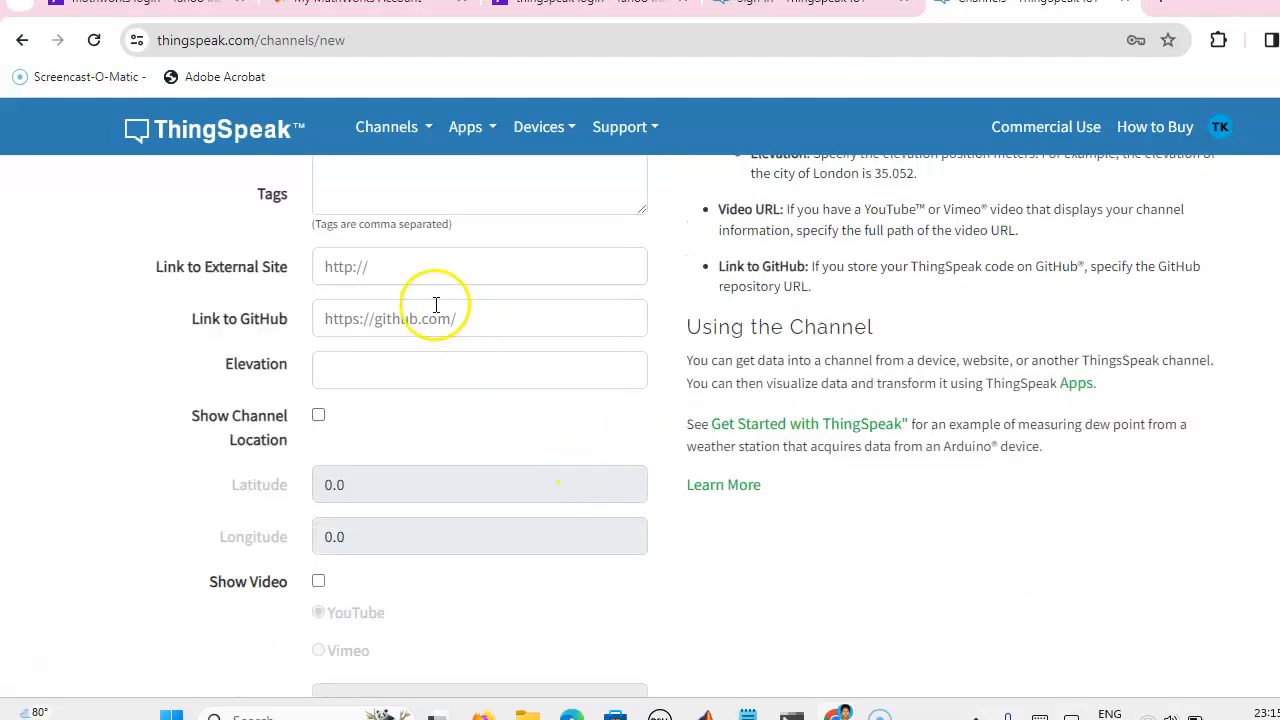
mouse_move(420, 267)
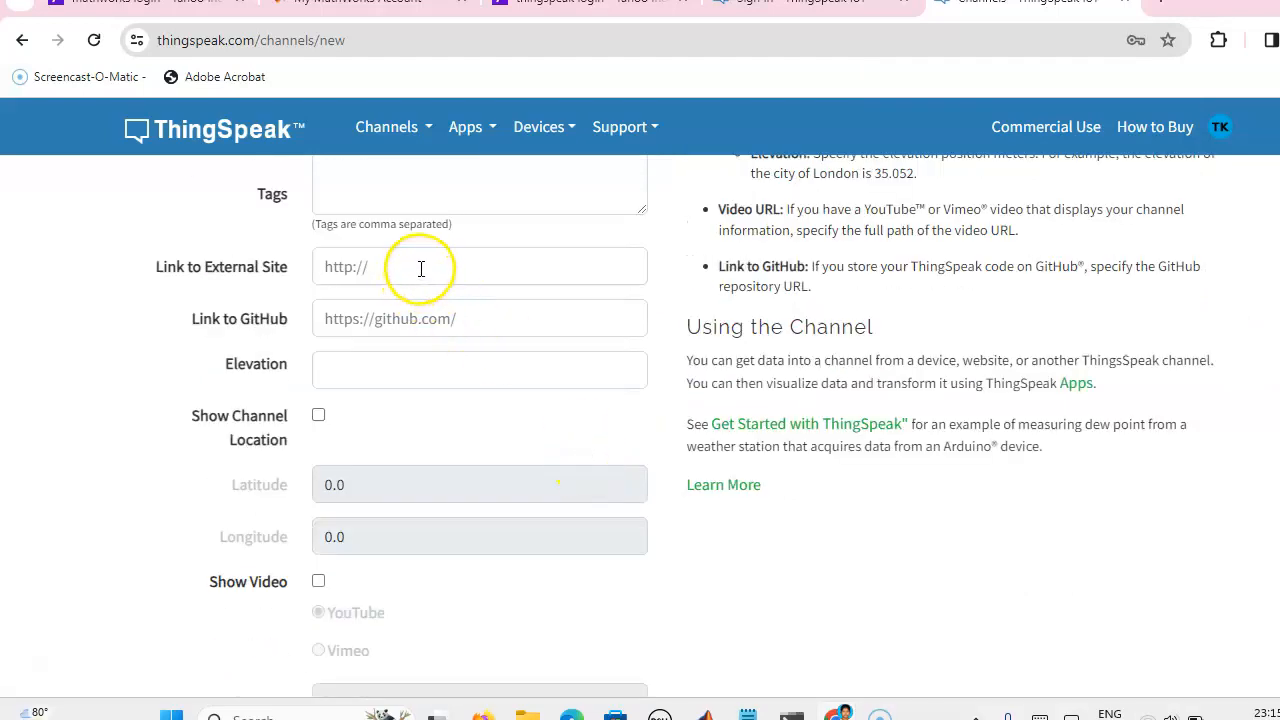
mouse_move(474, 323)
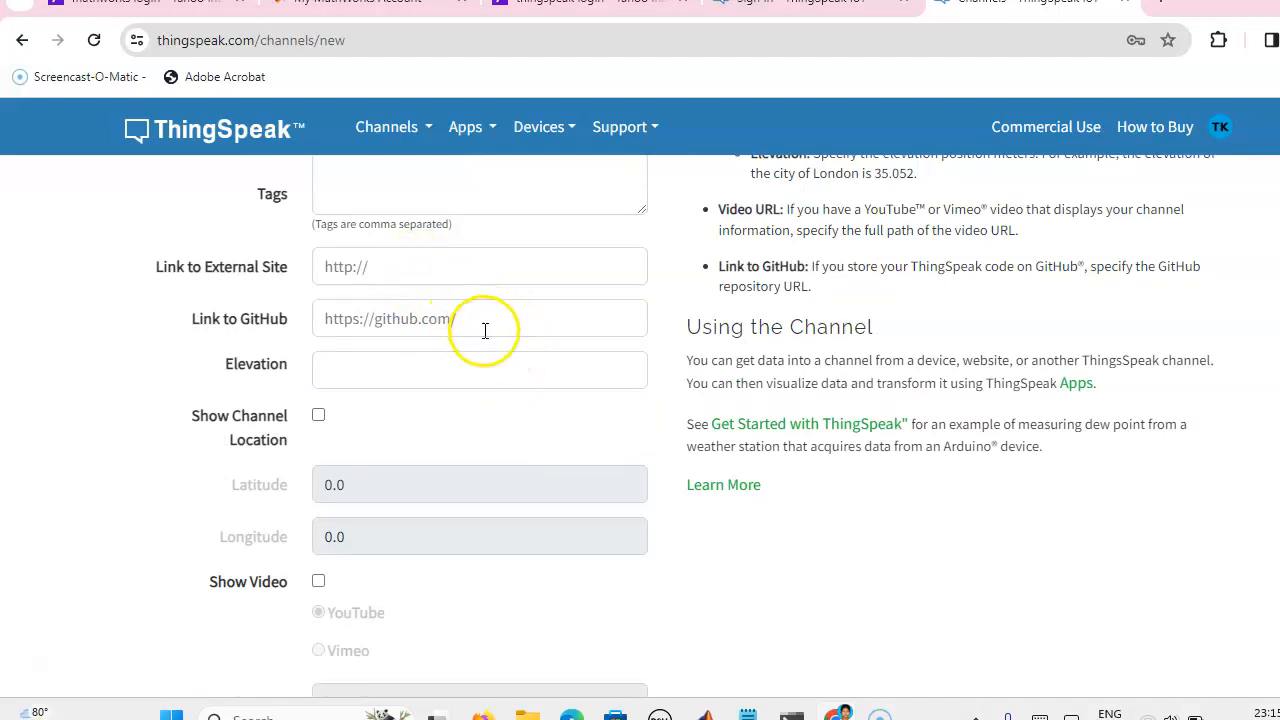
scroll("down", 3)
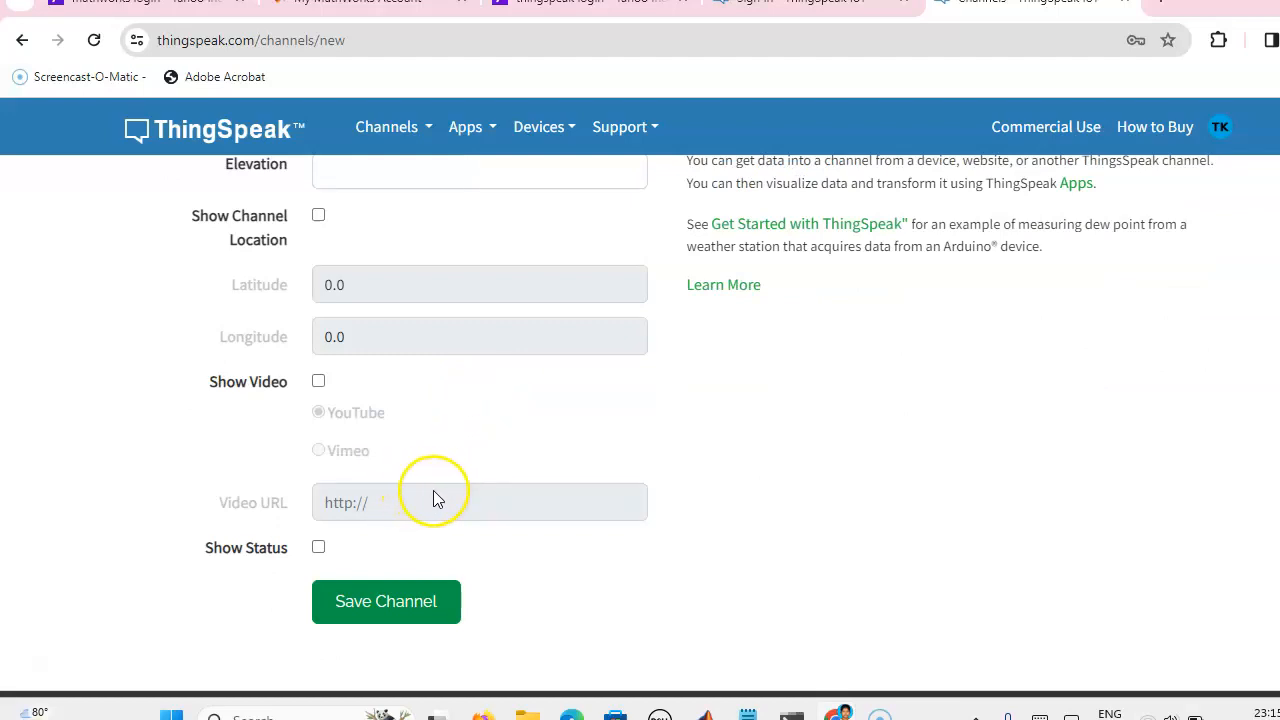
mouse_move(670, 492)
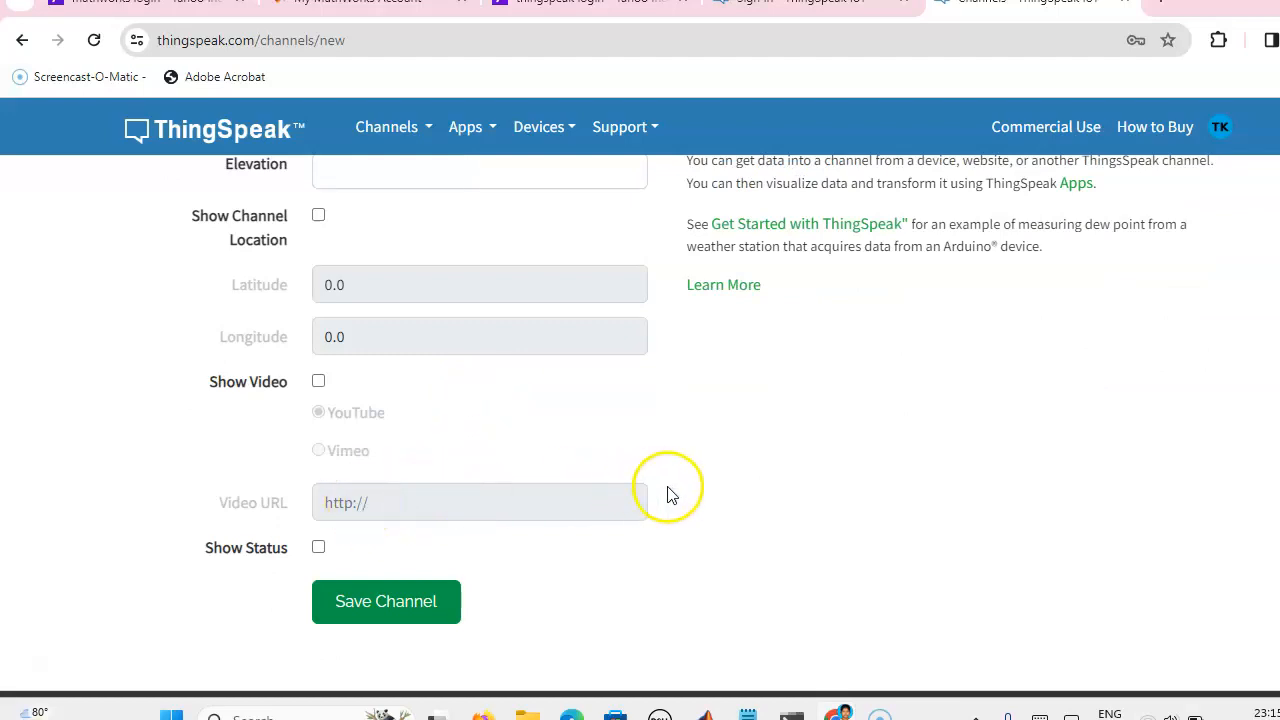
scroll("down", 3)
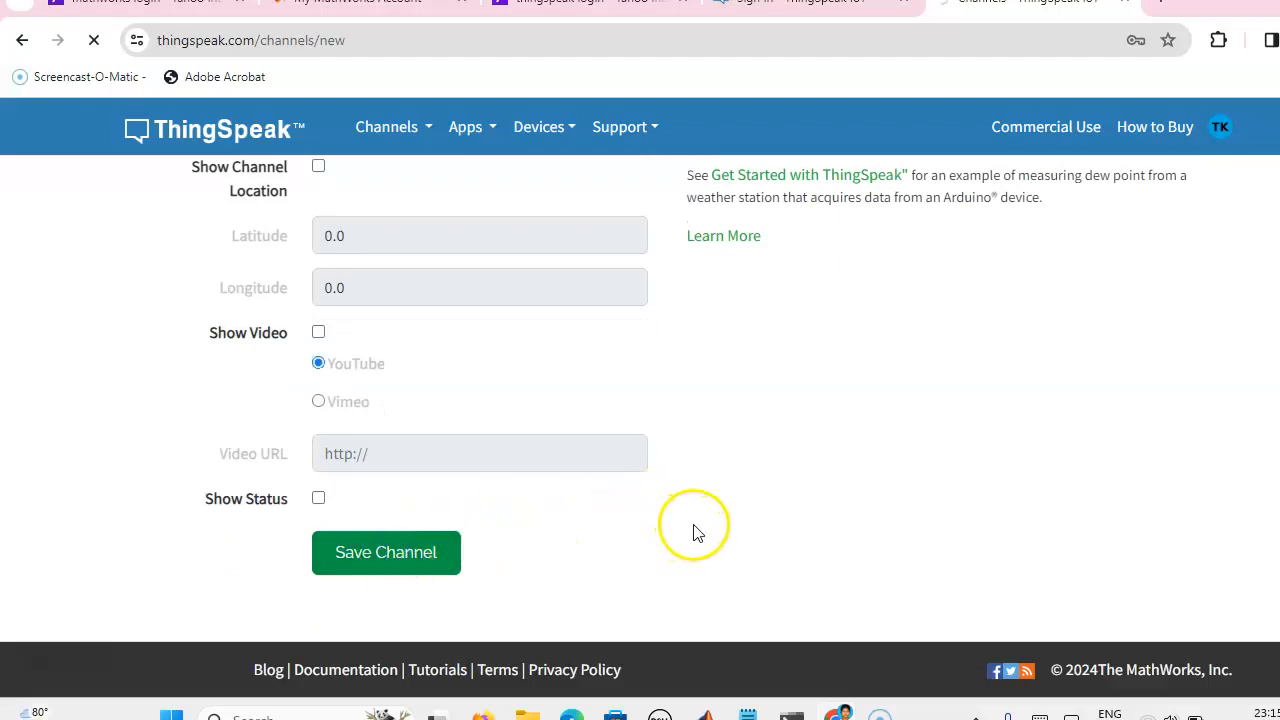
left_click(385, 552)
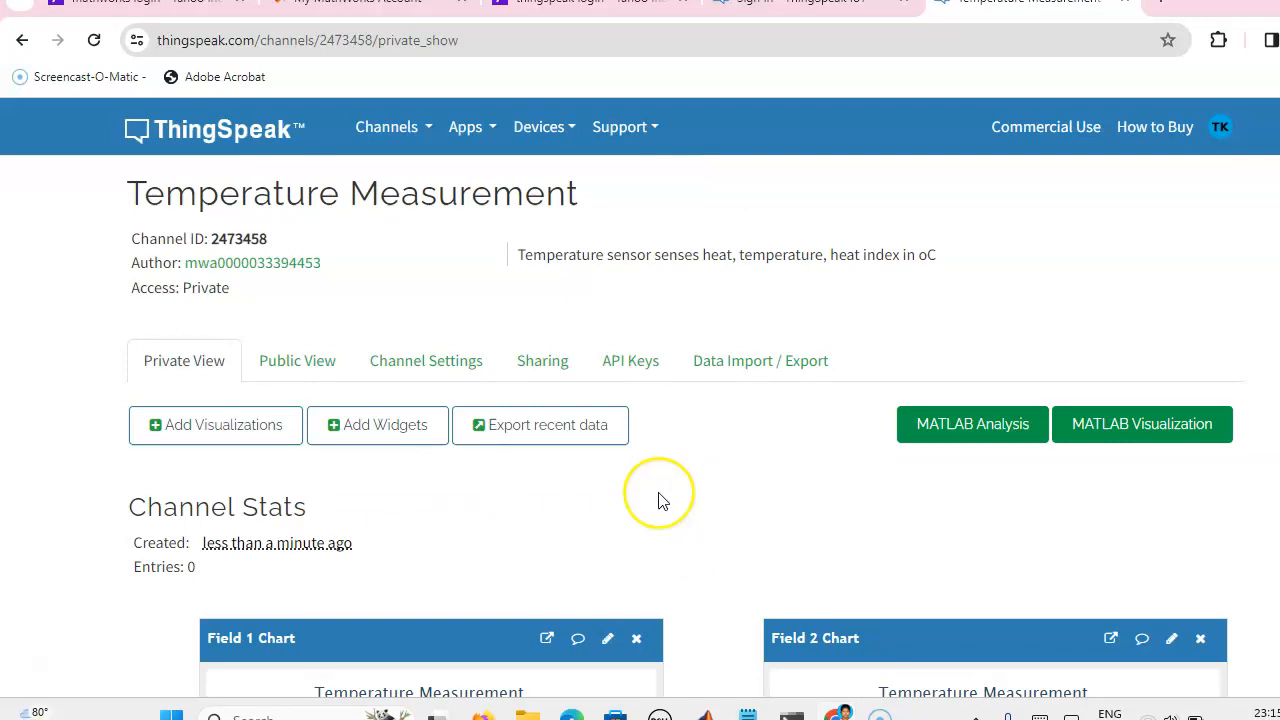
Open Add Widgets on the Temperature Measurement channel's Private View
scroll("down", 3)
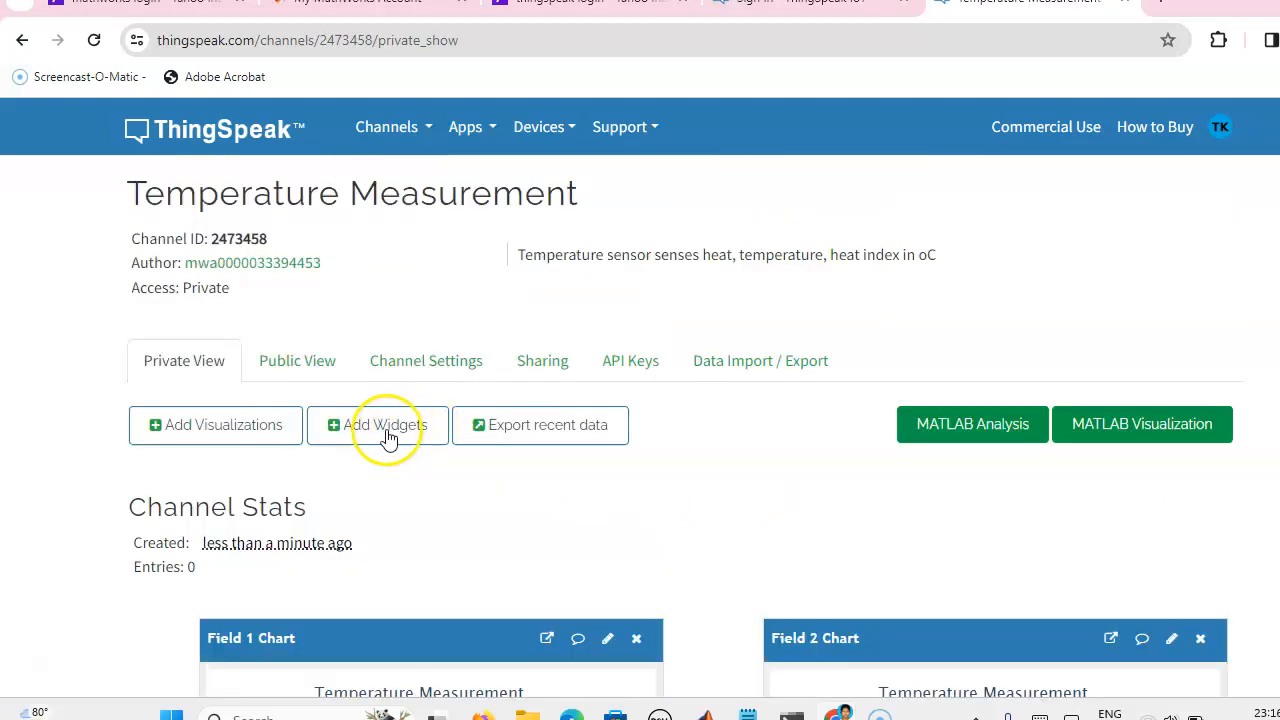
left_click(384, 424)
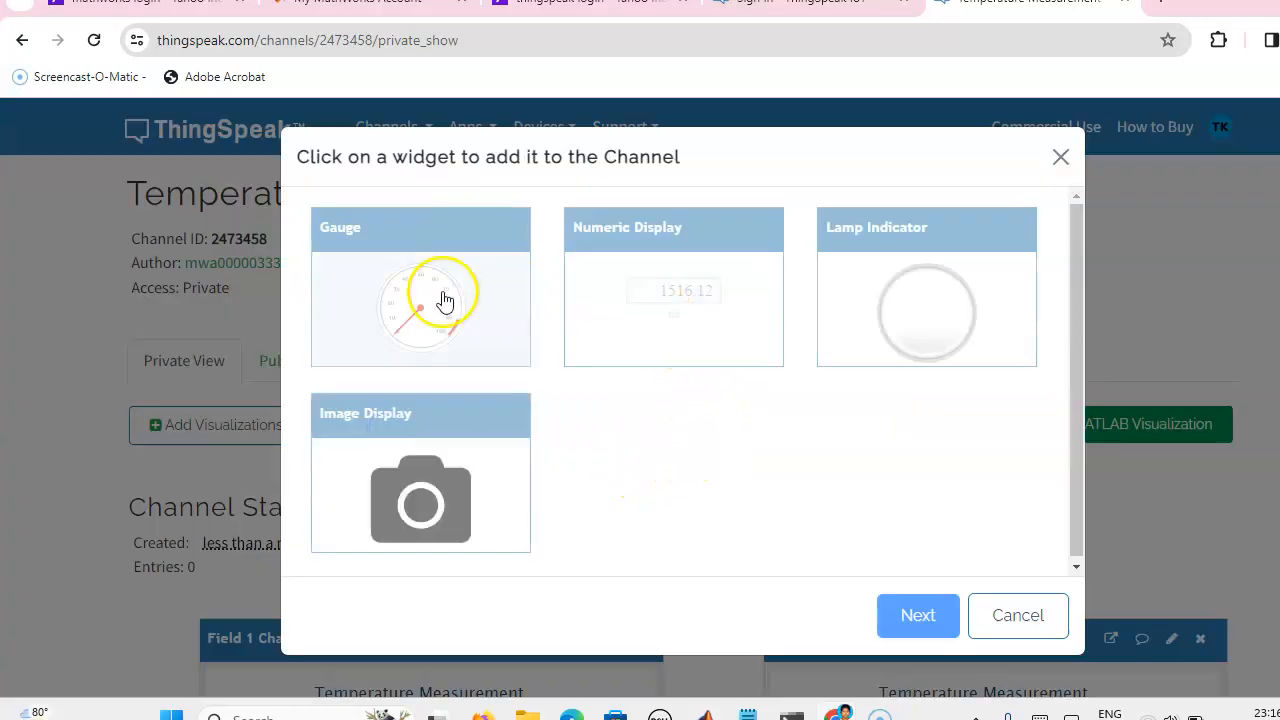
mouse_move(647, 318)
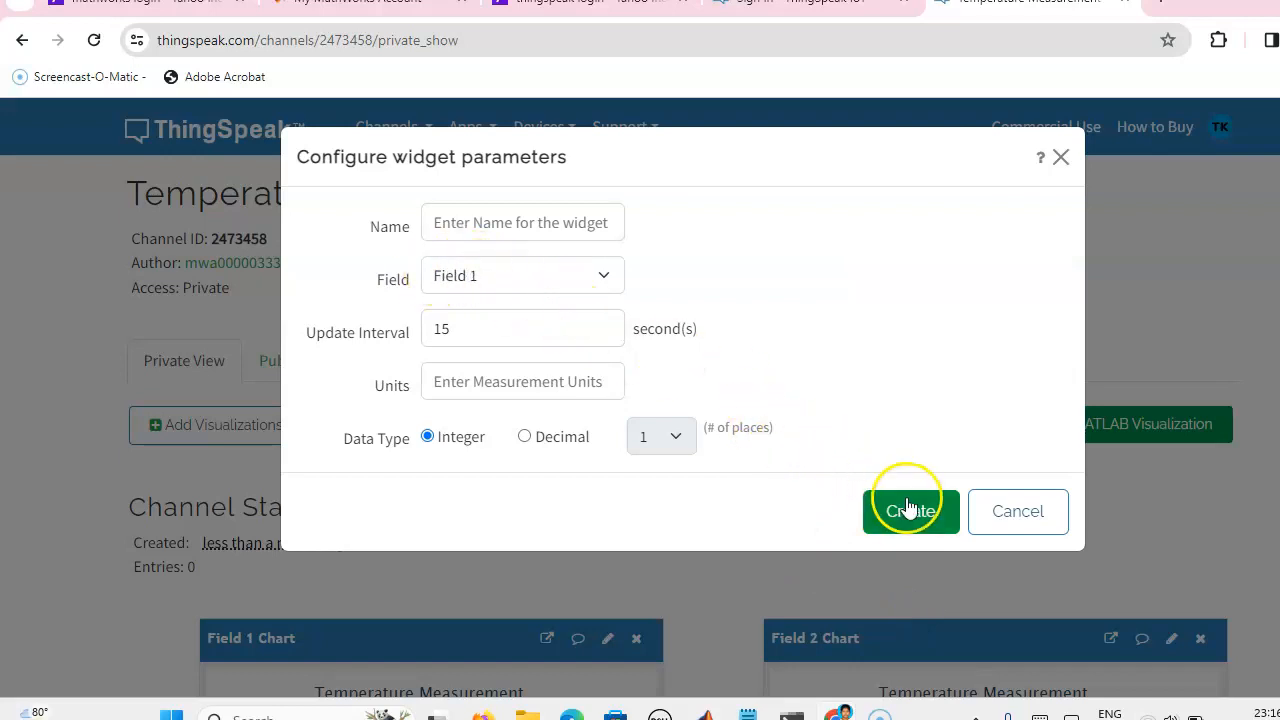
Name a widget 'Heat', then close the widget configuration
left_click(521, 222)
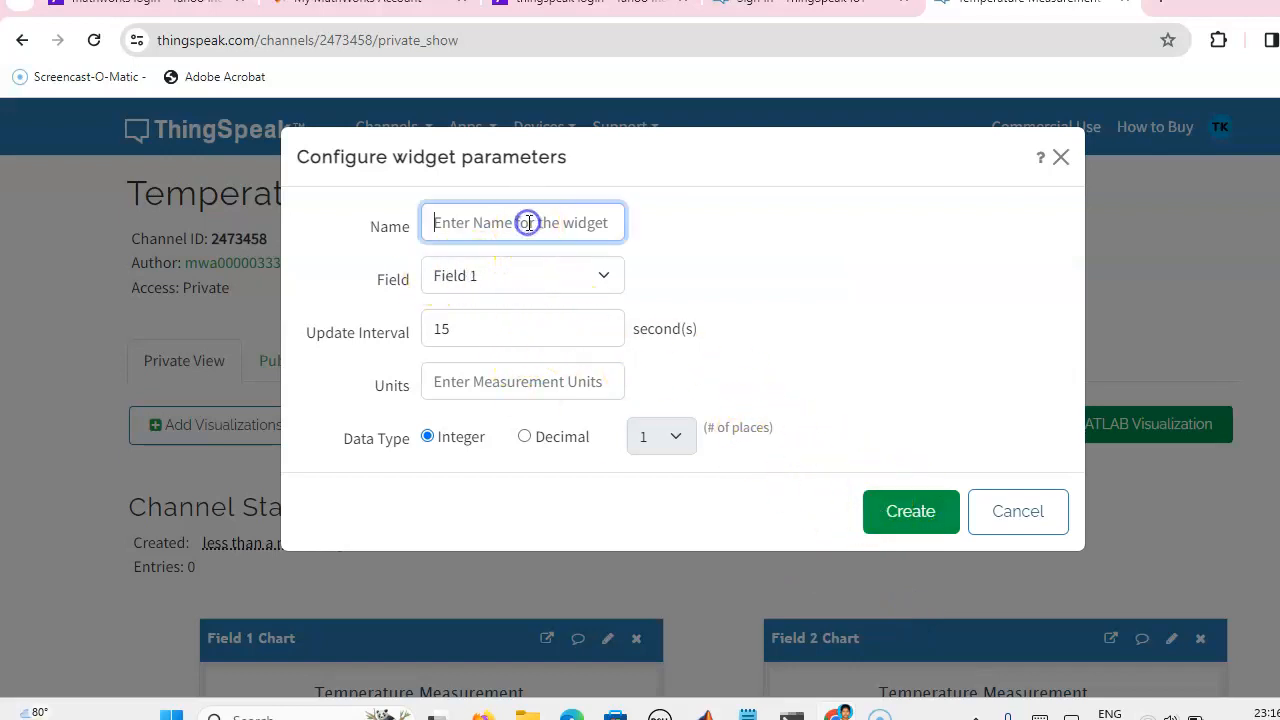
type("Heat")
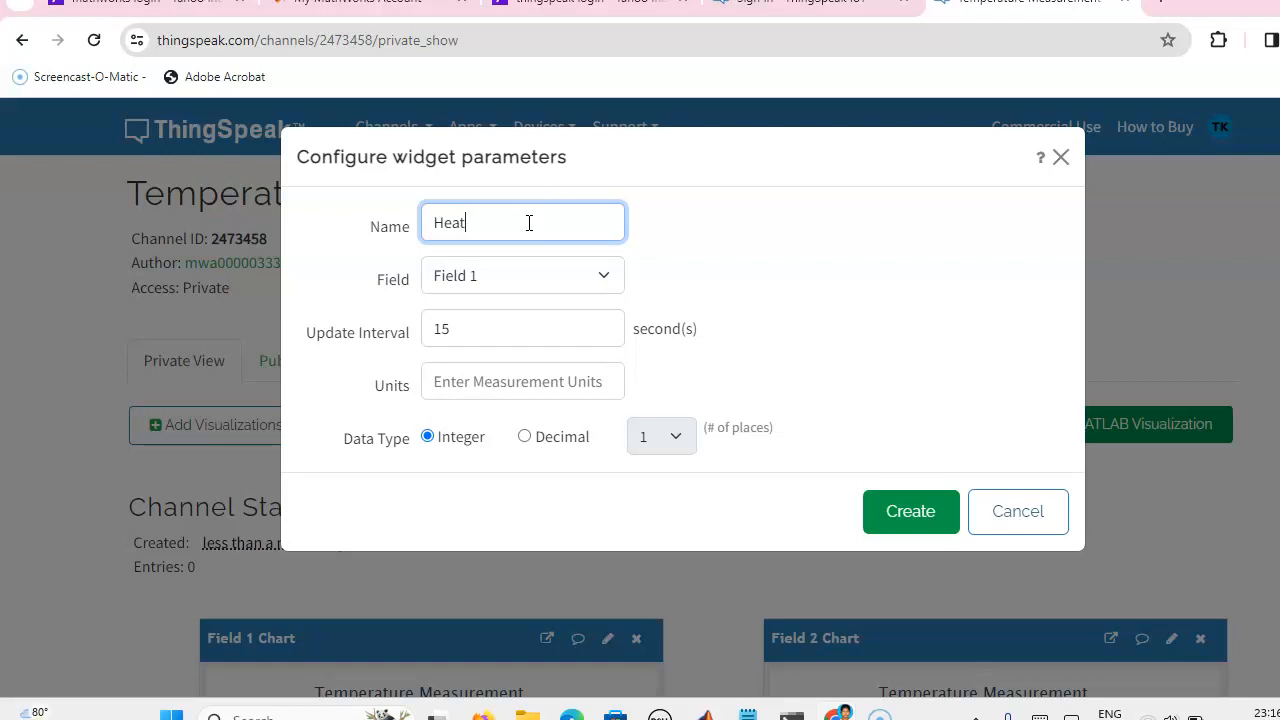
left_click(1017, 511)
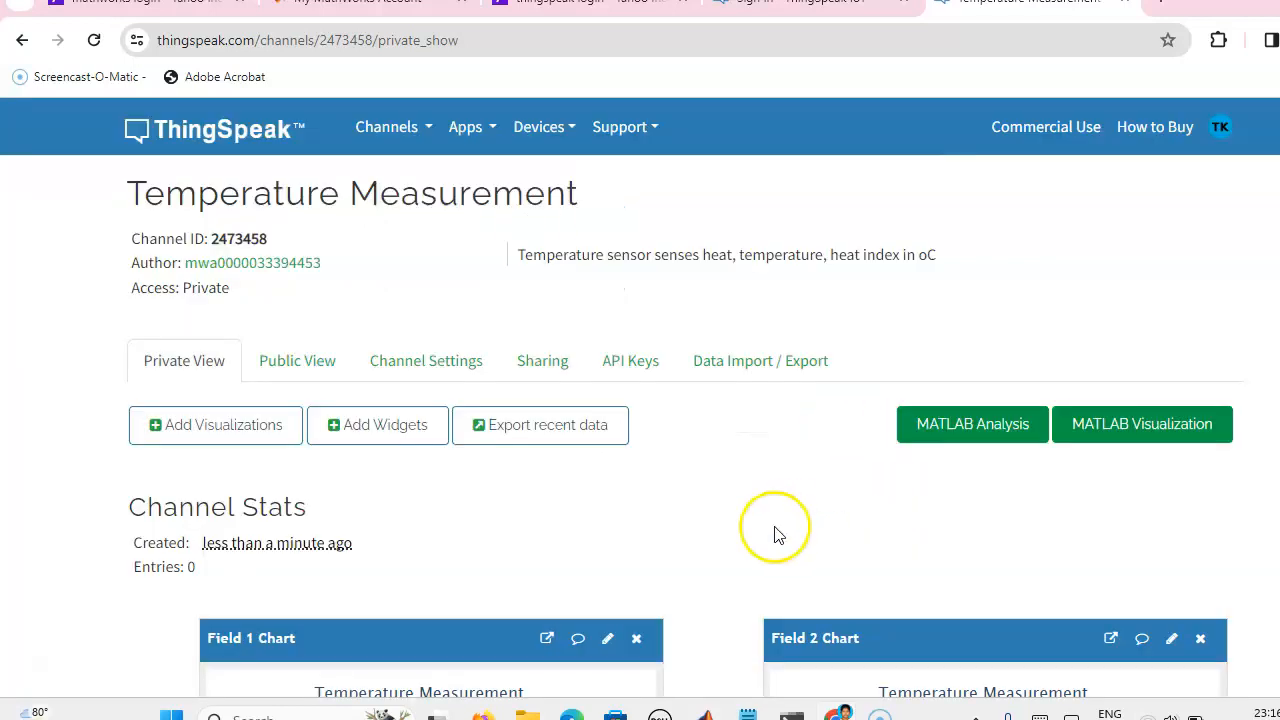
Add Numeric Display widgets named Temperature for field 2 and Heat Index for field 3
left_click(377, 424)
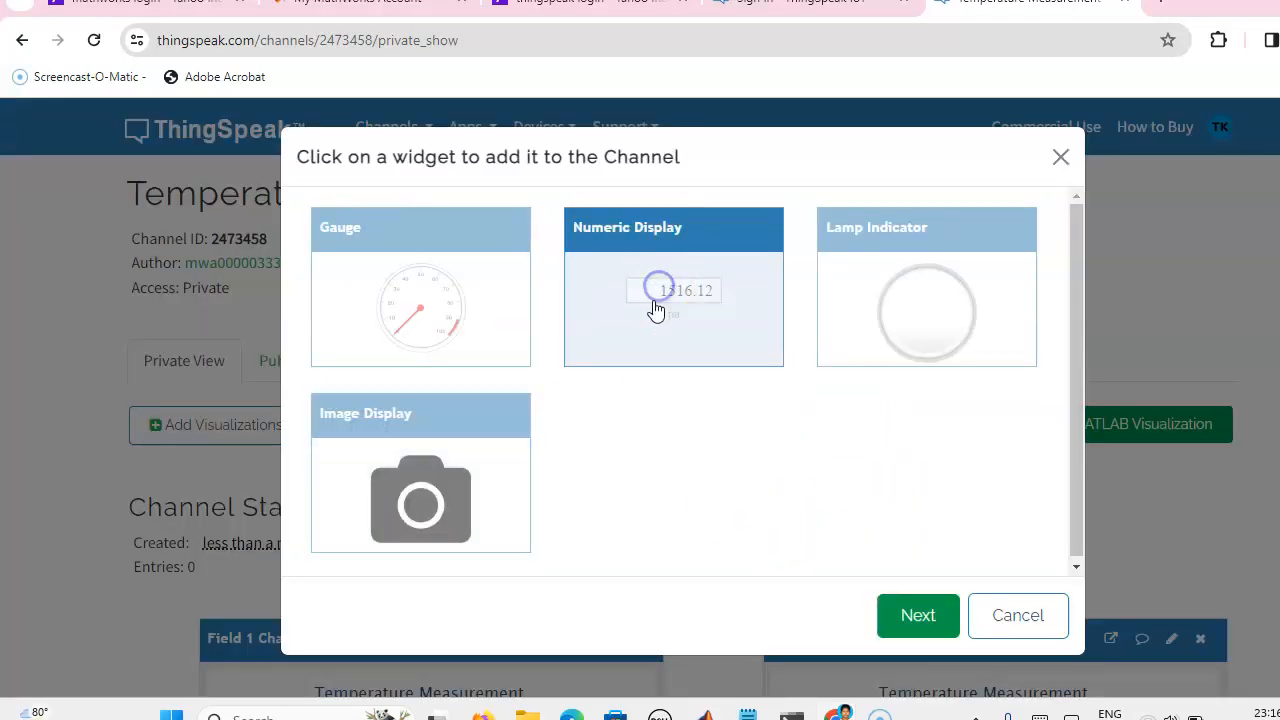
left_click(673, 287)
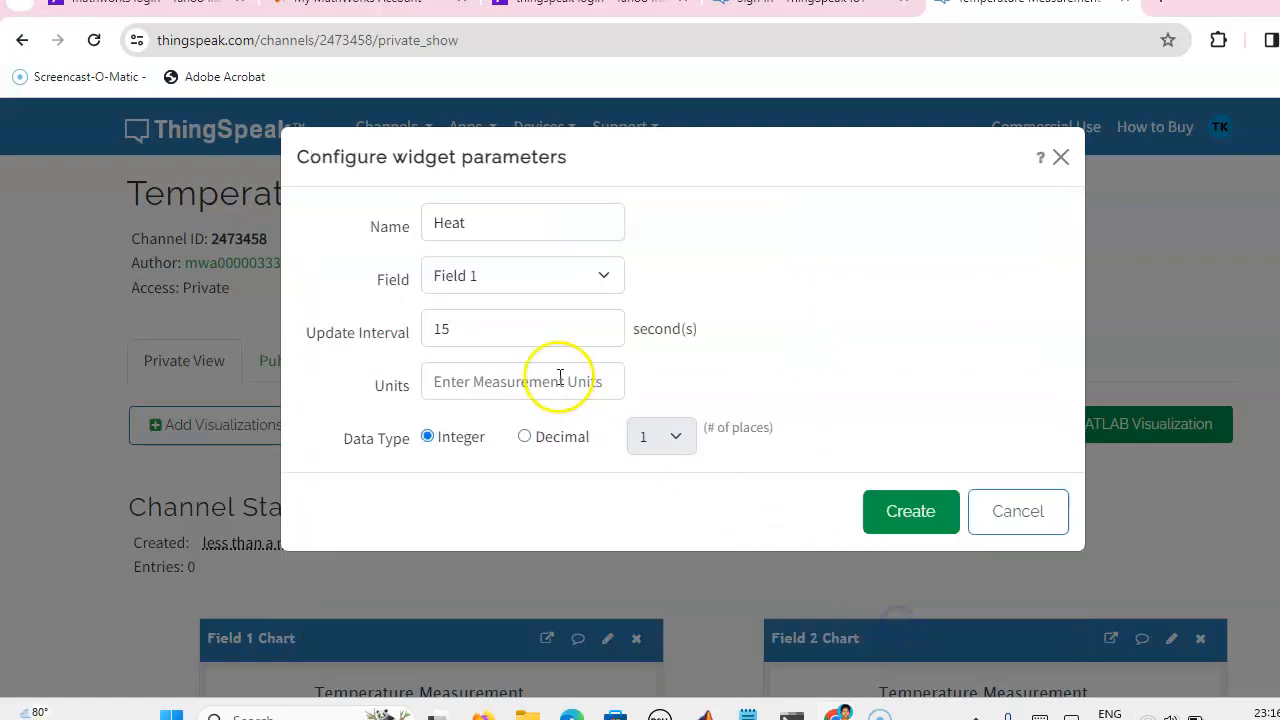
left_click(521, 222)
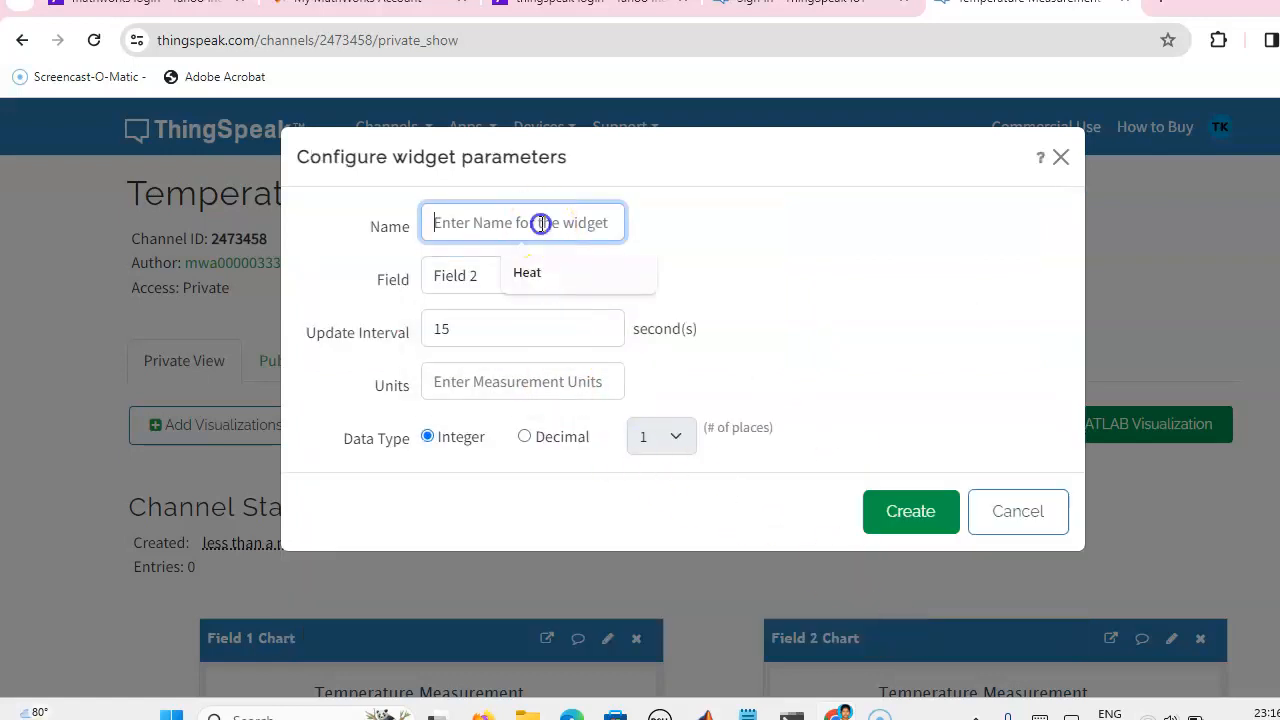
type("Temper")
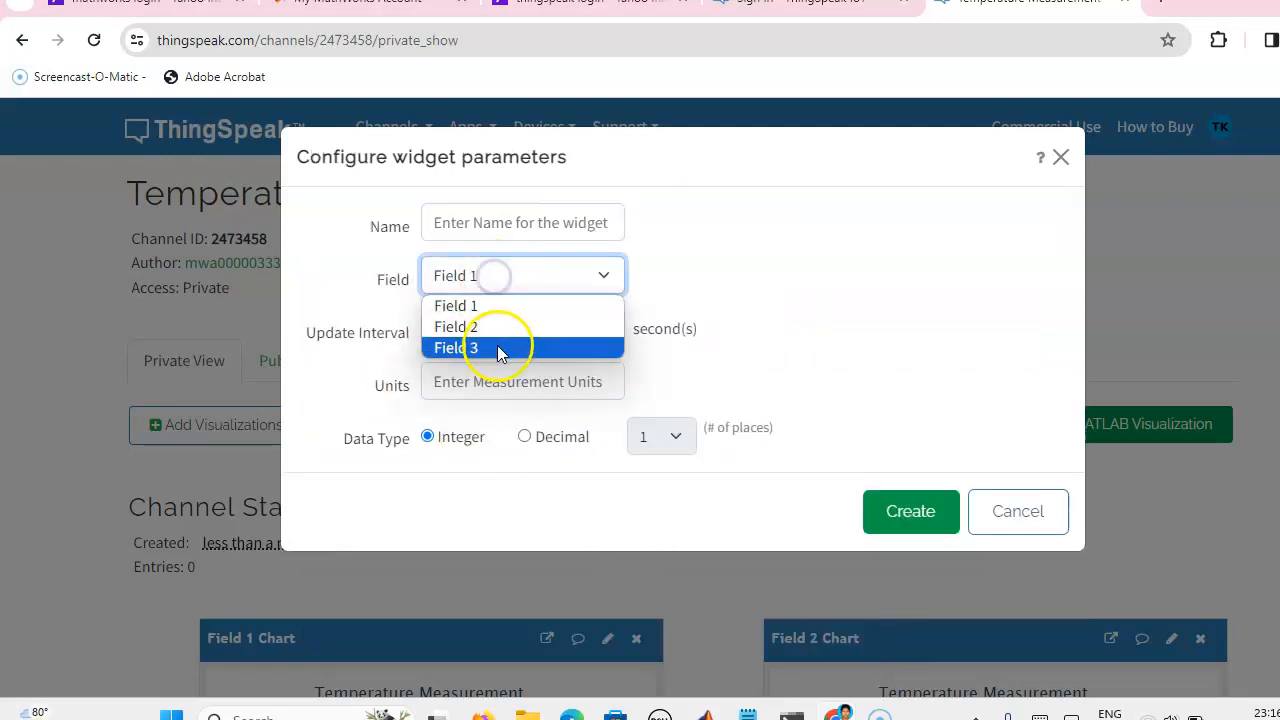
left_click(457, 347)
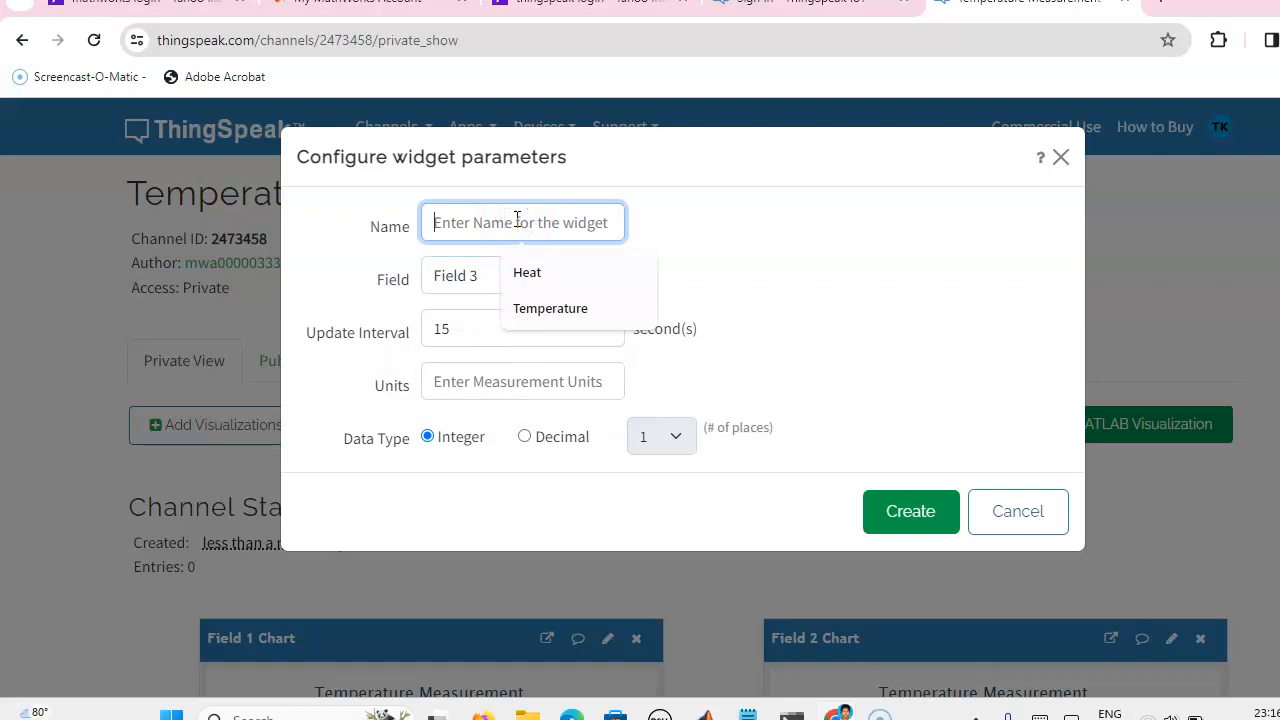
type("Heat In")
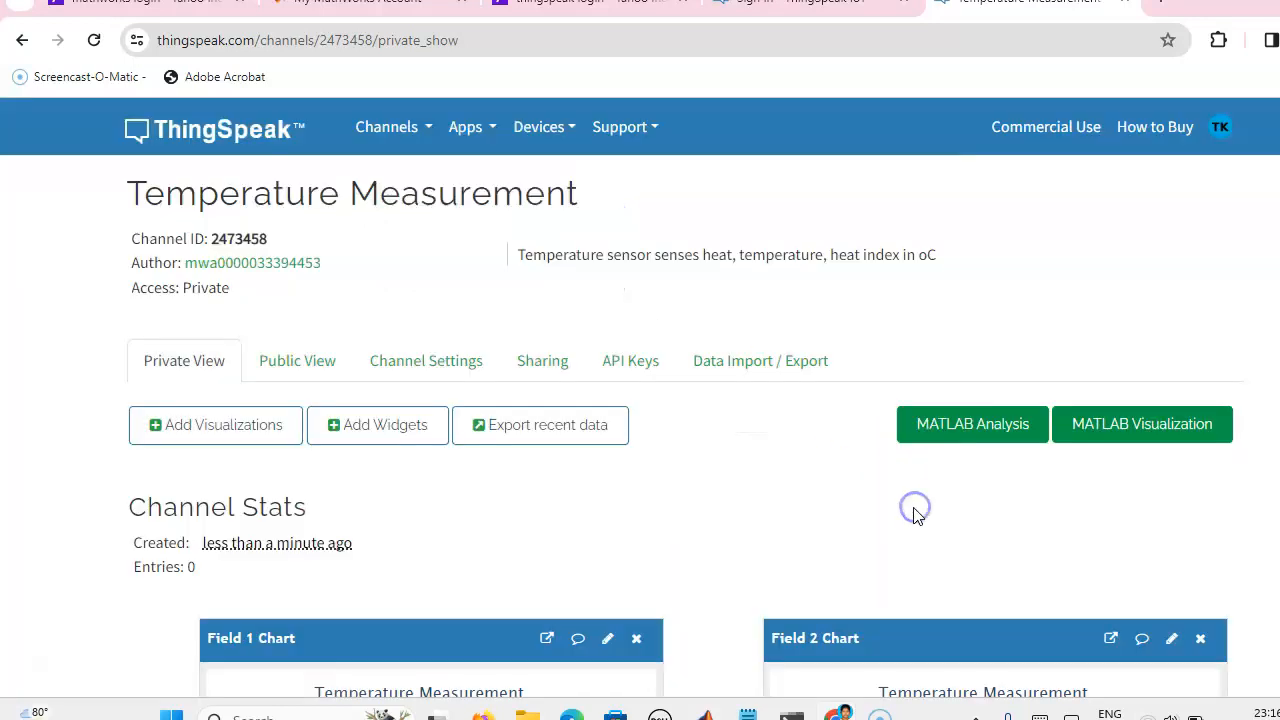
scroll("down", 3)
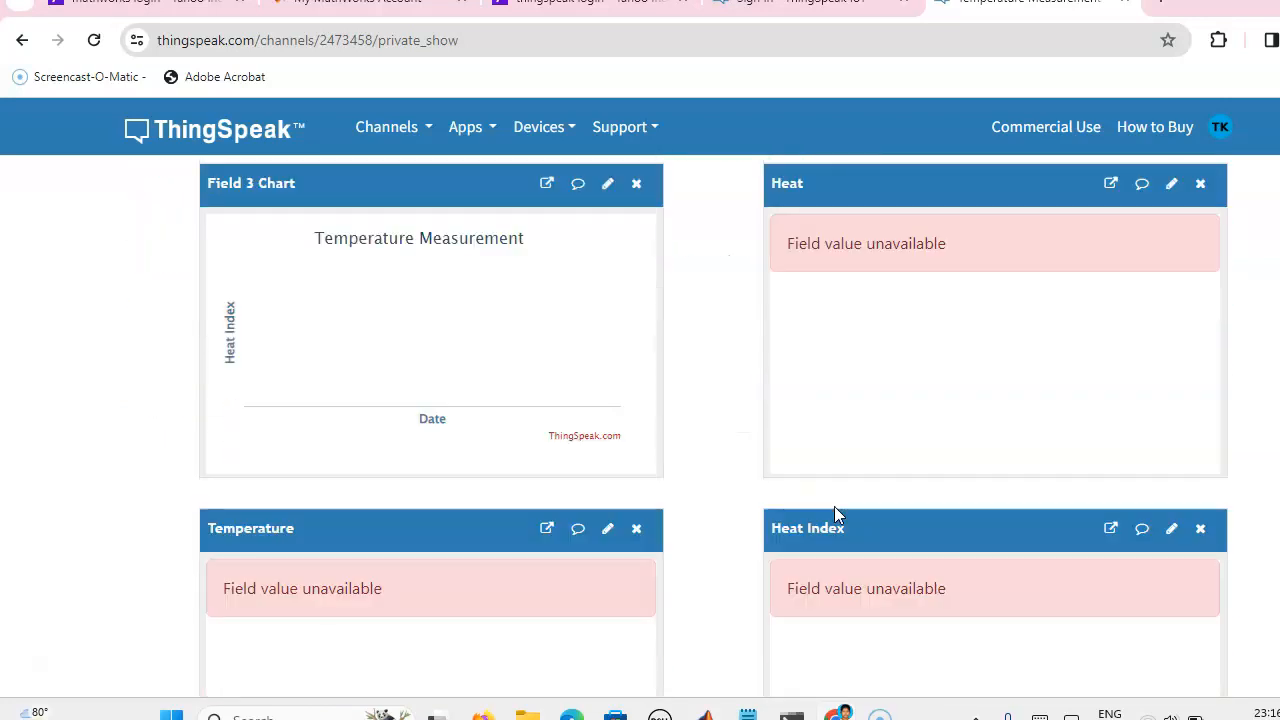
scroll("down", 3)
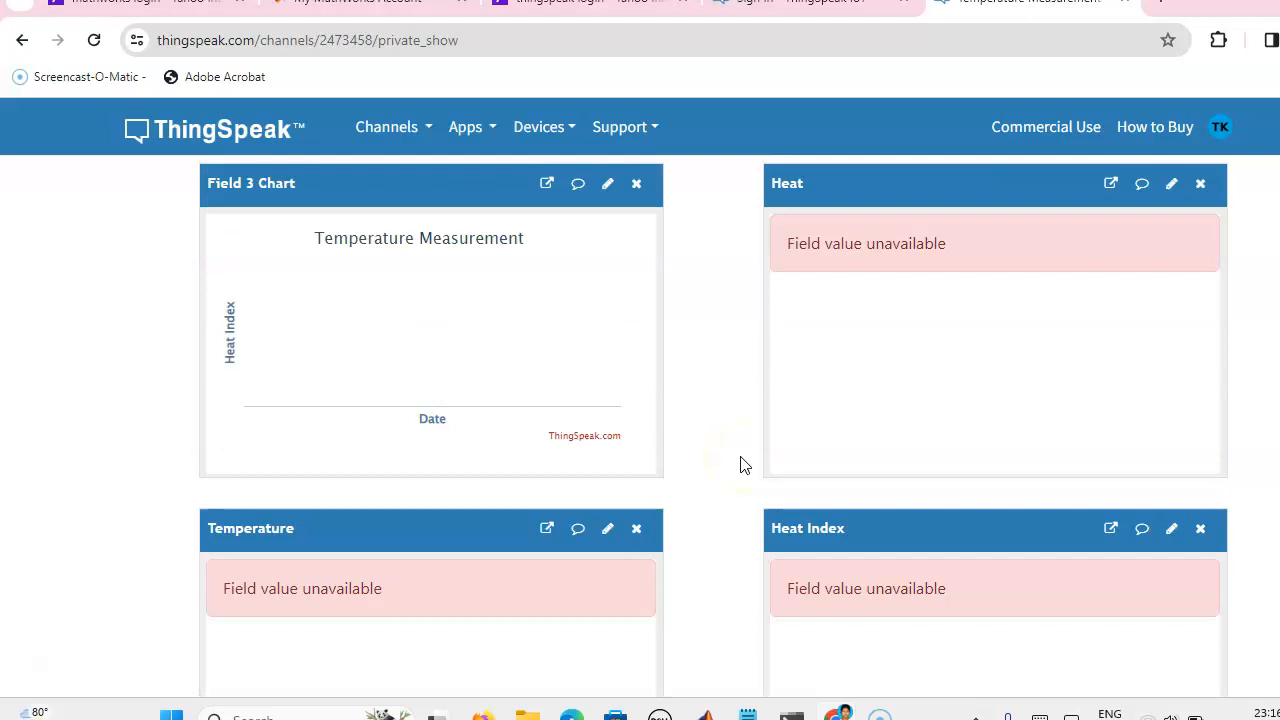
scroll("down", 3)
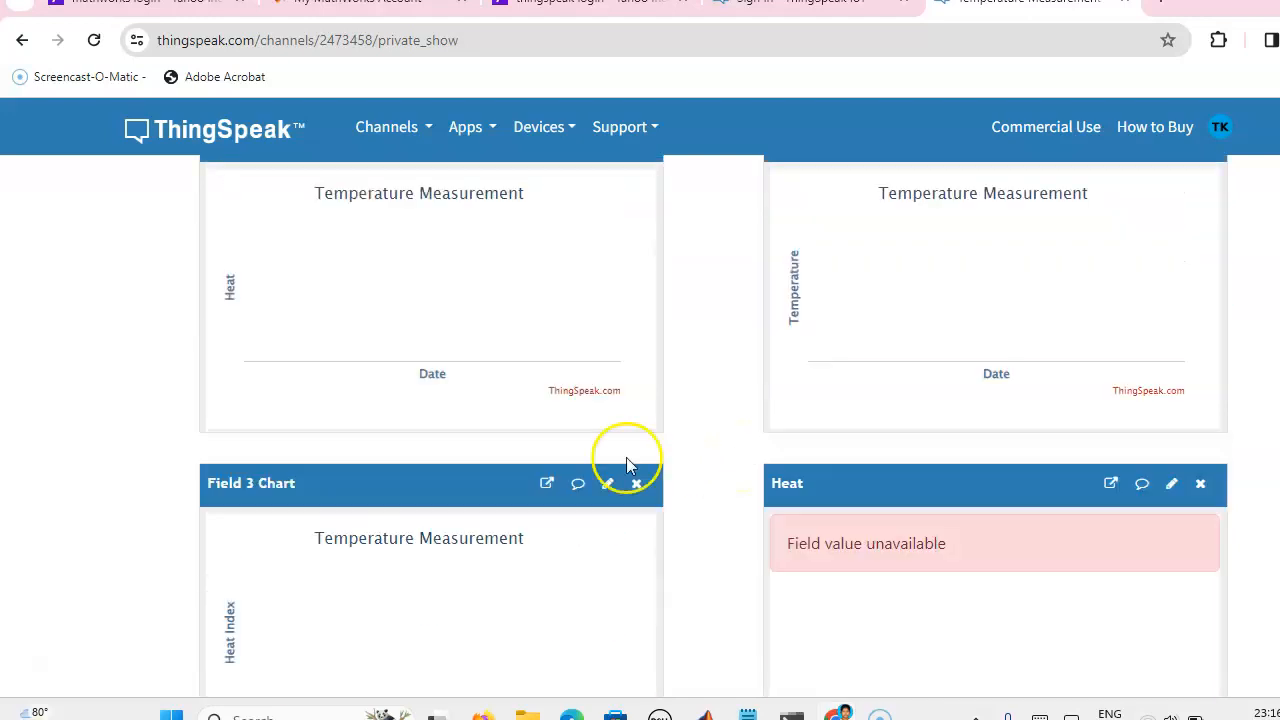
mouse_move(498, 605)
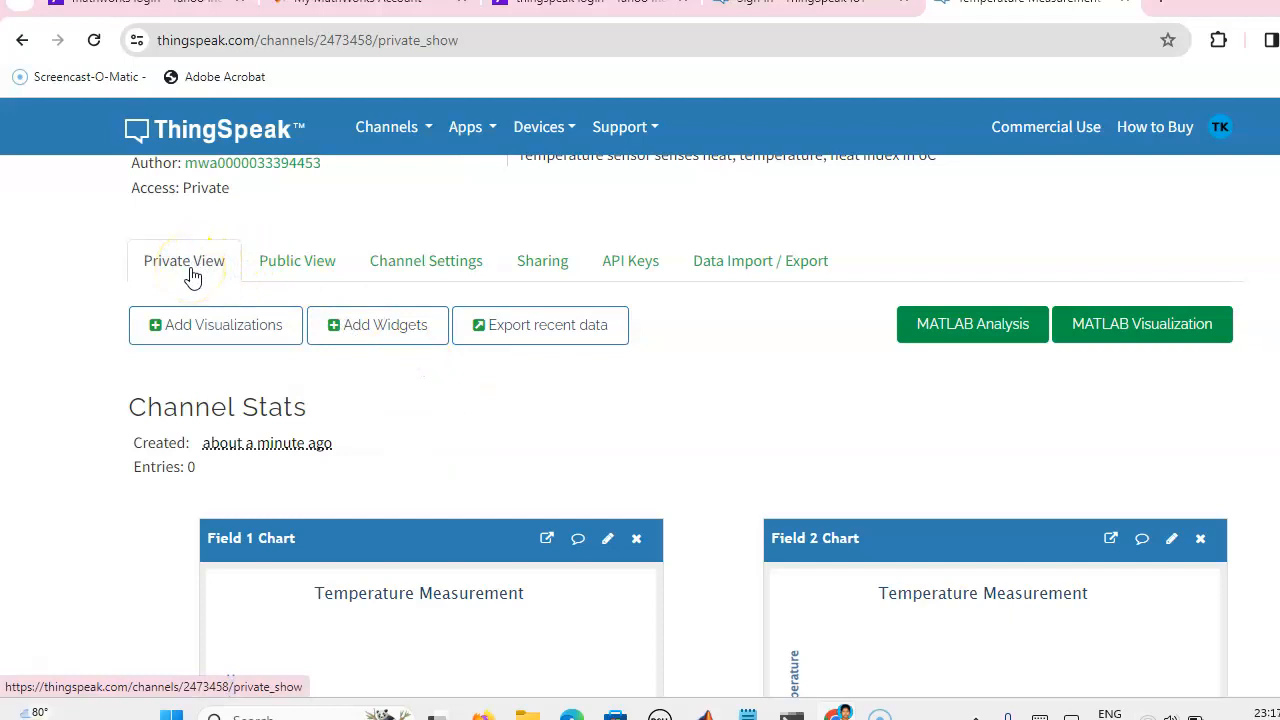
mouse_move(297, 260)
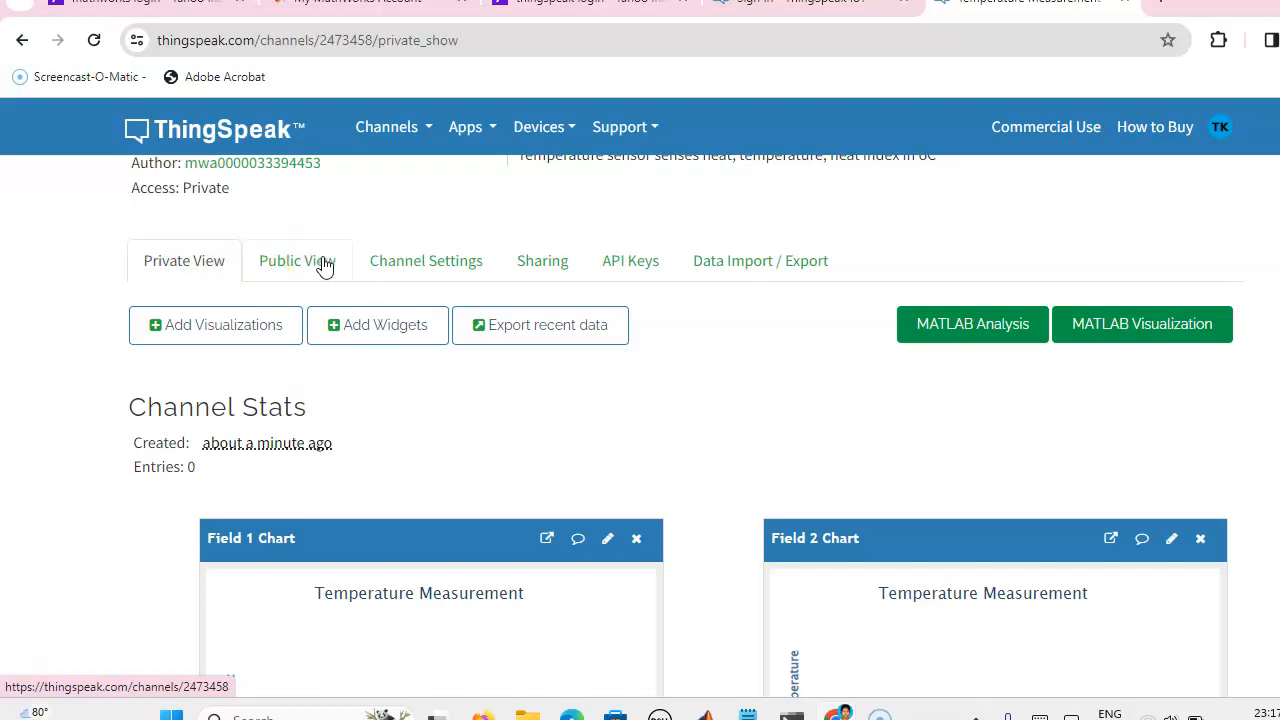
In the Sharing settings, select 'Share channel view with everyone'
left_click(542, 260)
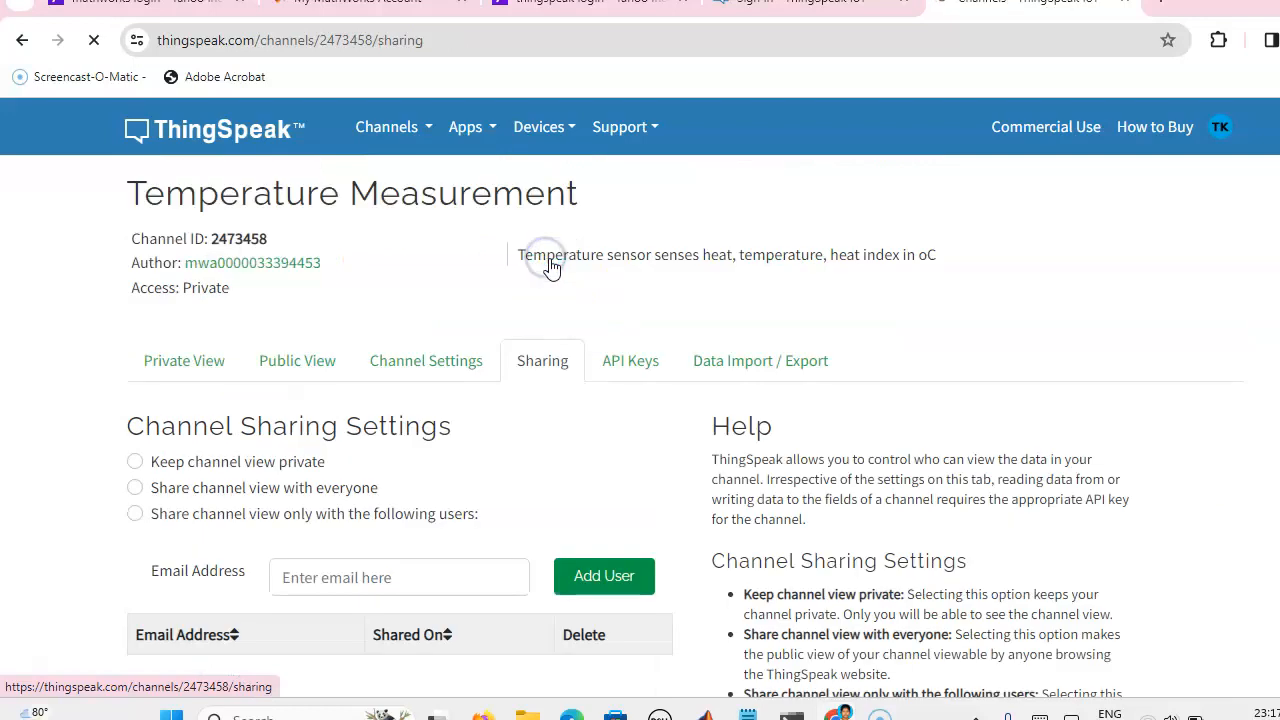
left_click(135, 461)
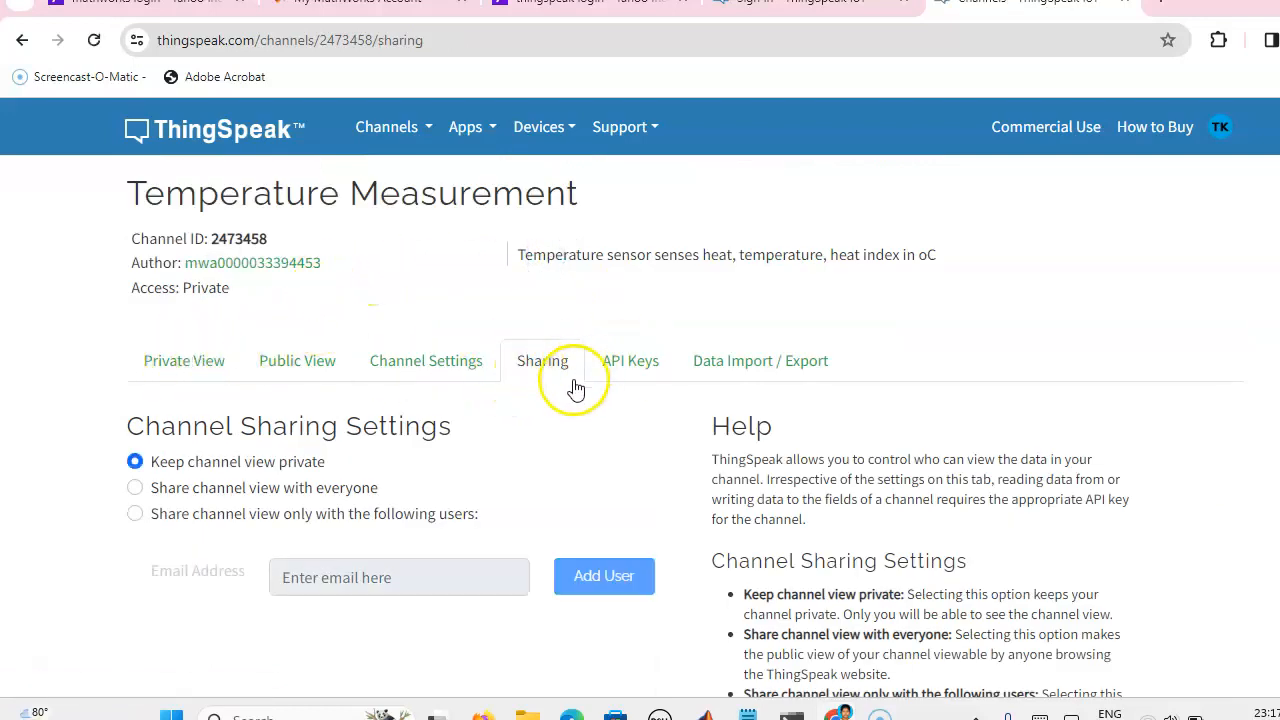
left_click(135, 388)
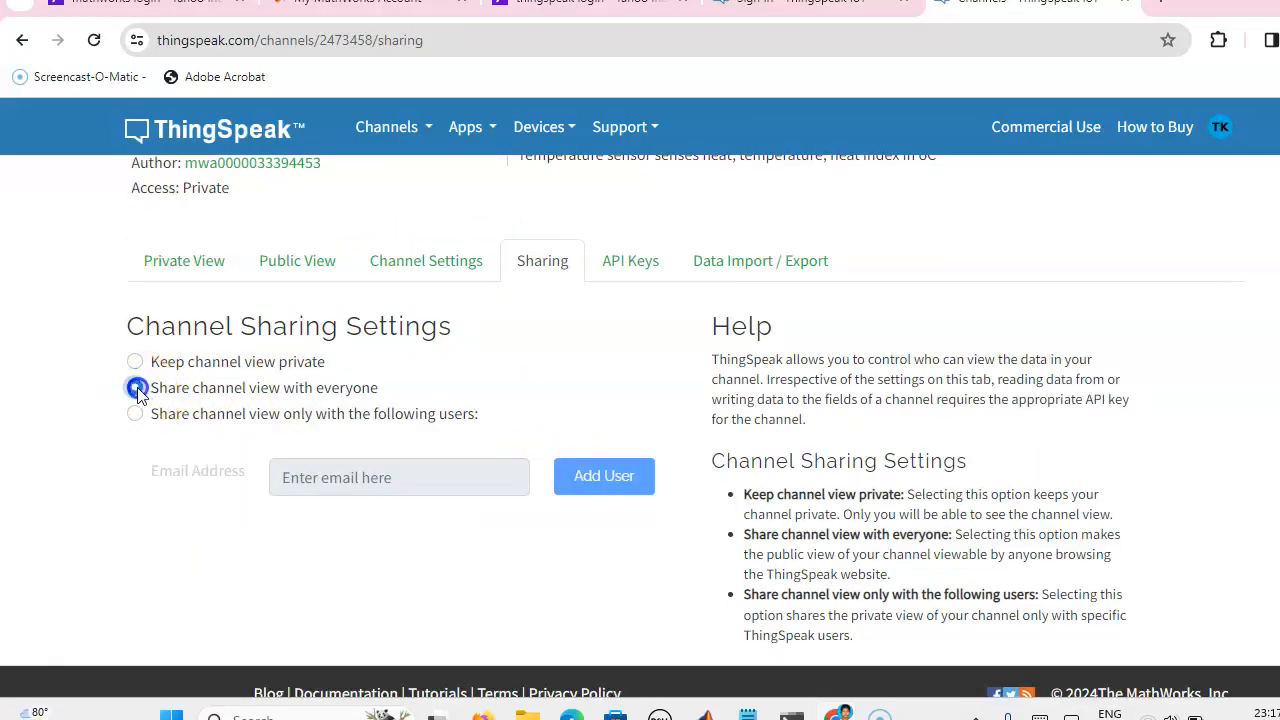
left_click(135, 387)
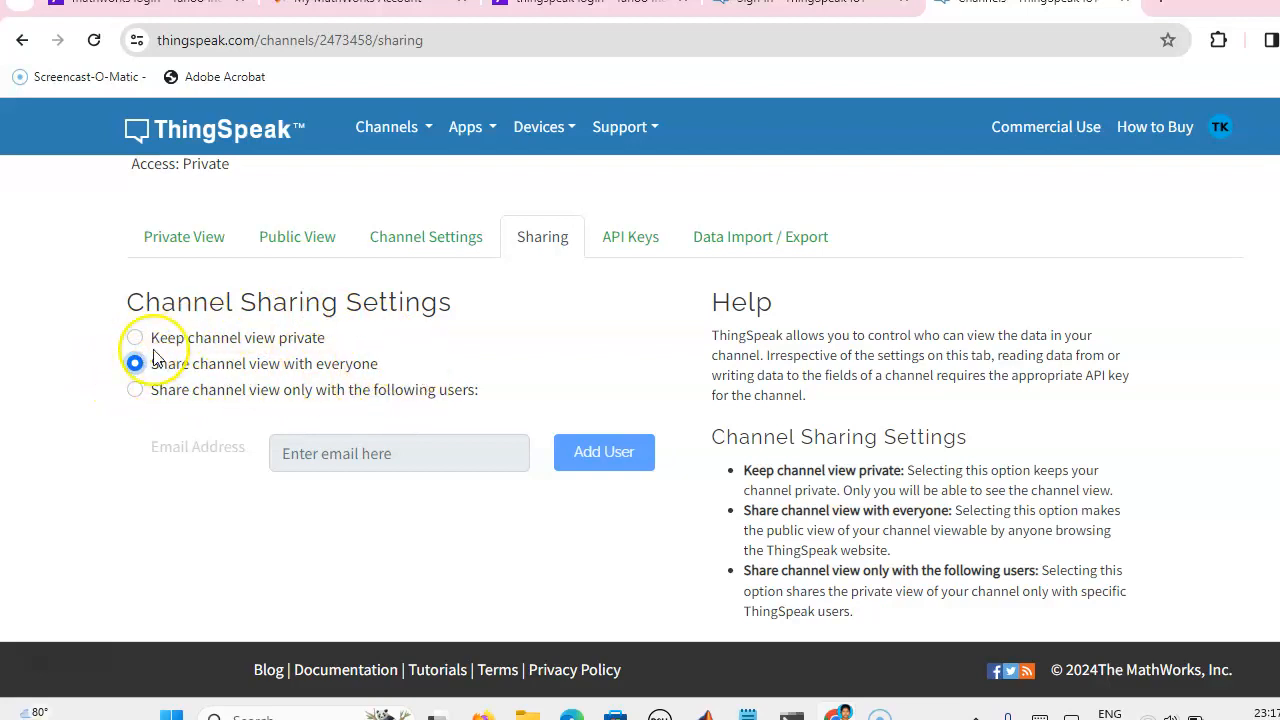
left_click(297, 236)
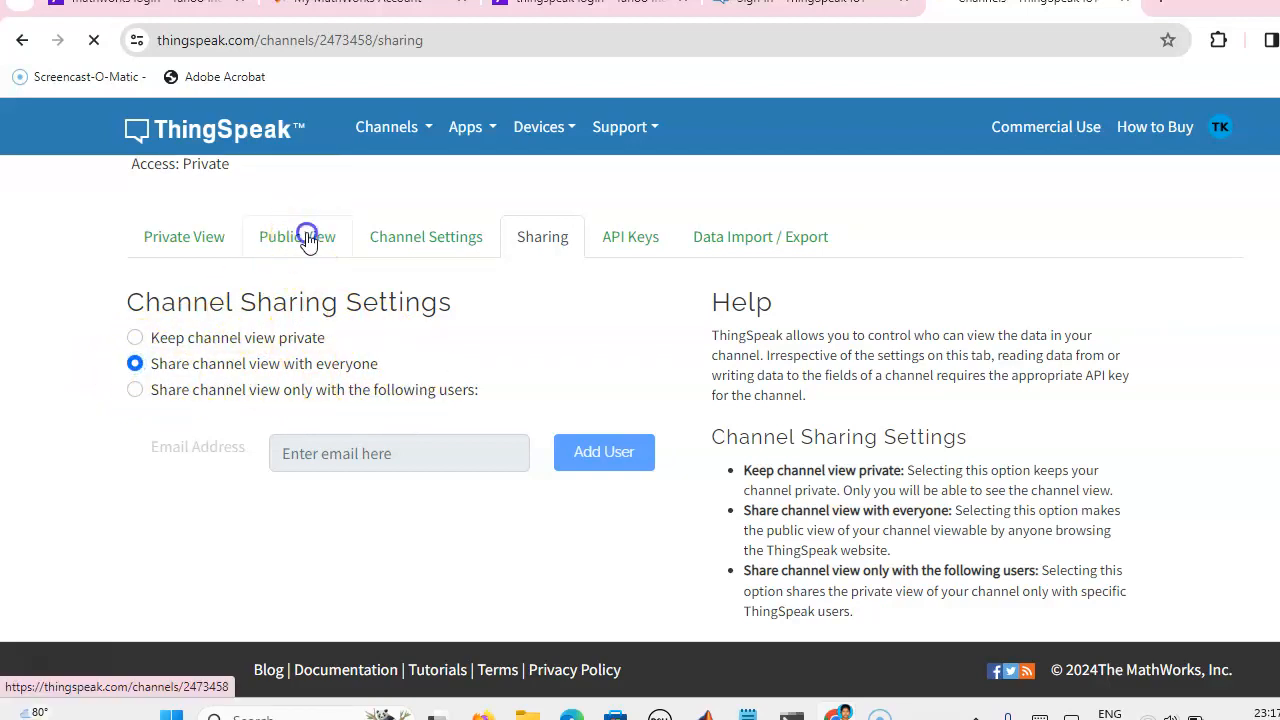
Switch to the Public View and scroll through the empty field charts
left_click(296, 237)
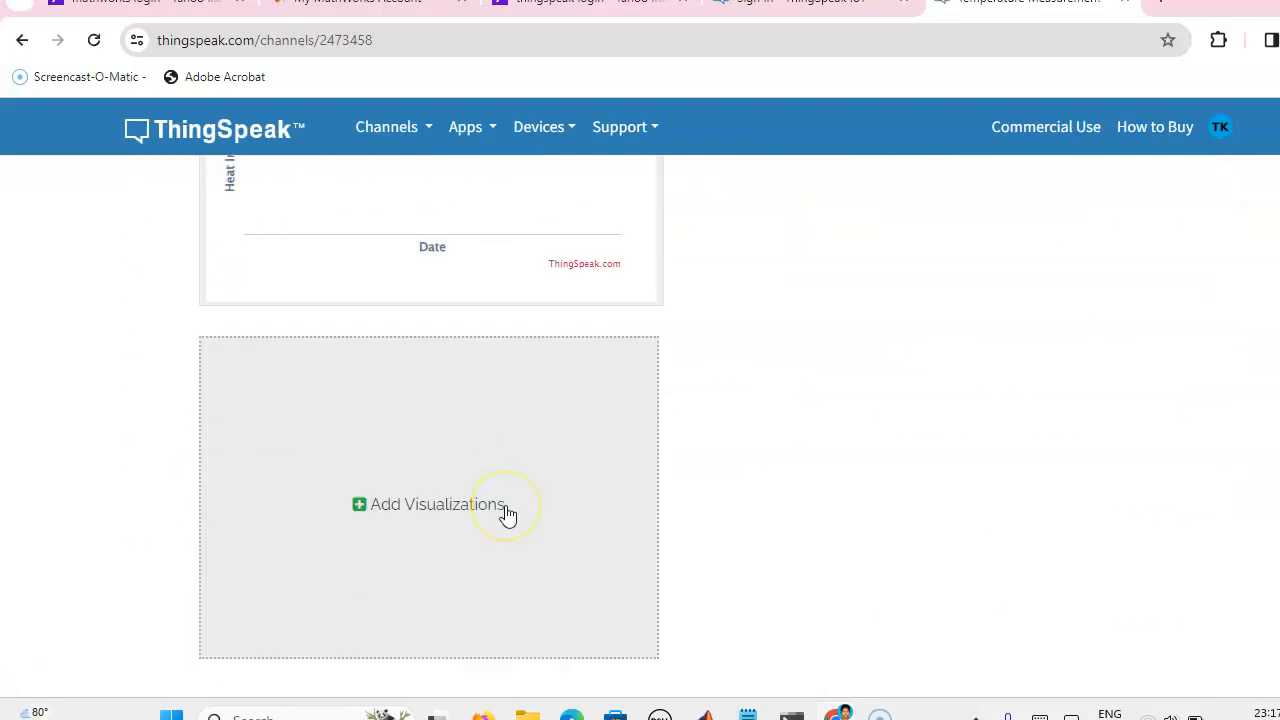
scroll("up", 3)
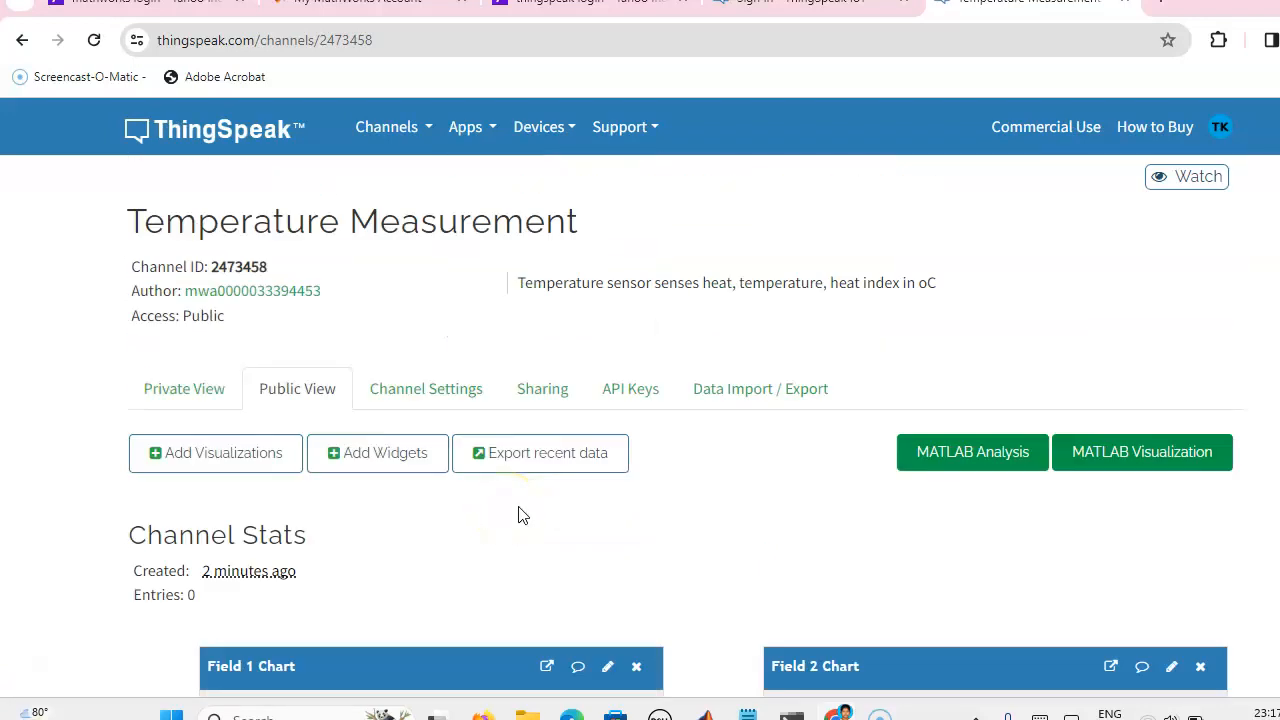
scroll("down", 3)
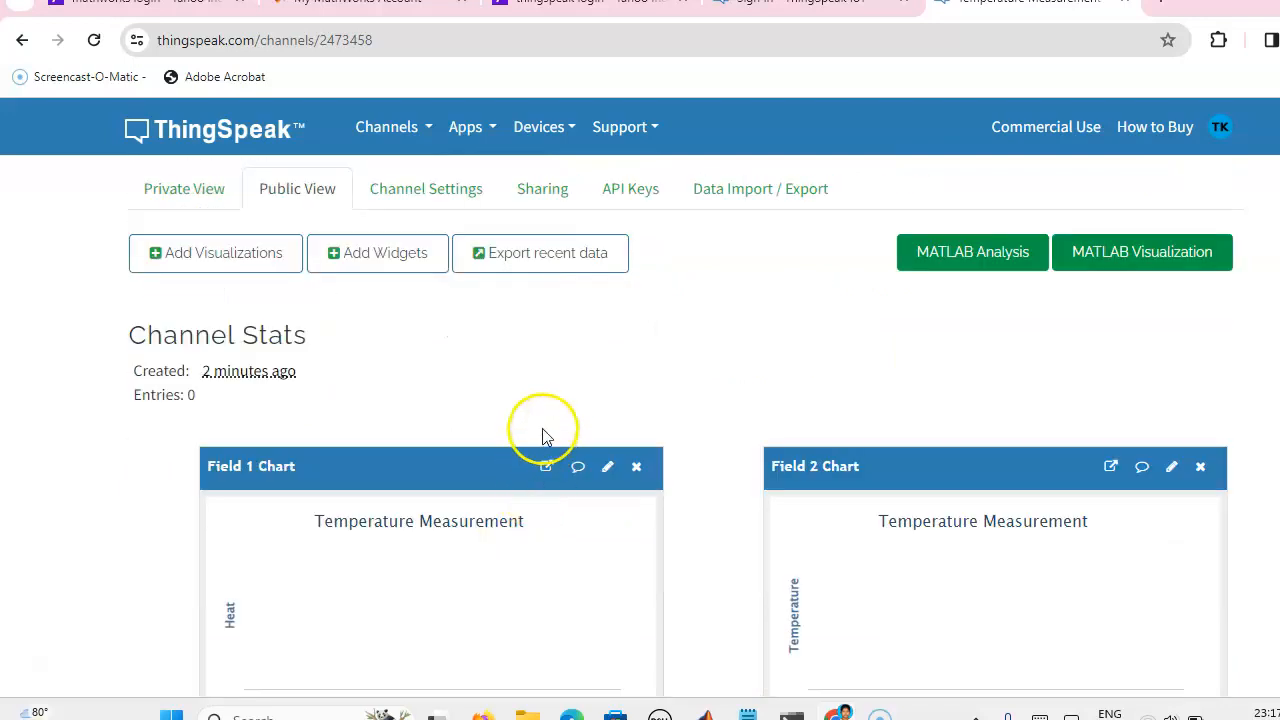
left_click(630, 188)
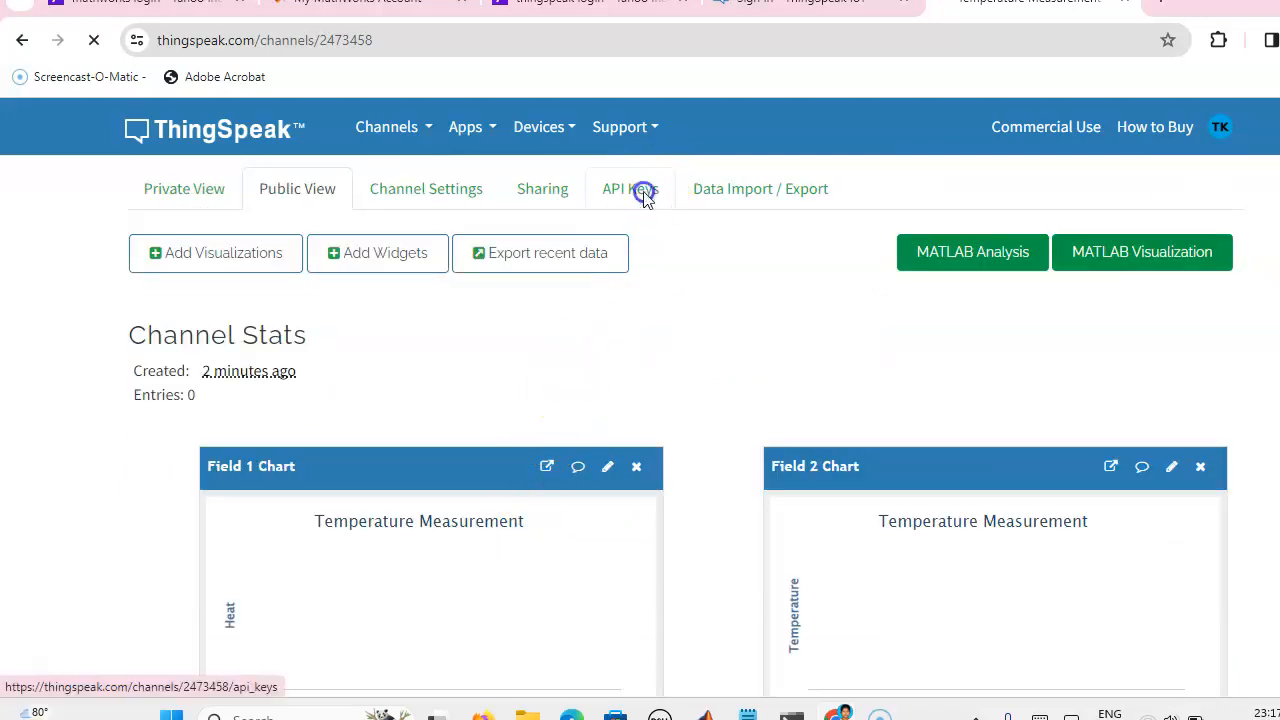
Open the API Keys tab to view the Write and Read API keys
left_click(630, 188)
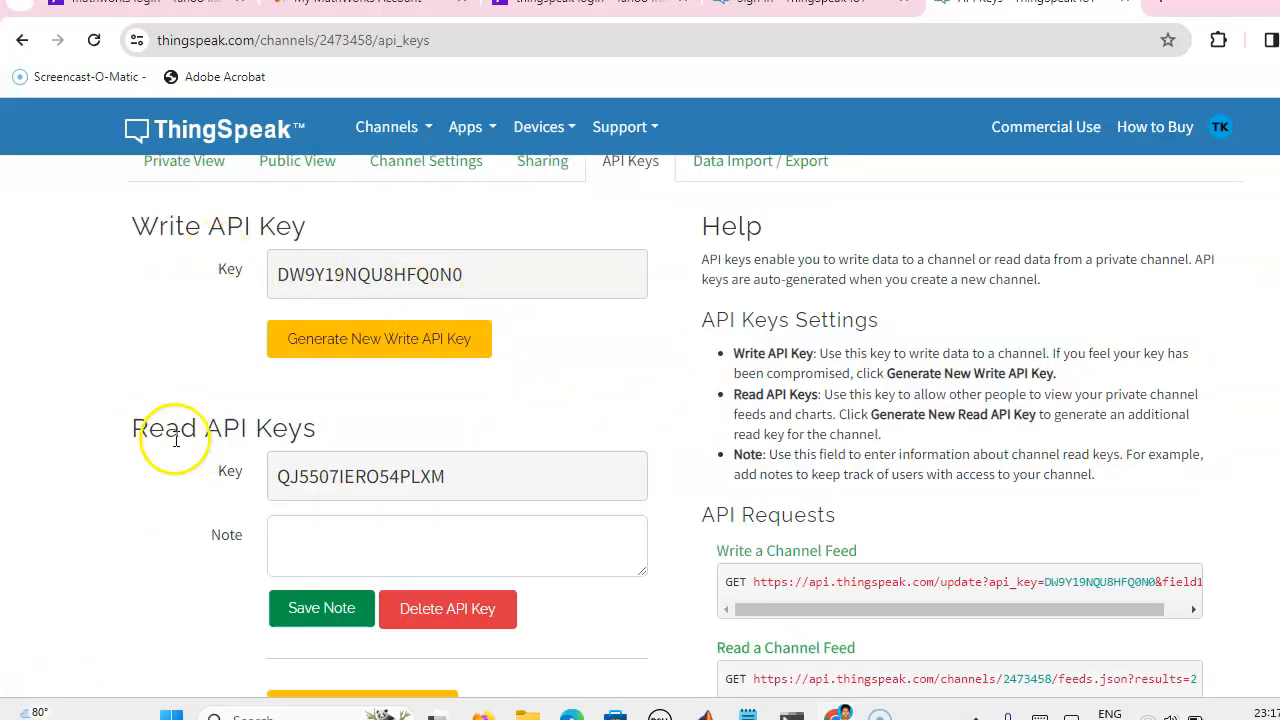
mouse_move(558, 407)
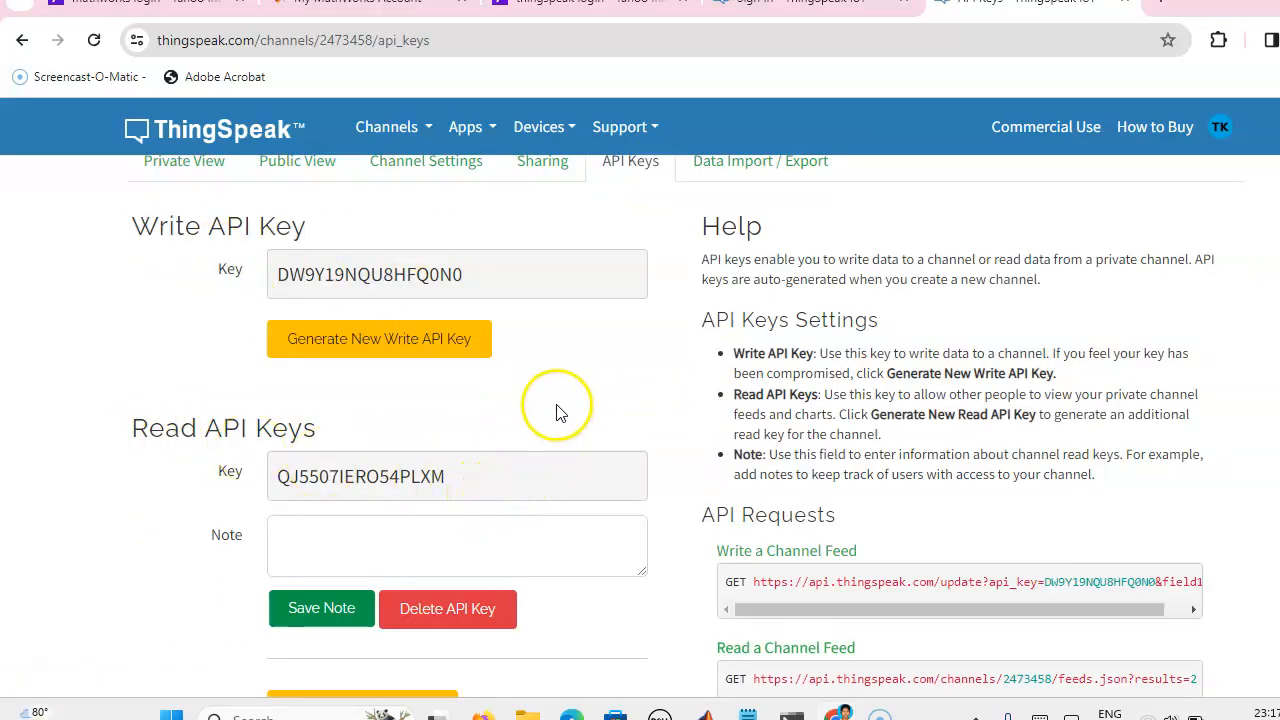
mouse_move(555, 418)
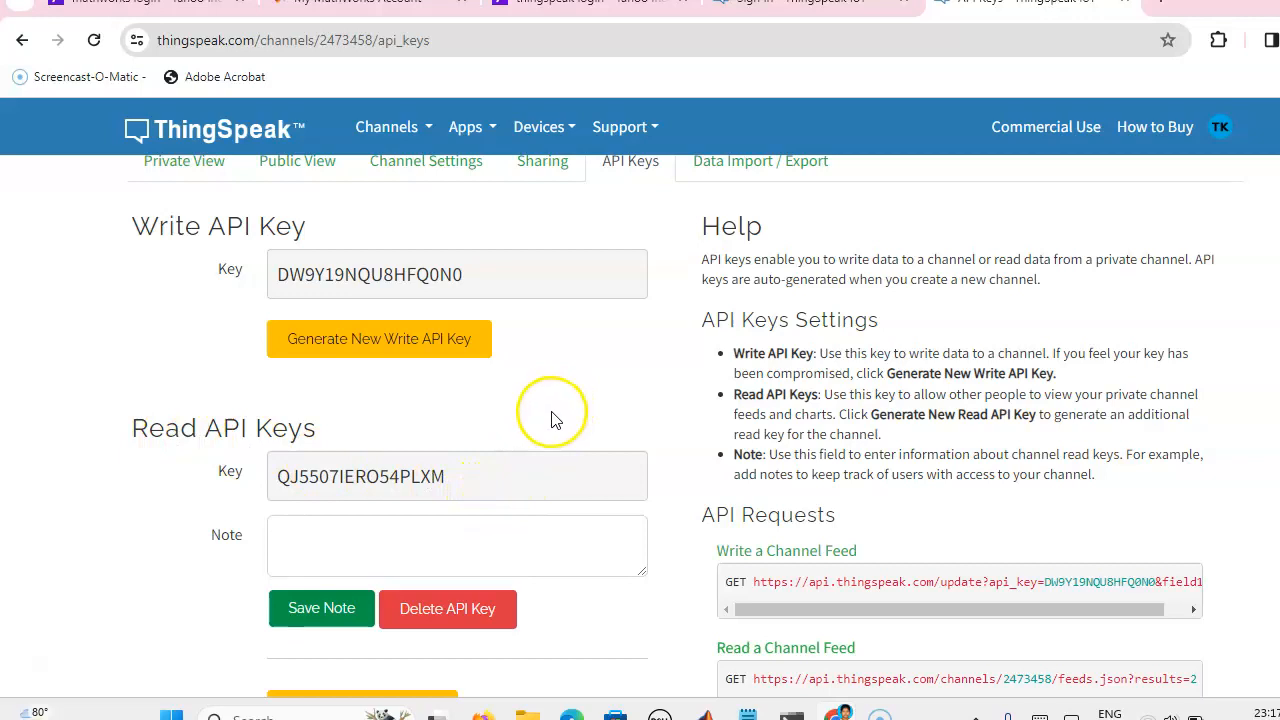
mouse_move(560, 418)
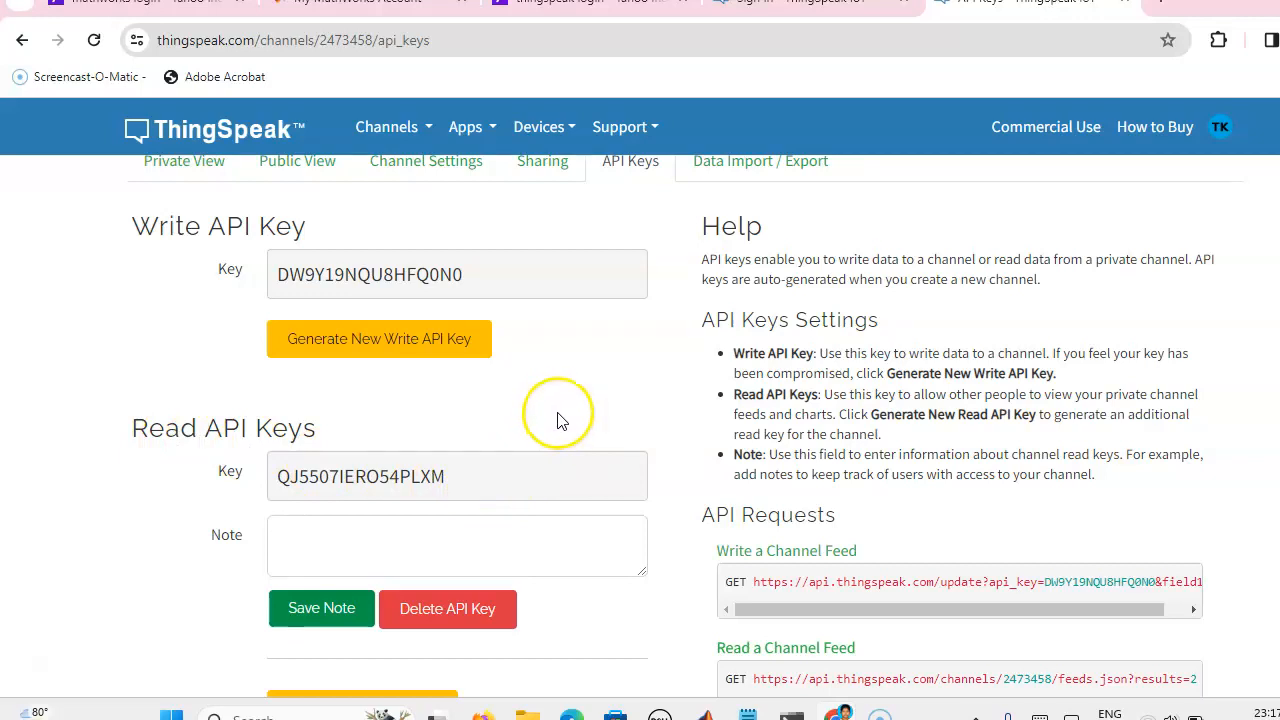
mouse_move(258, 257)
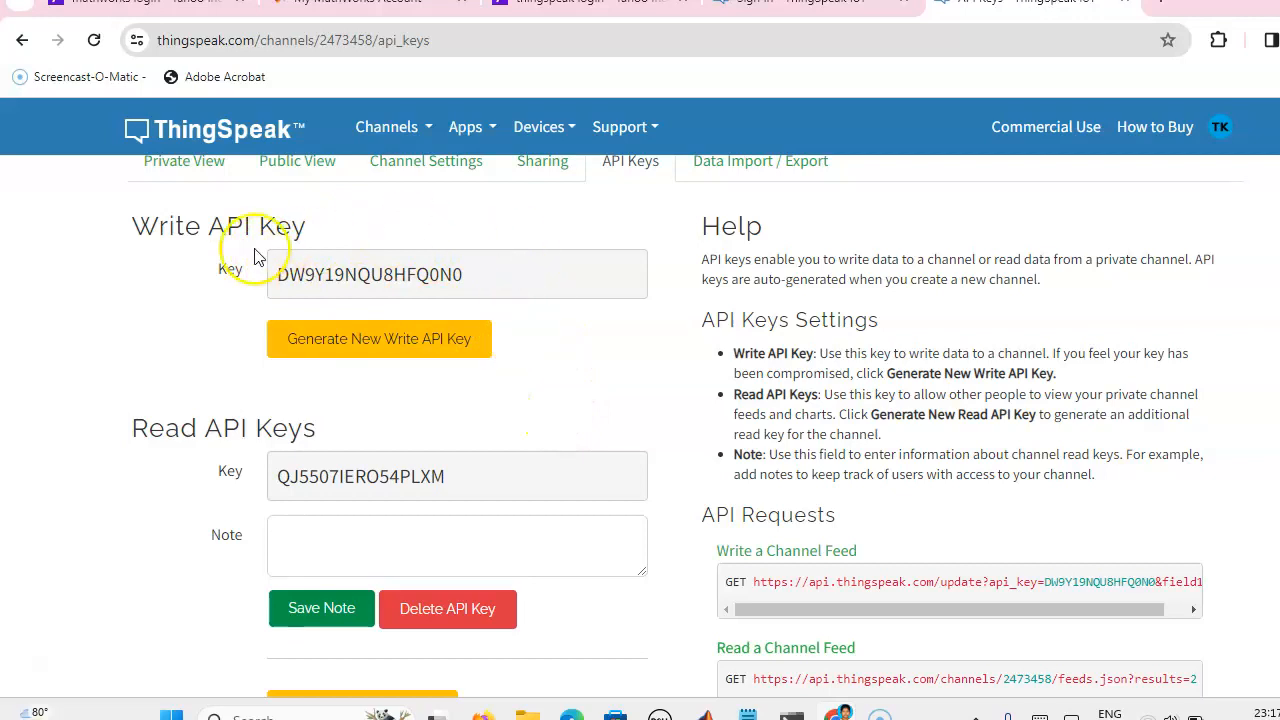
mouse_move(150, 418)
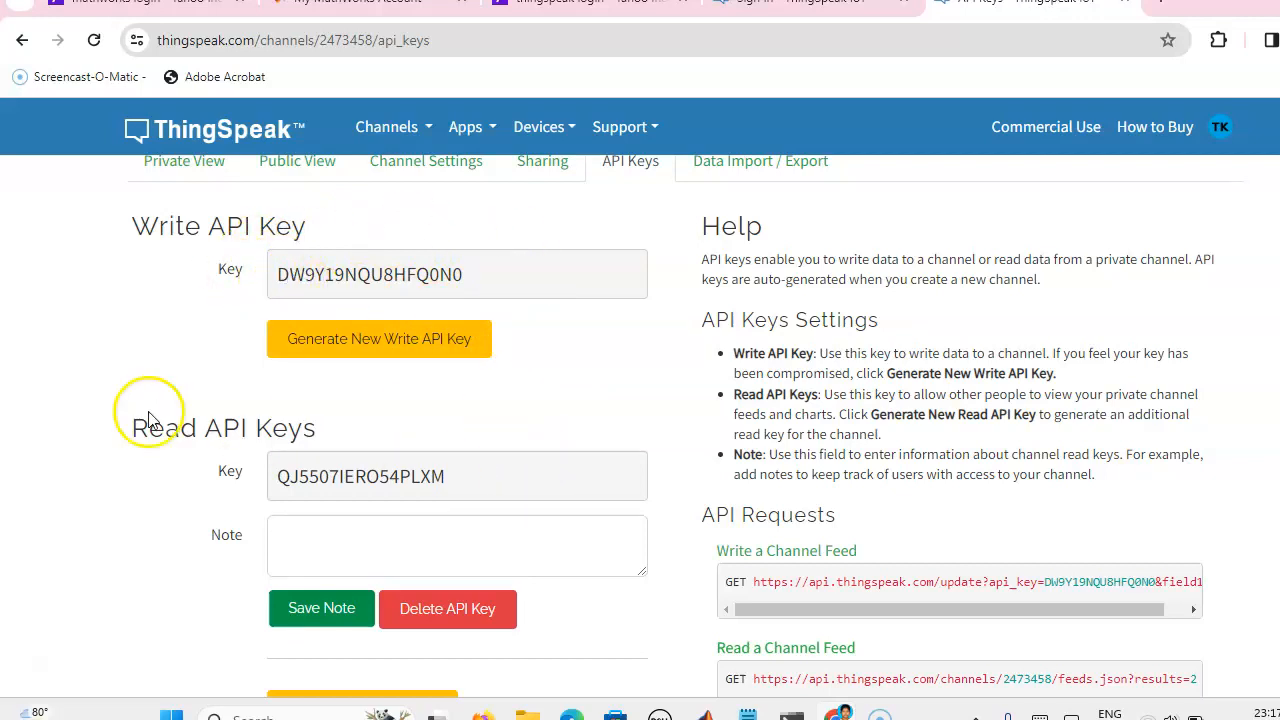
mouse_move(490, 485)
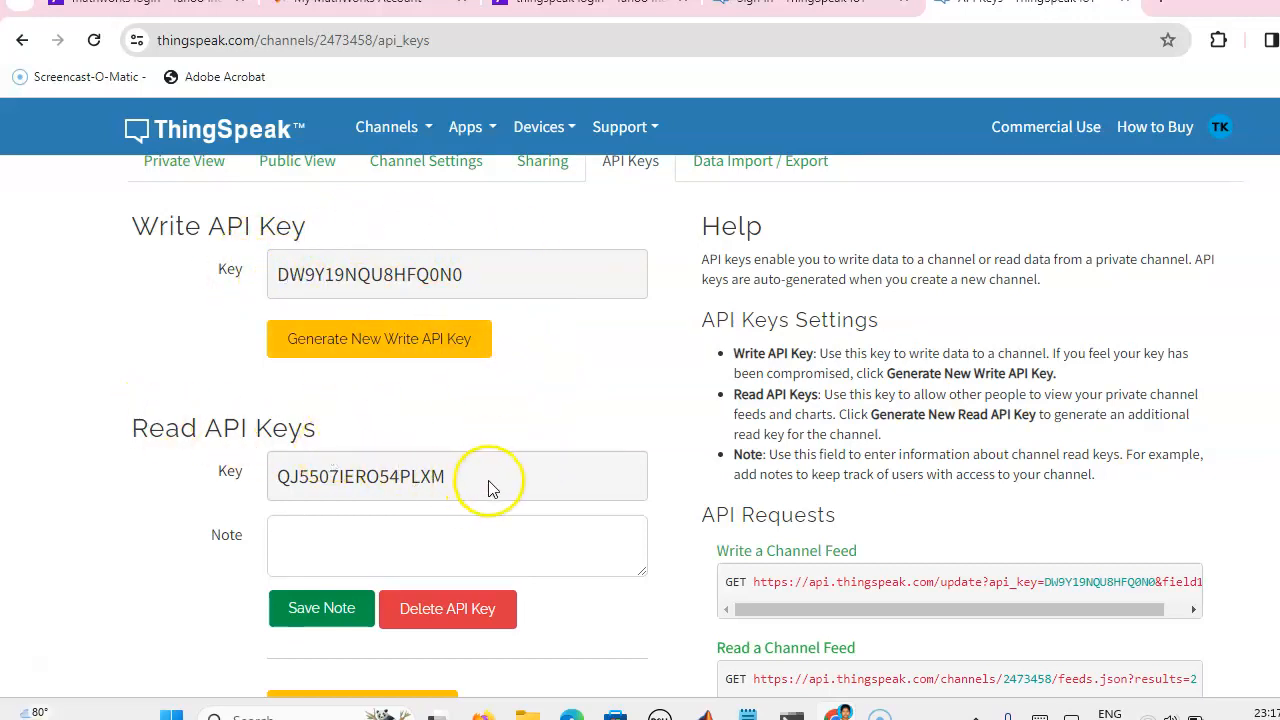
mouse_move(280, 503)
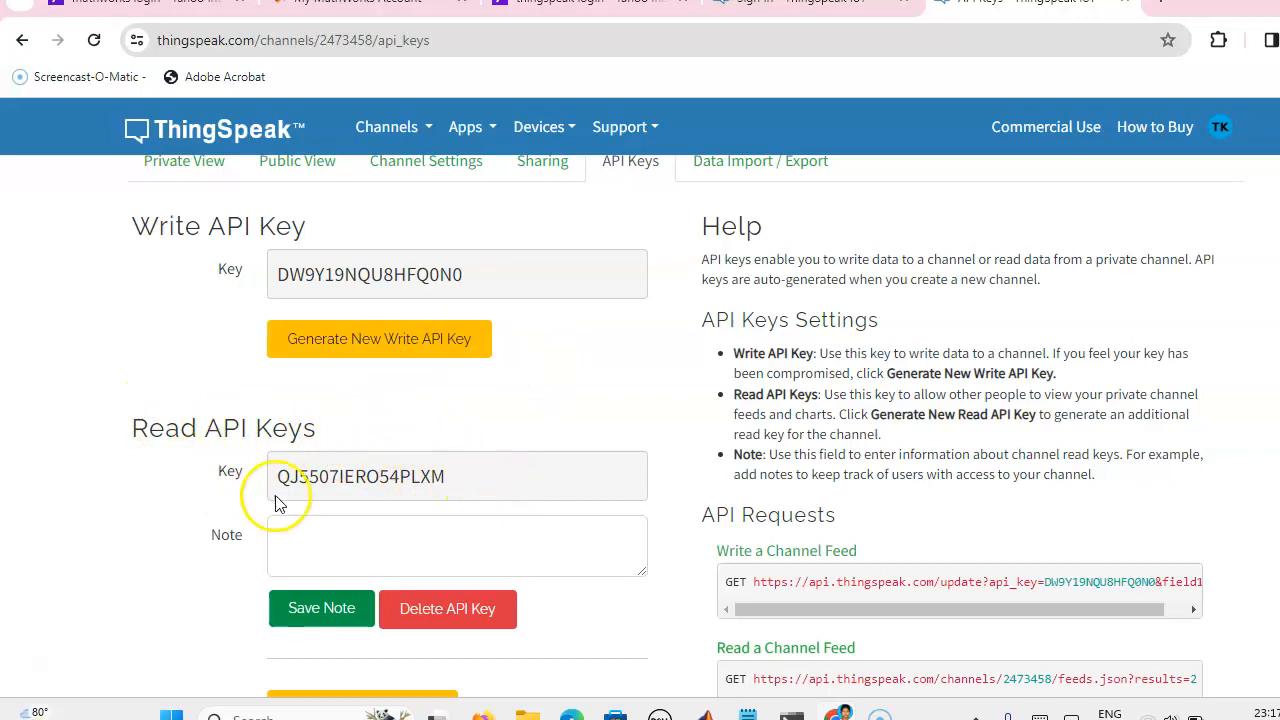
scroll("down", 3)
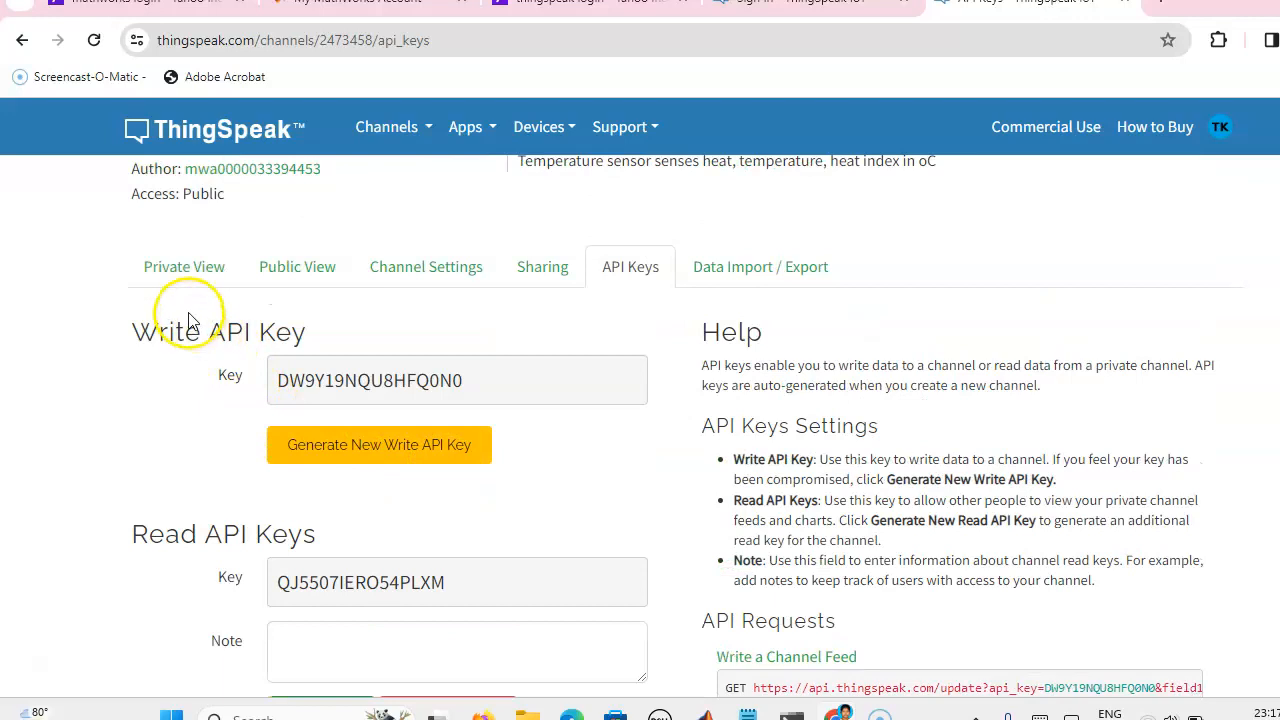
mouse_move(613, 427)
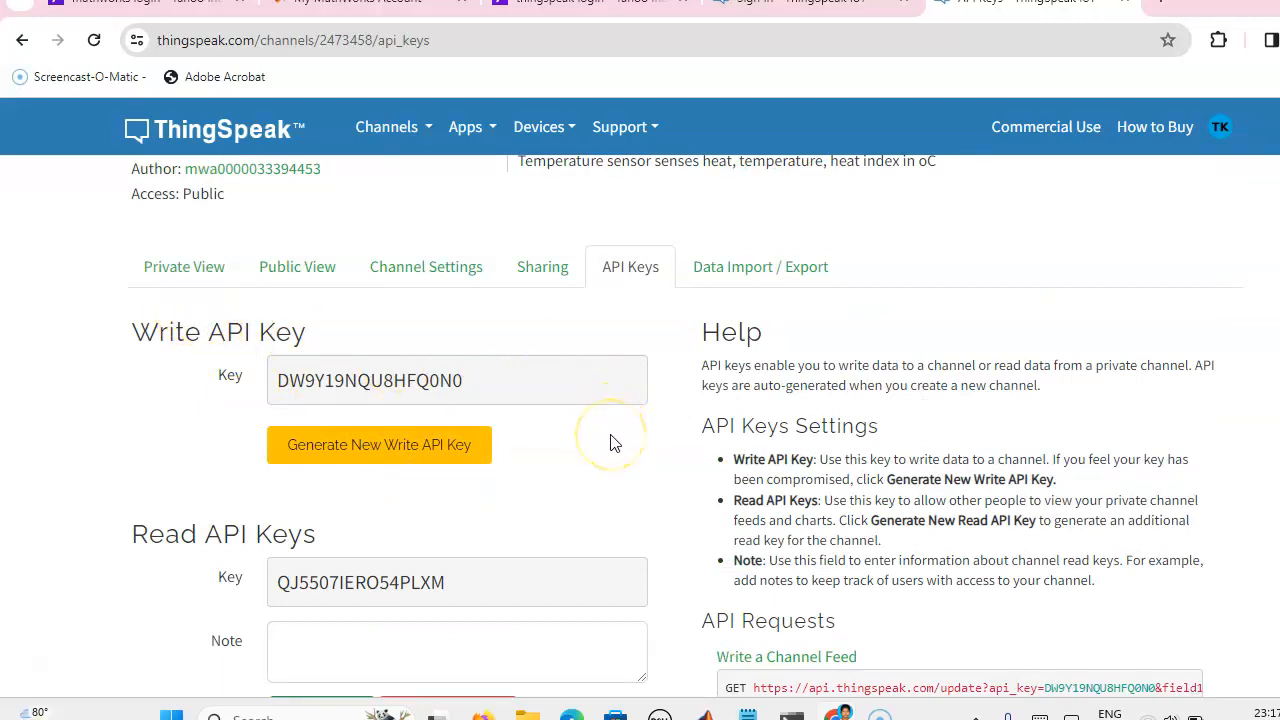
mouse_move(607, 445)
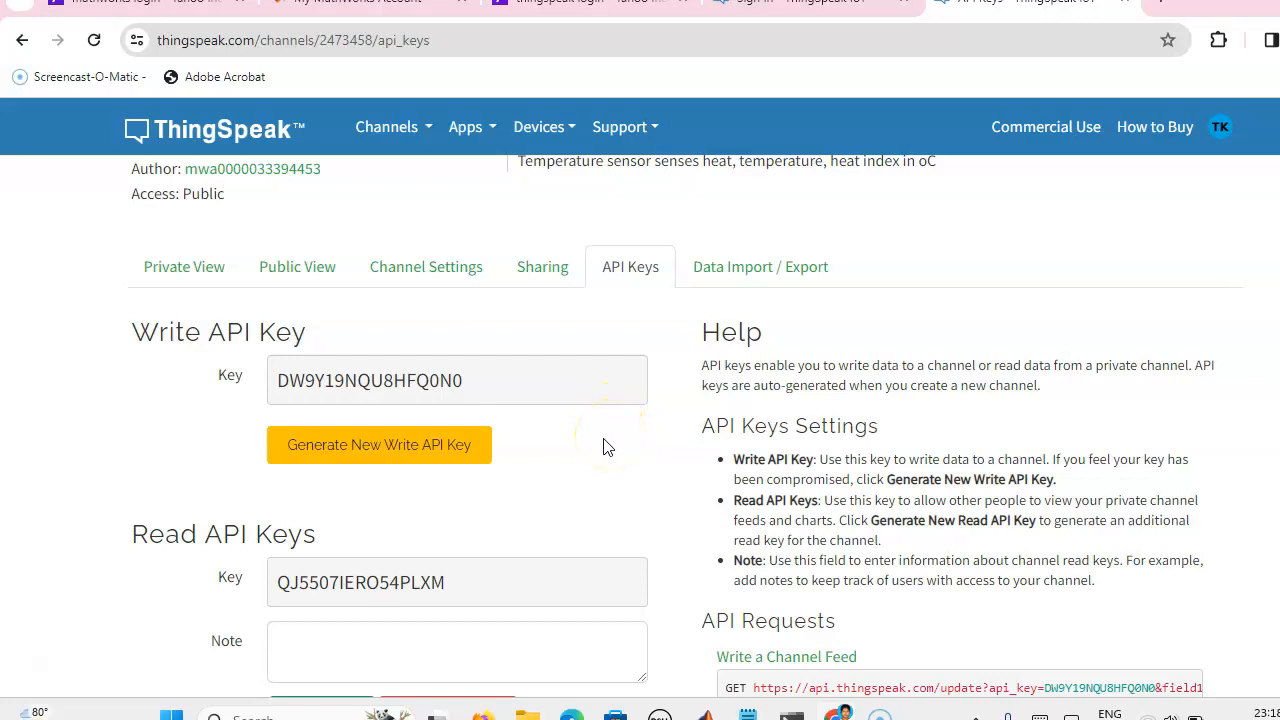